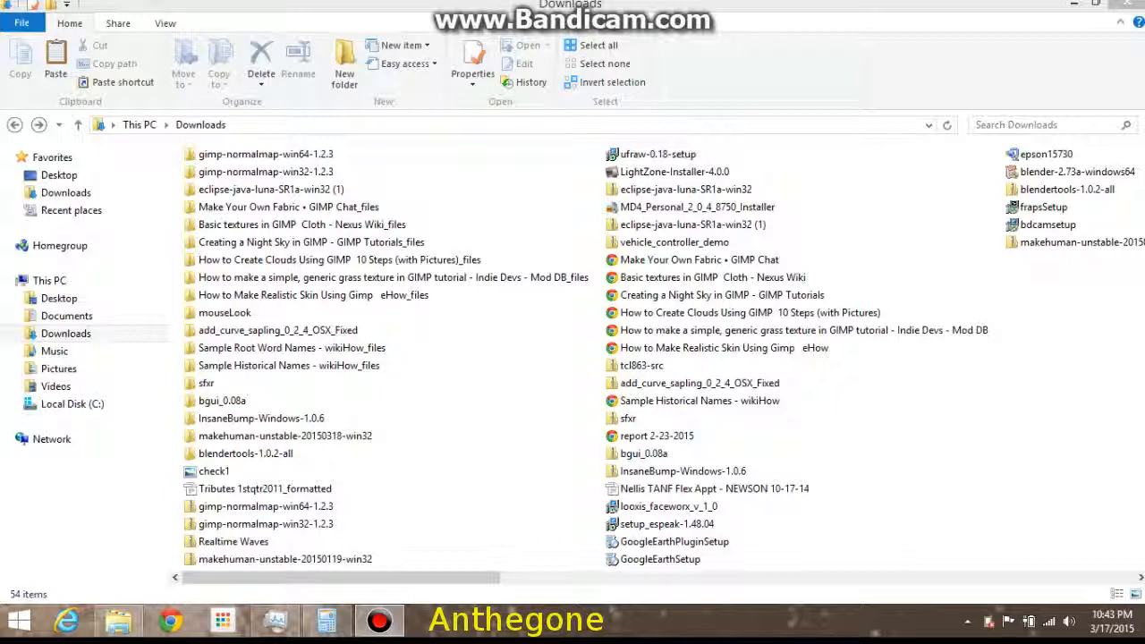
Search Google for 'makehuman' from the new tab page.
left_click(170, 618)
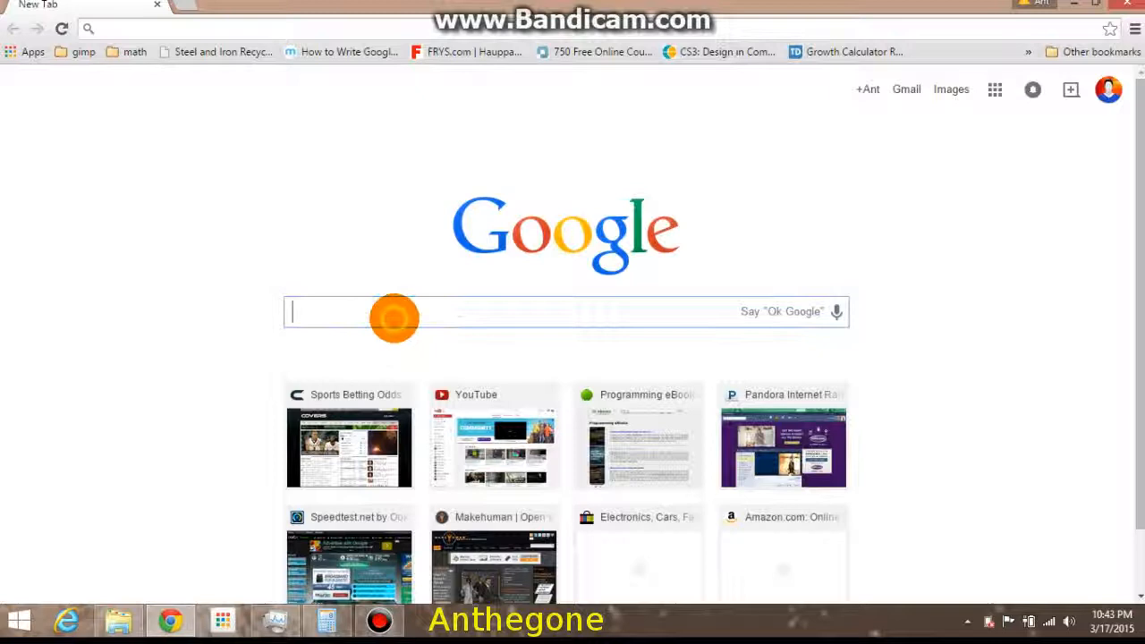
type("makehuman")
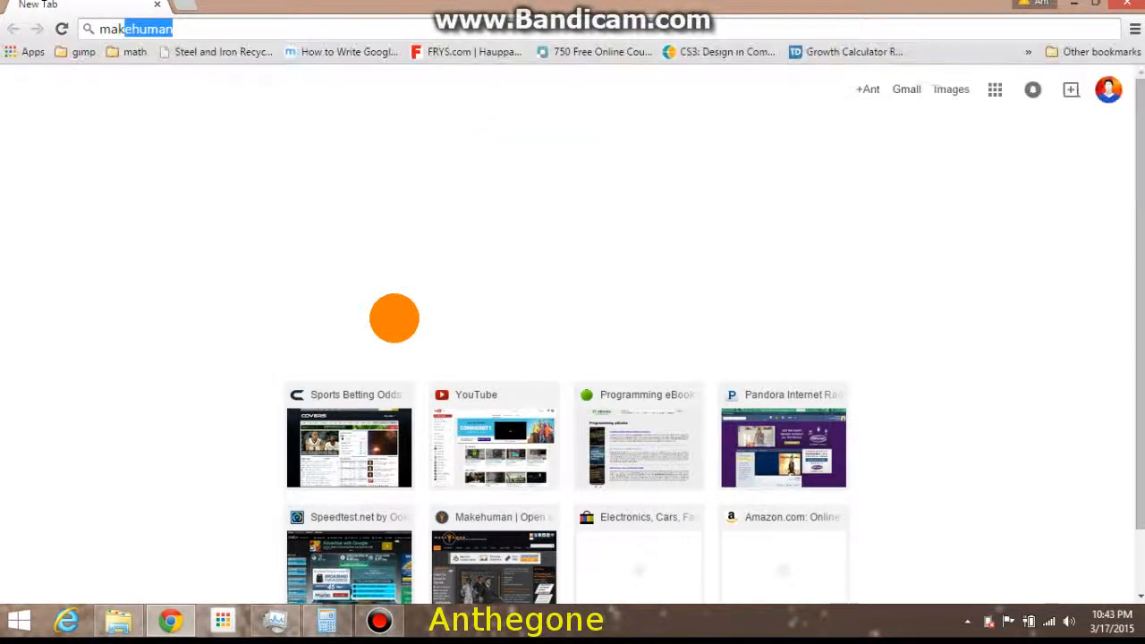
key("Return")
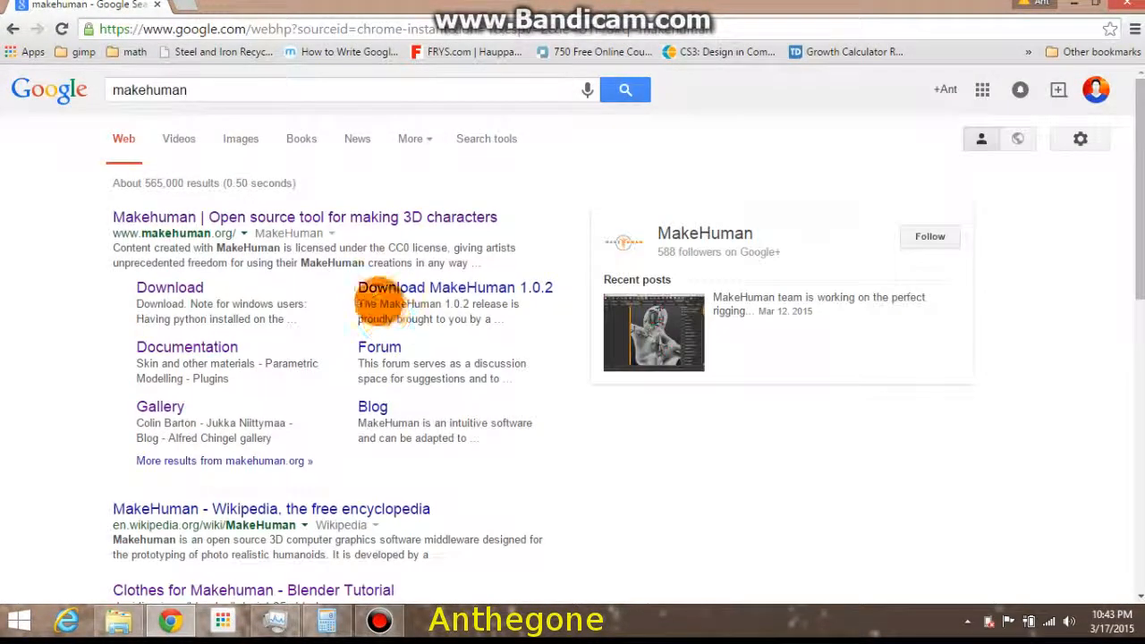
Go to makehuman.org, follow Download MakeHuman and bring the Nightly Builds section into view.
left_click(304, 216)
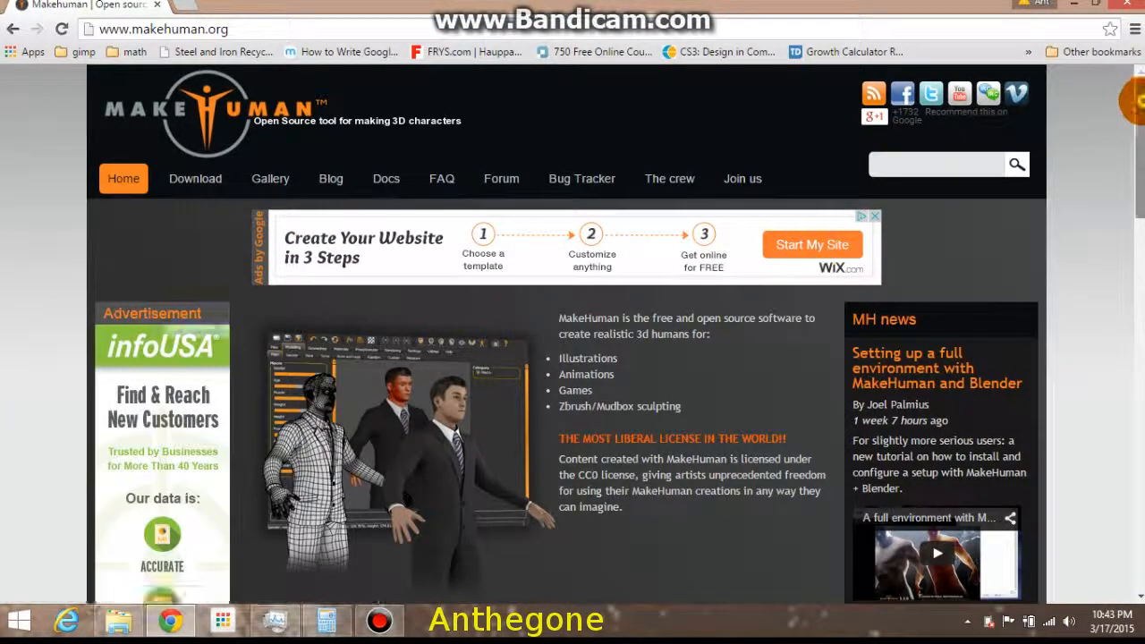
scroll("down", 3)
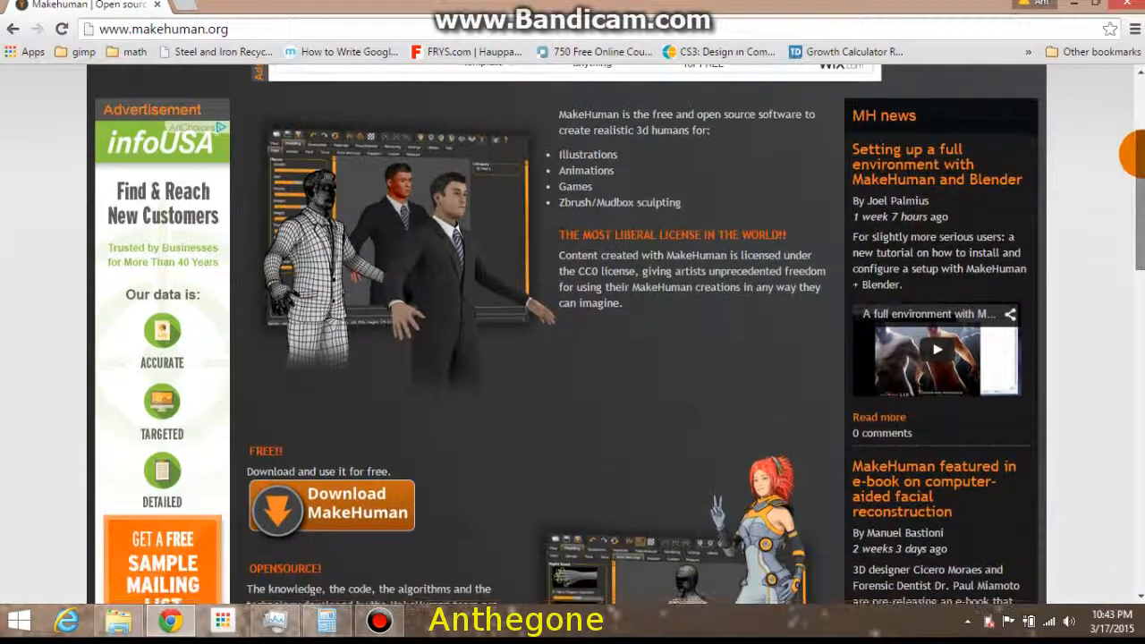
scroll("down", 3)
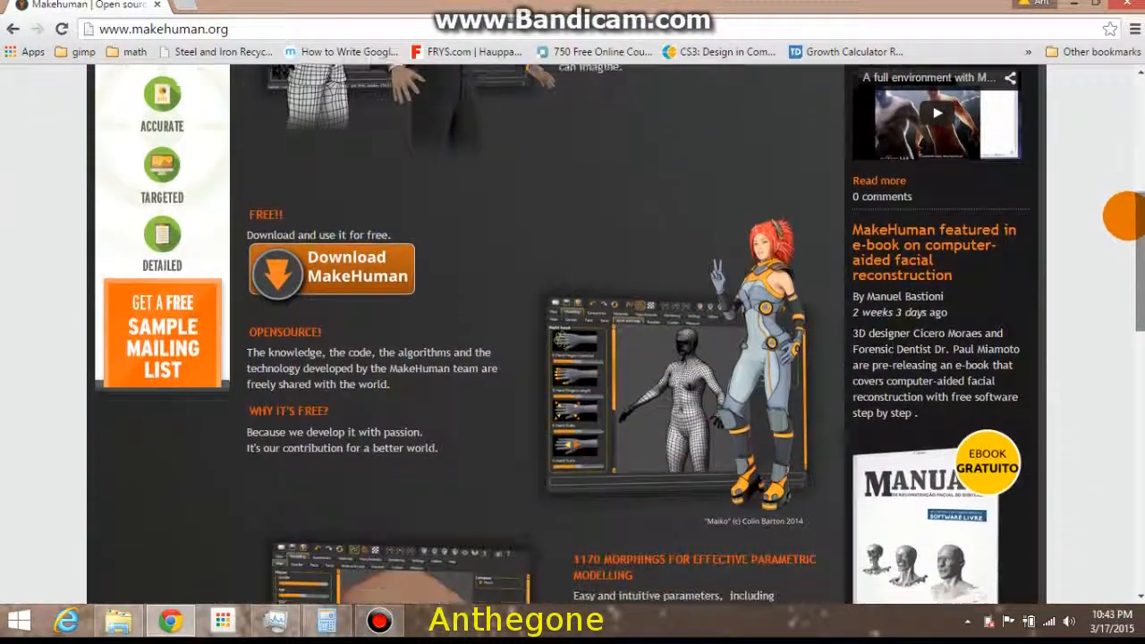
scroll("down", 3)
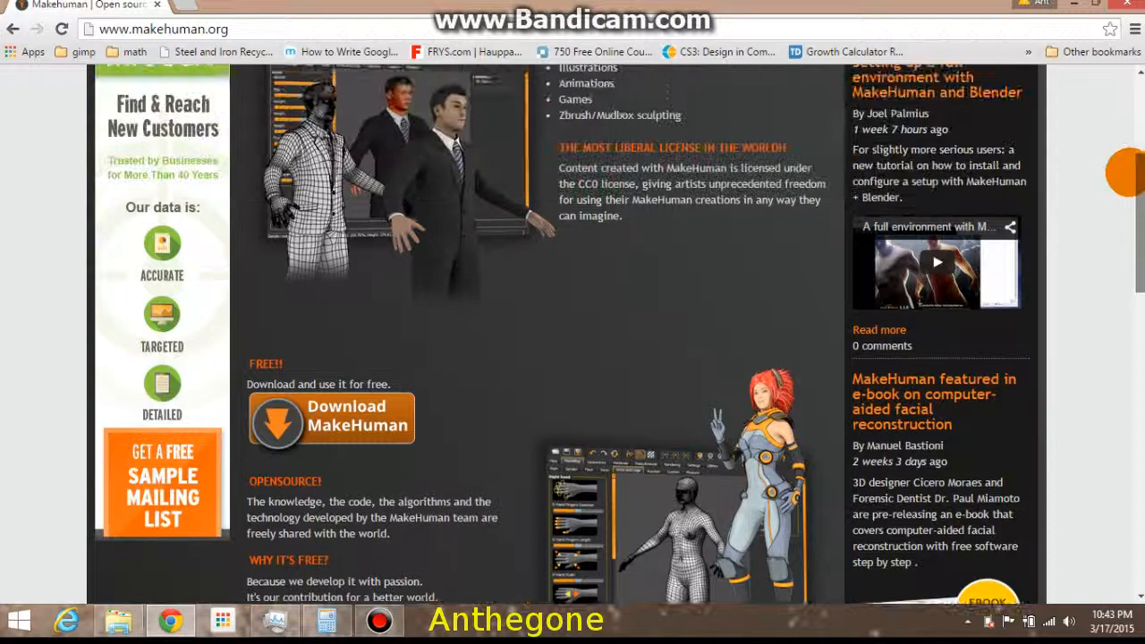
scroll("down", 3)
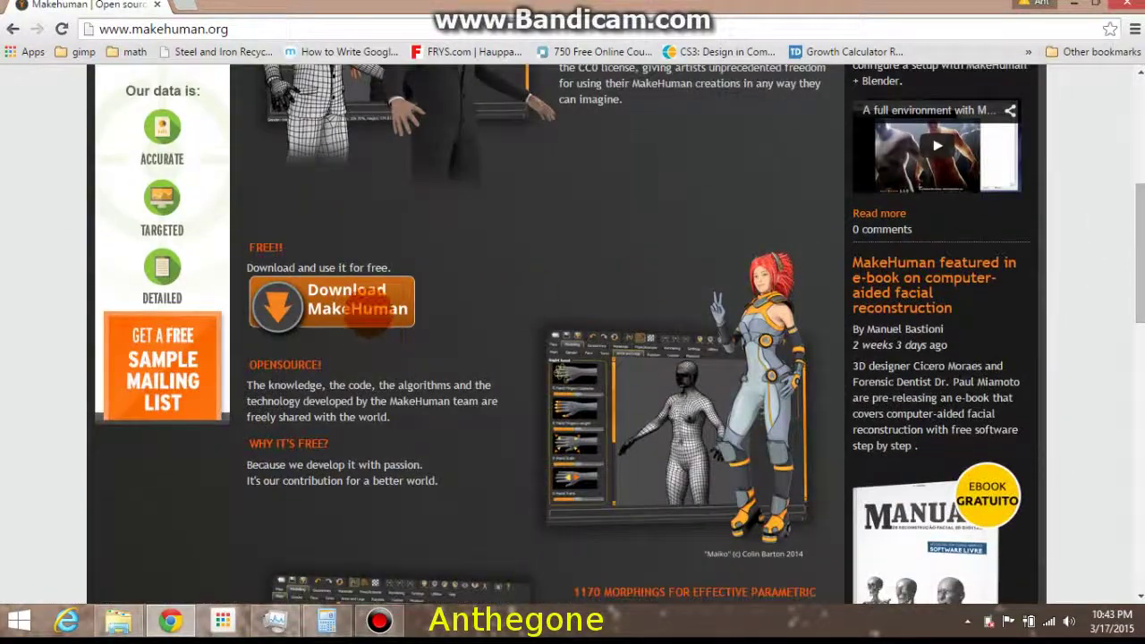
left_click(331, 304)
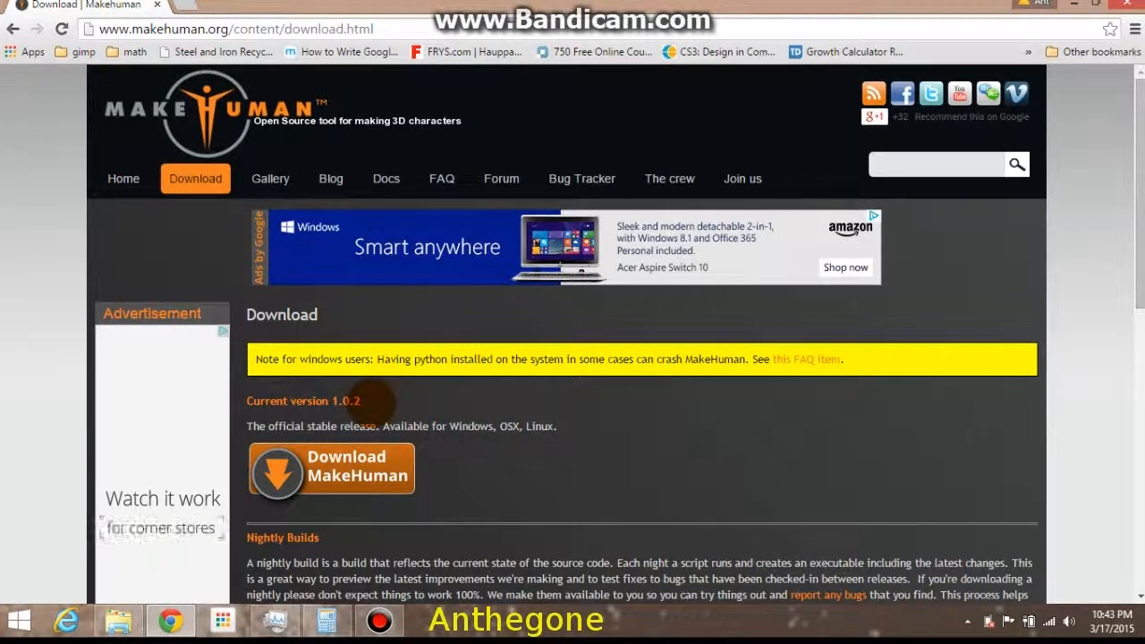
mouse_move(1037, 315)
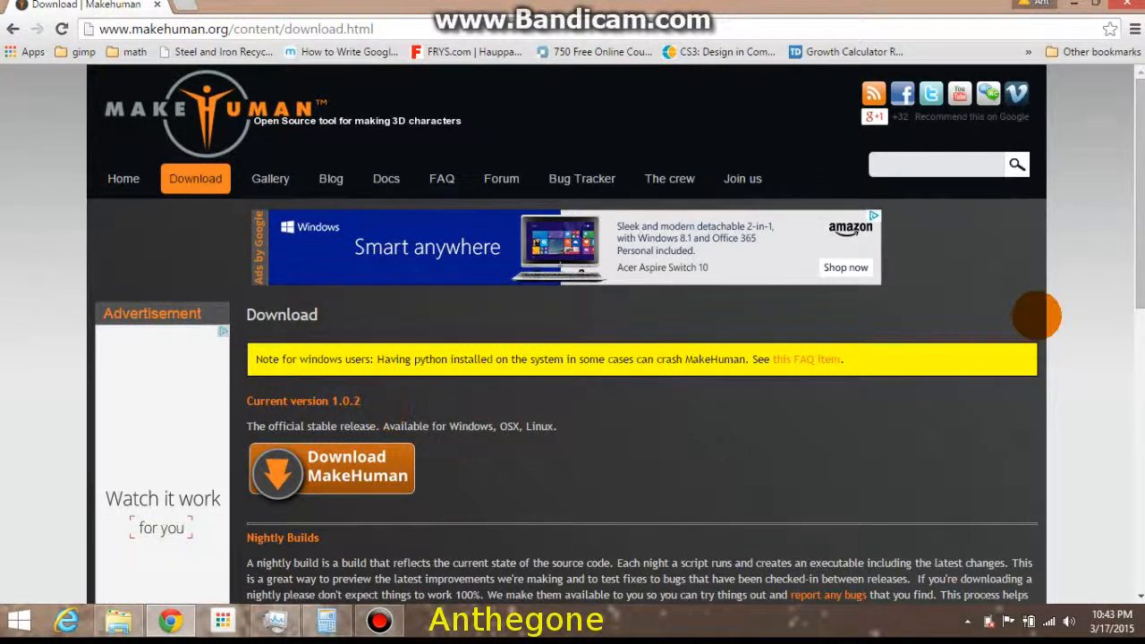
scroll("down", 3)
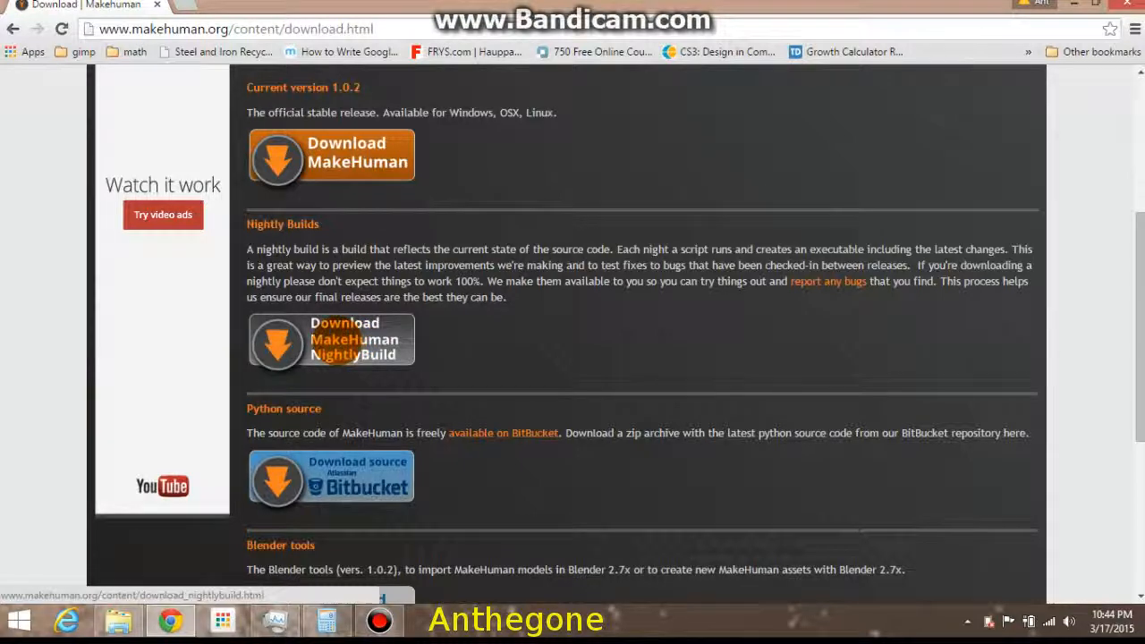
Follow the nightly build link to the download.tuxfamily.org file index of nightly builds.
left_click(331, 340)
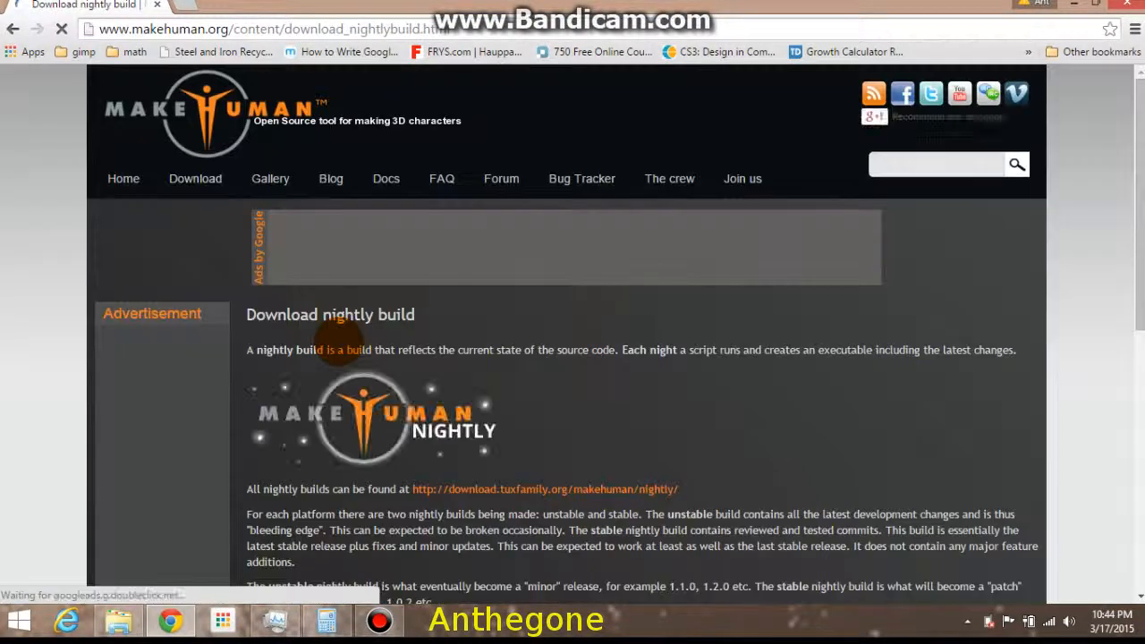
scroll("down", 3)
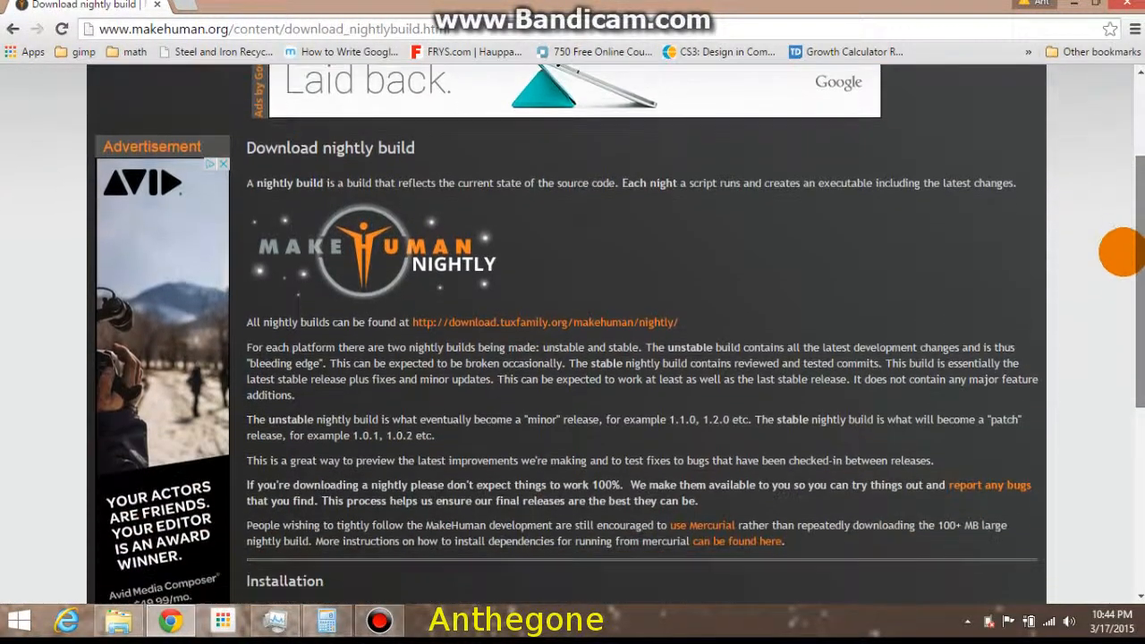
scroll("down", 3)
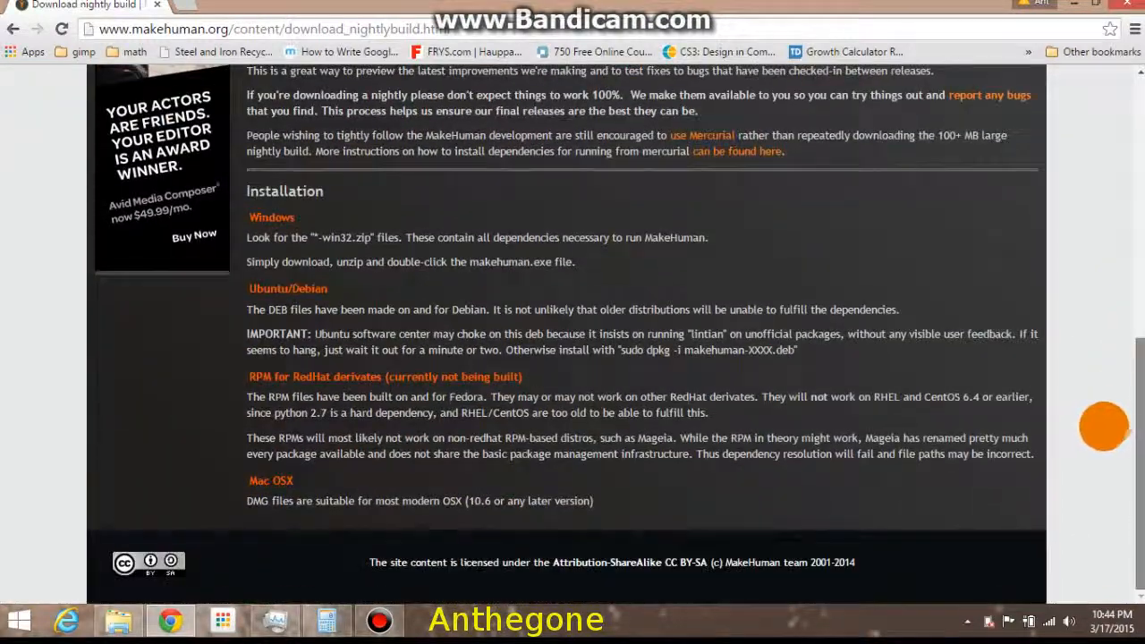
scroll("up", 3)
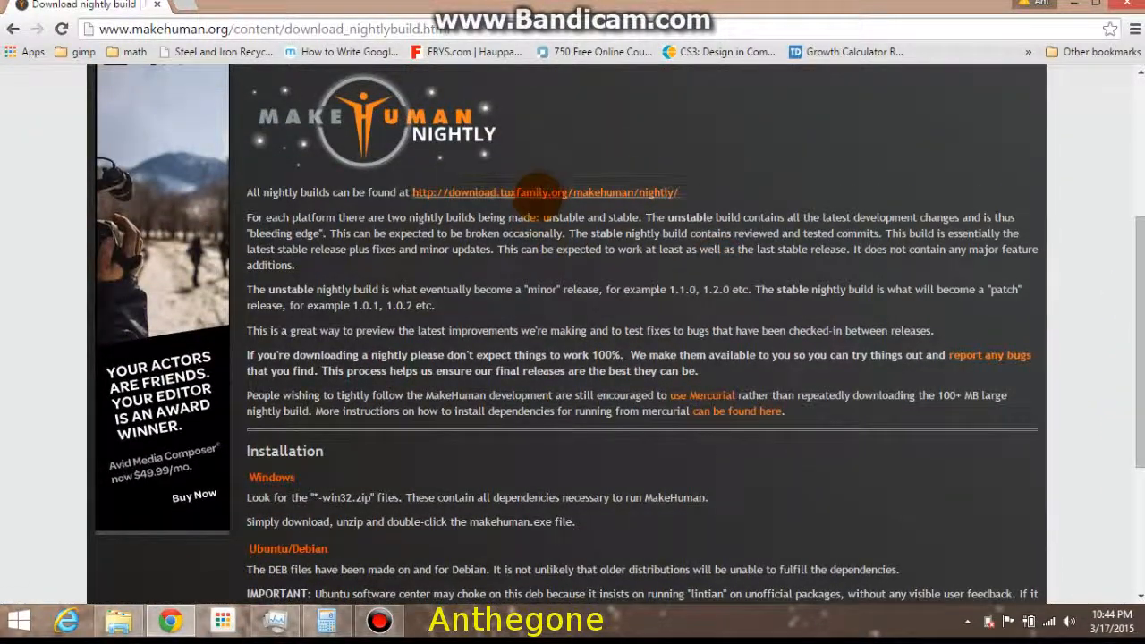
left_click(543, 191)
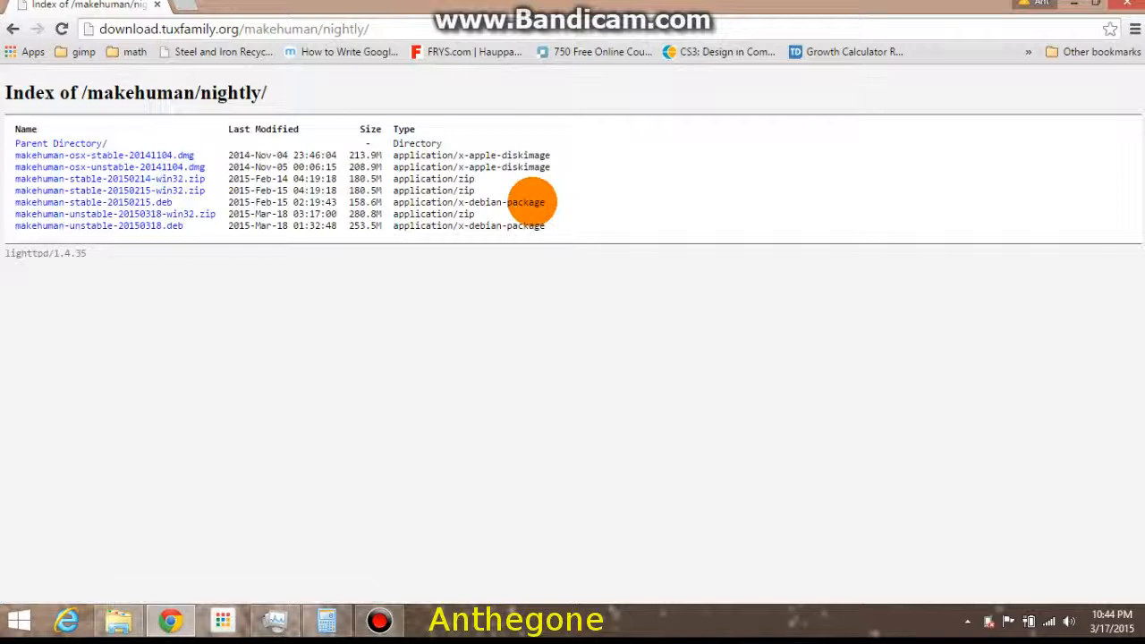
mouse_move(401, 247)
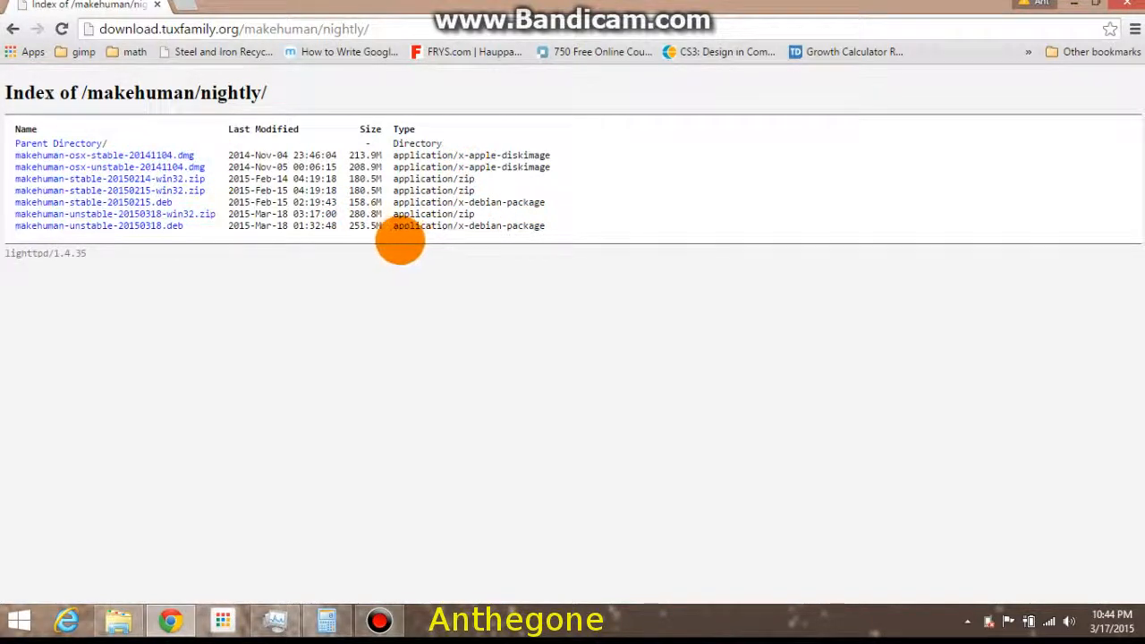
mouse_move(295, 223)
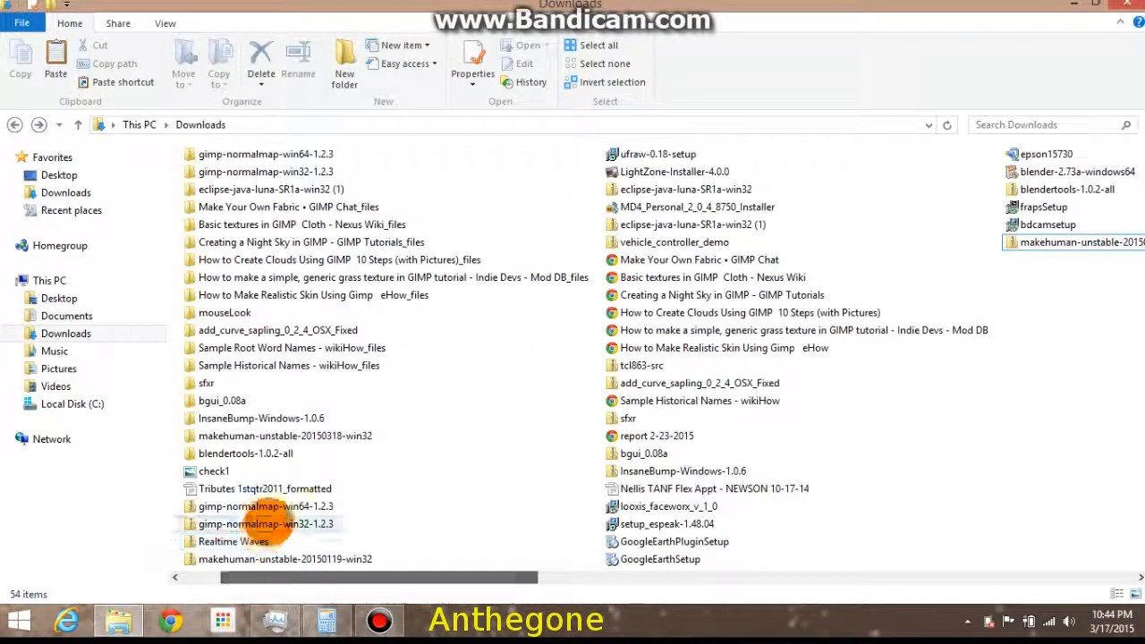
Enter the makehuman-unstable-20150318-win32 folder in Downloads and launch makehuman.exe.
left_click(277, 436)
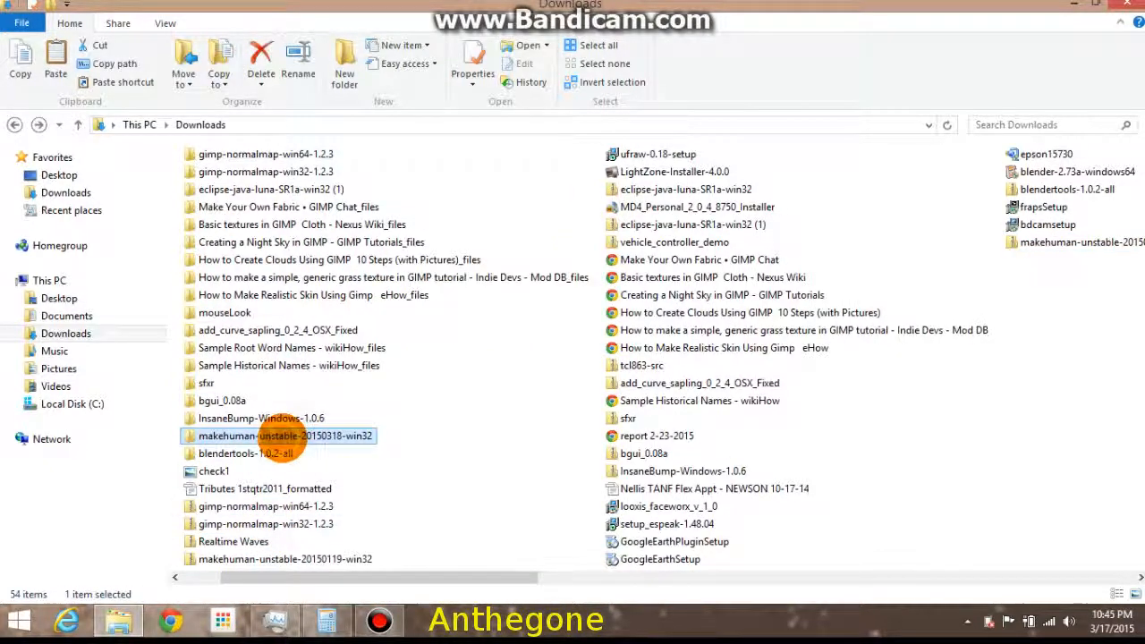
double_click(279, 437)
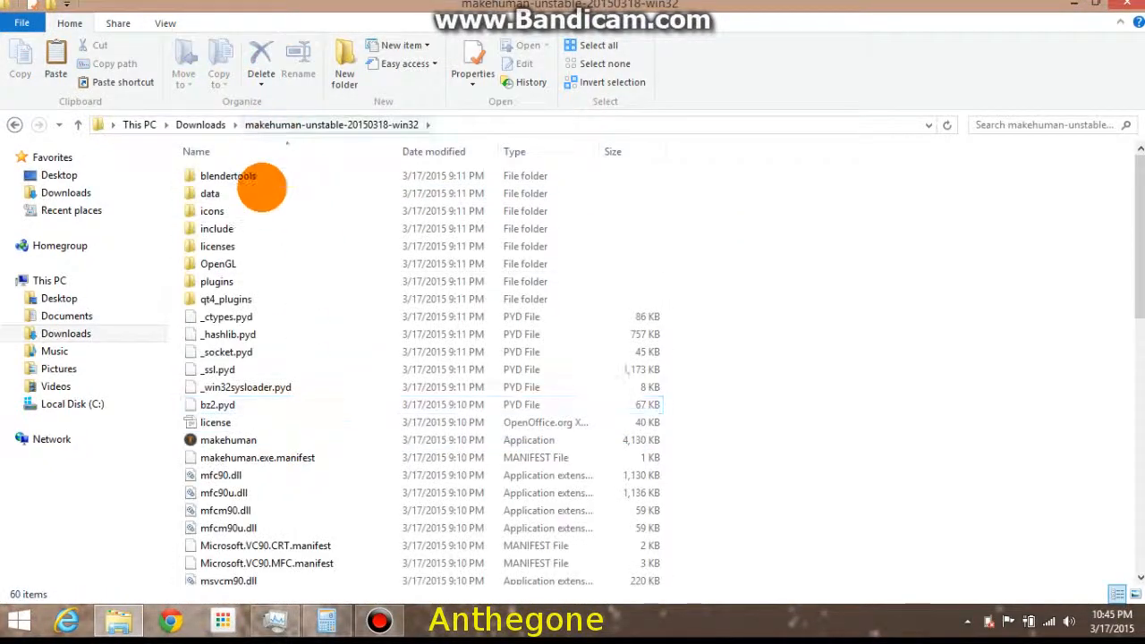
left_click(229, 440)
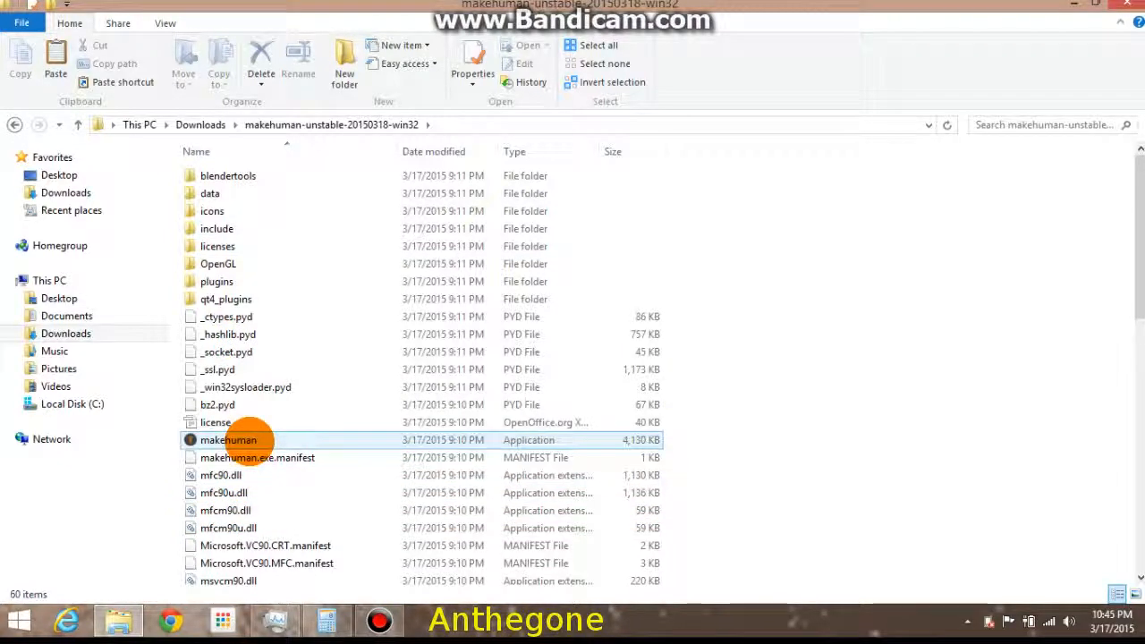
left_click(230, 440)
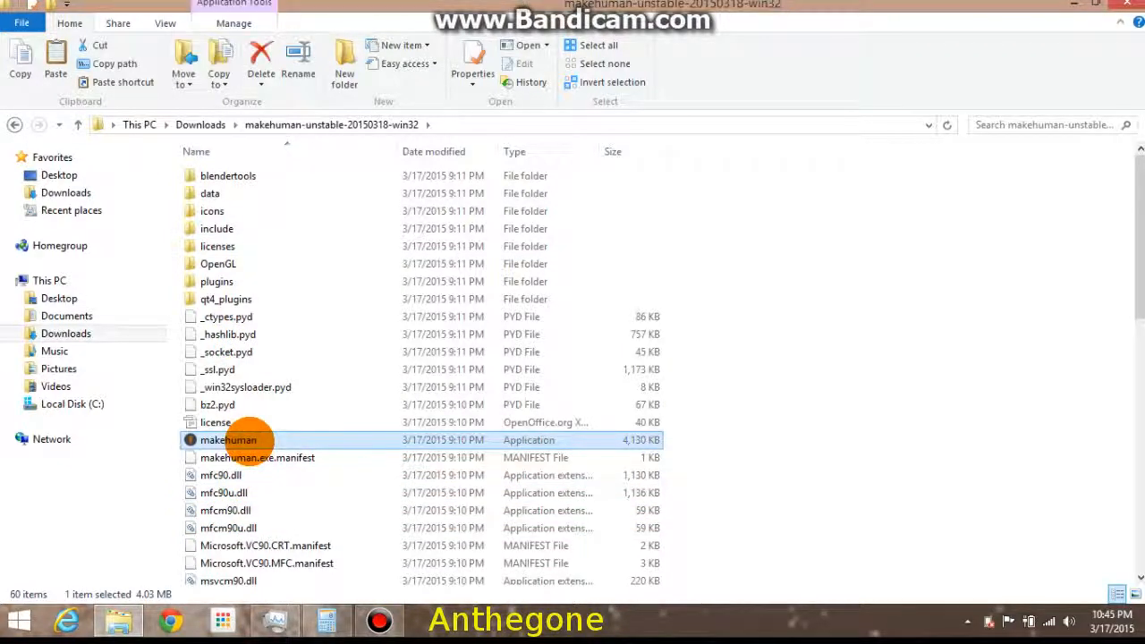
double_click(229, 440)
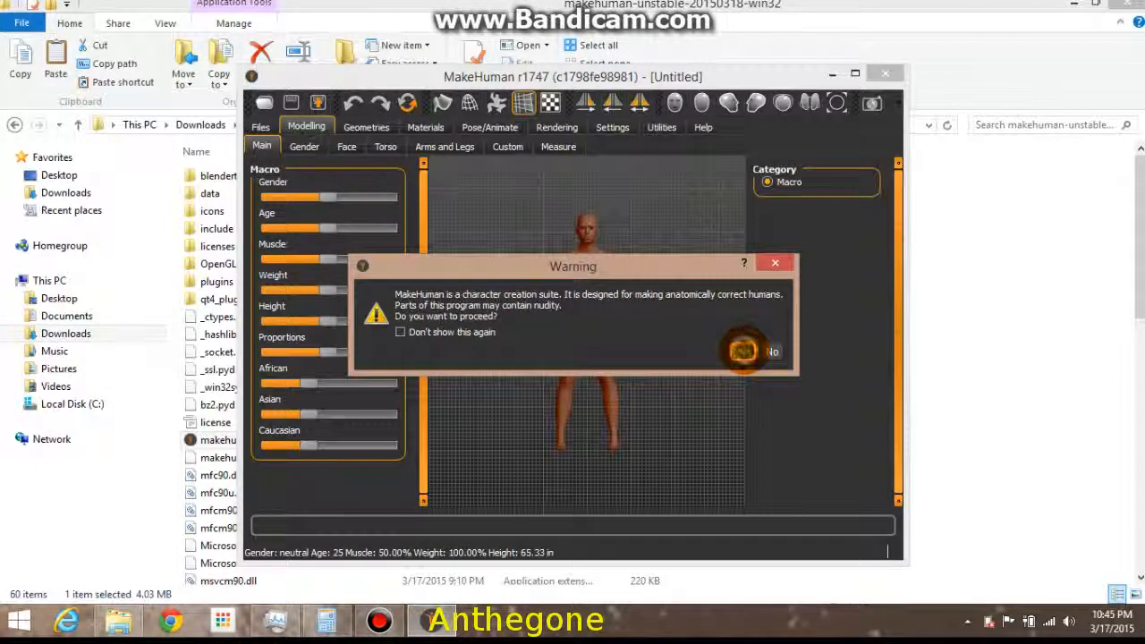
Accept the nudity warning and set the gender slider fully to male.
left_click(771, 350)
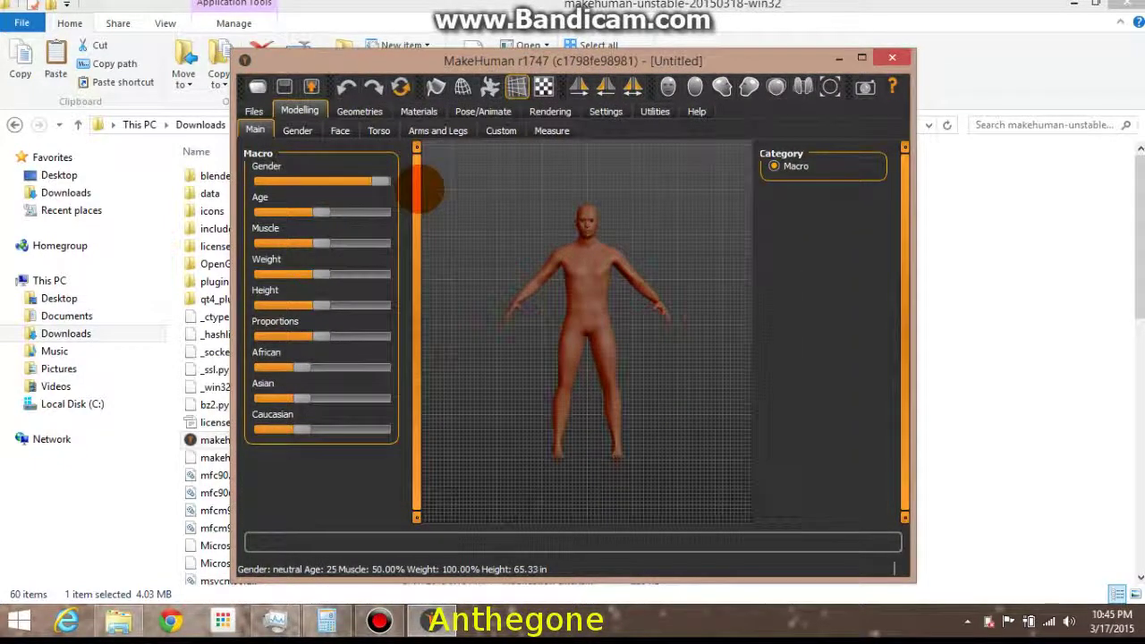
left_click_drag(283, 181, 390, 181)
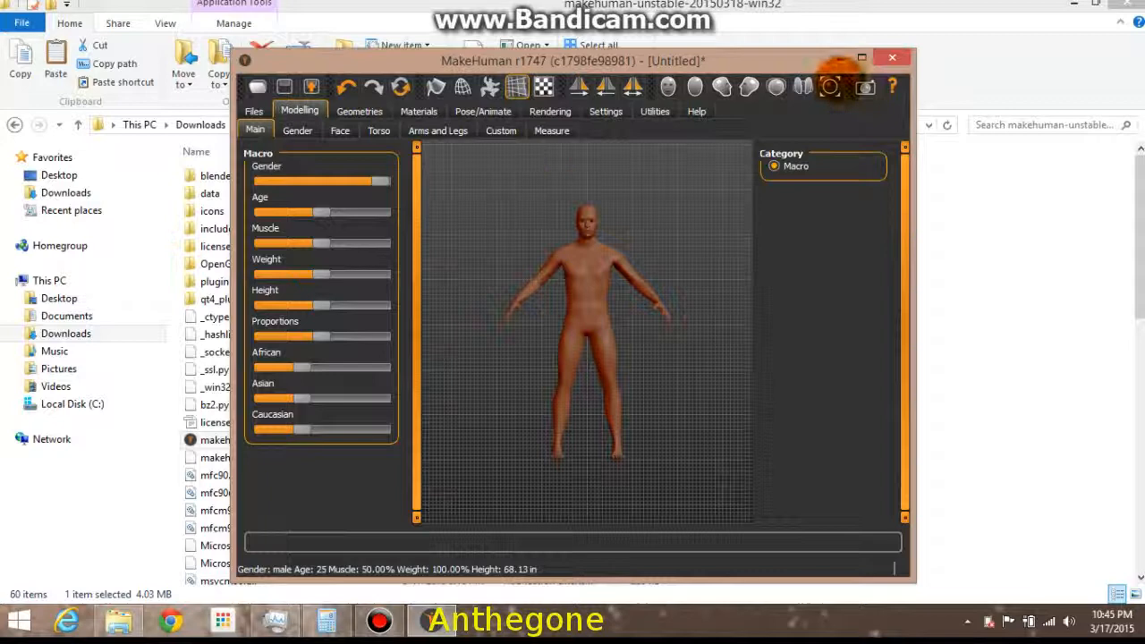
left_click(860, 58)
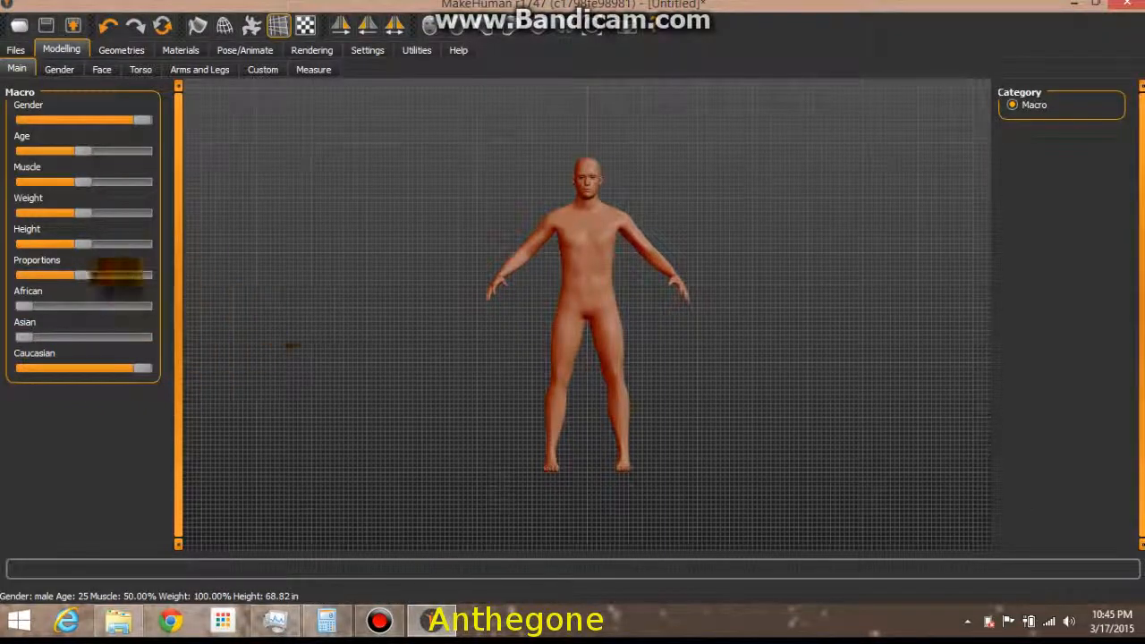
Adjust the Proportions slider, settling on a more idealised value.
left_click_drag(116, 276, 143, 276)
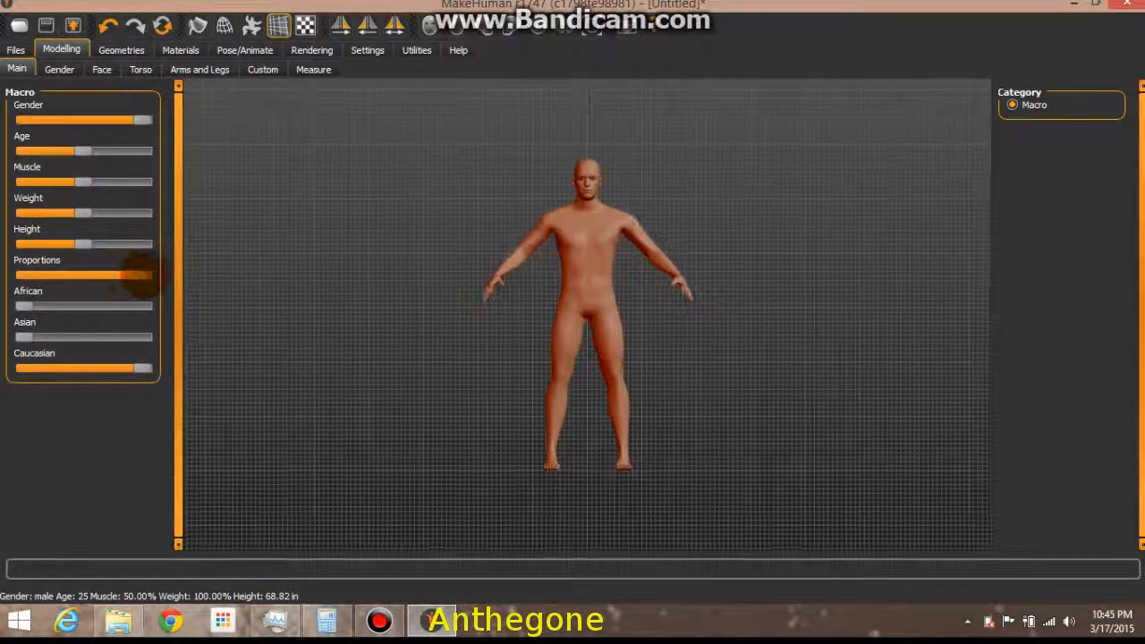
left_click_drag(117, 276, 39, 275)
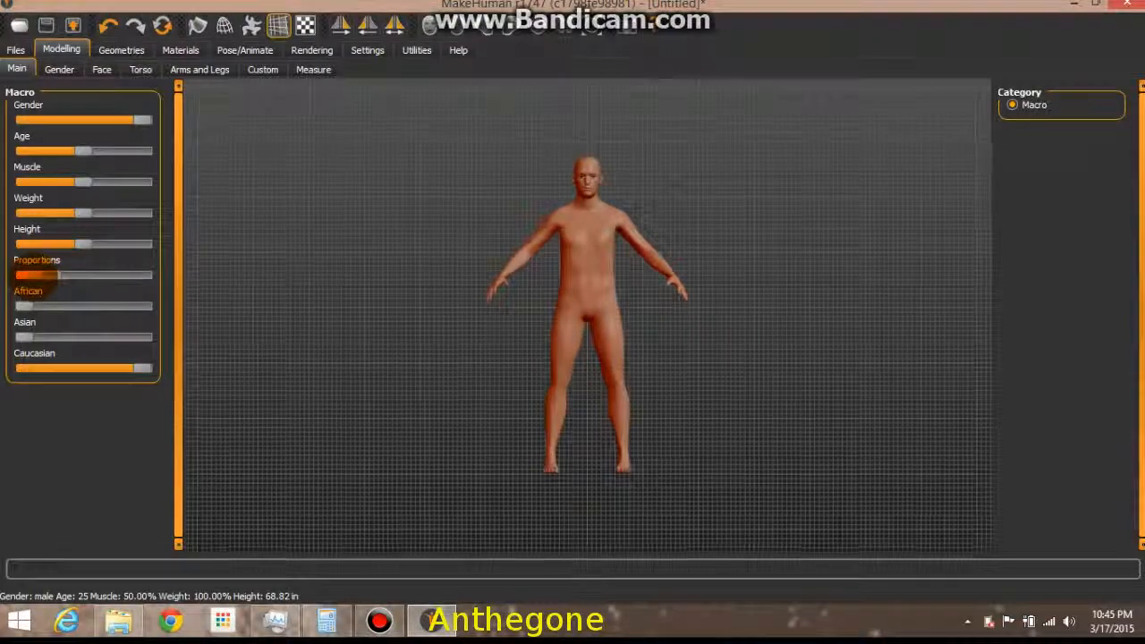
left_click_drag(39, 275, 129, 276)
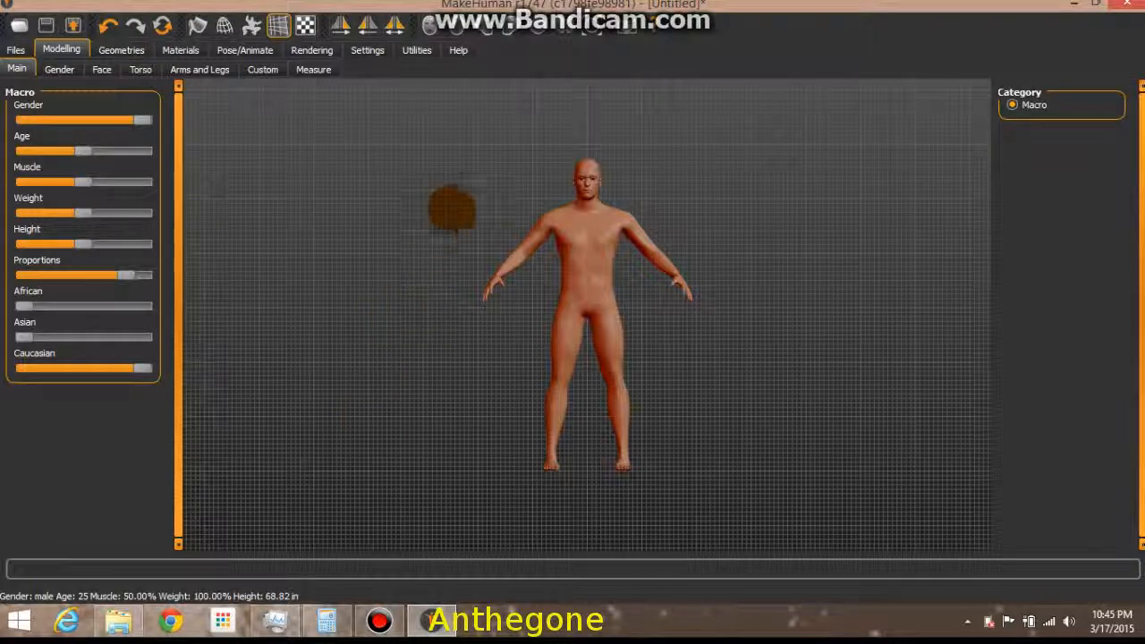
Try metric units in Settings, restore imperial, then raise the Weight slider to 150%.
left_click(367, 50)
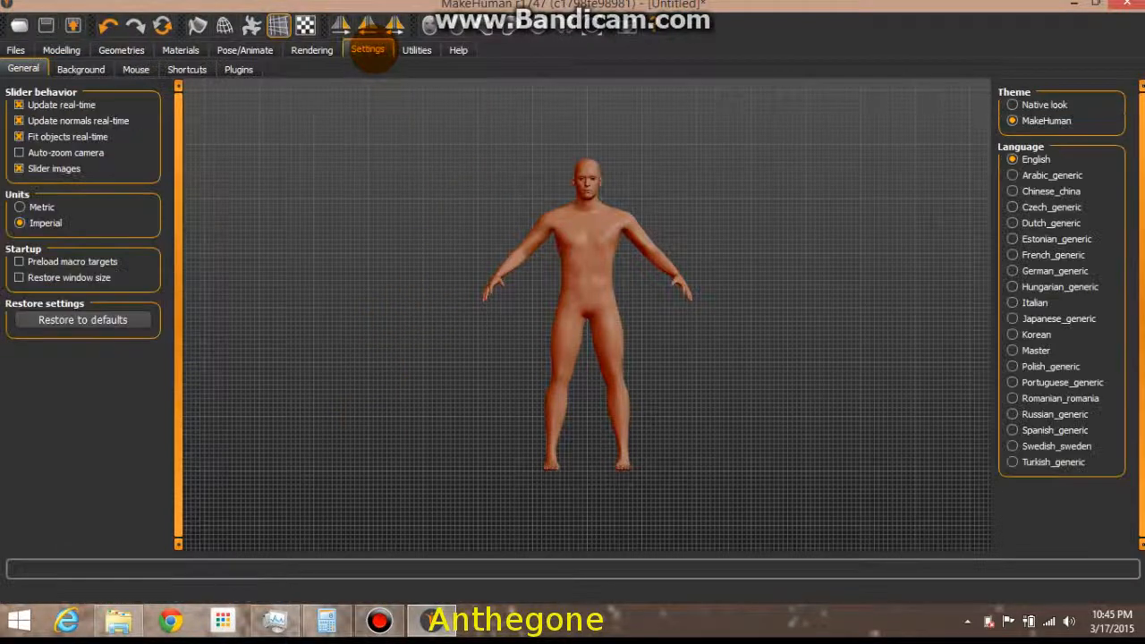
left_click(20, 208)
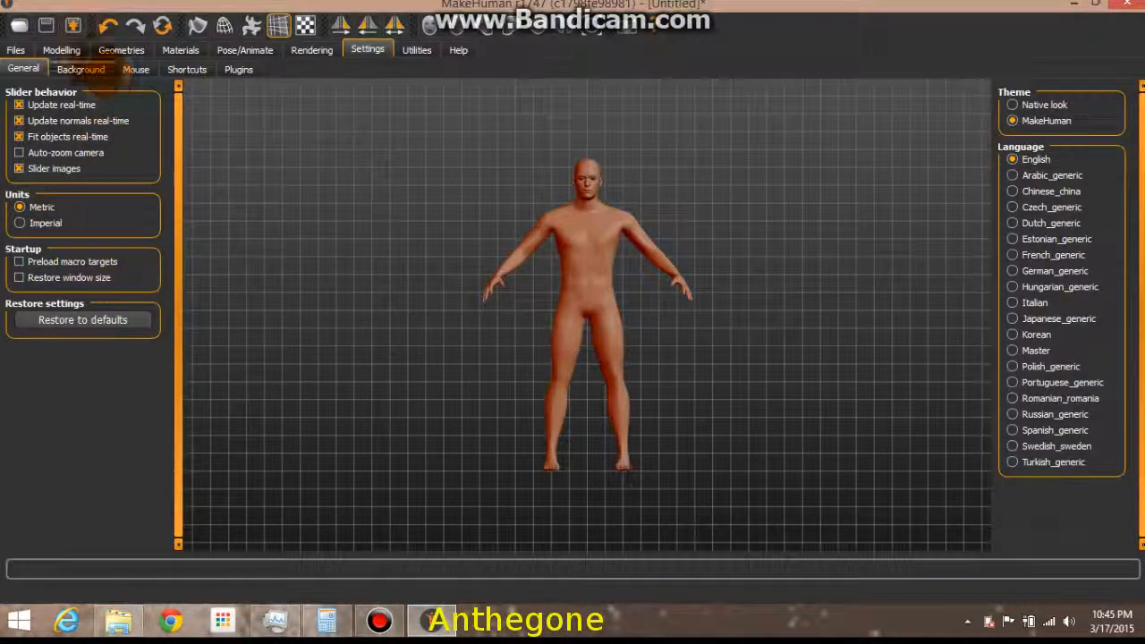
left_click(61, 50)
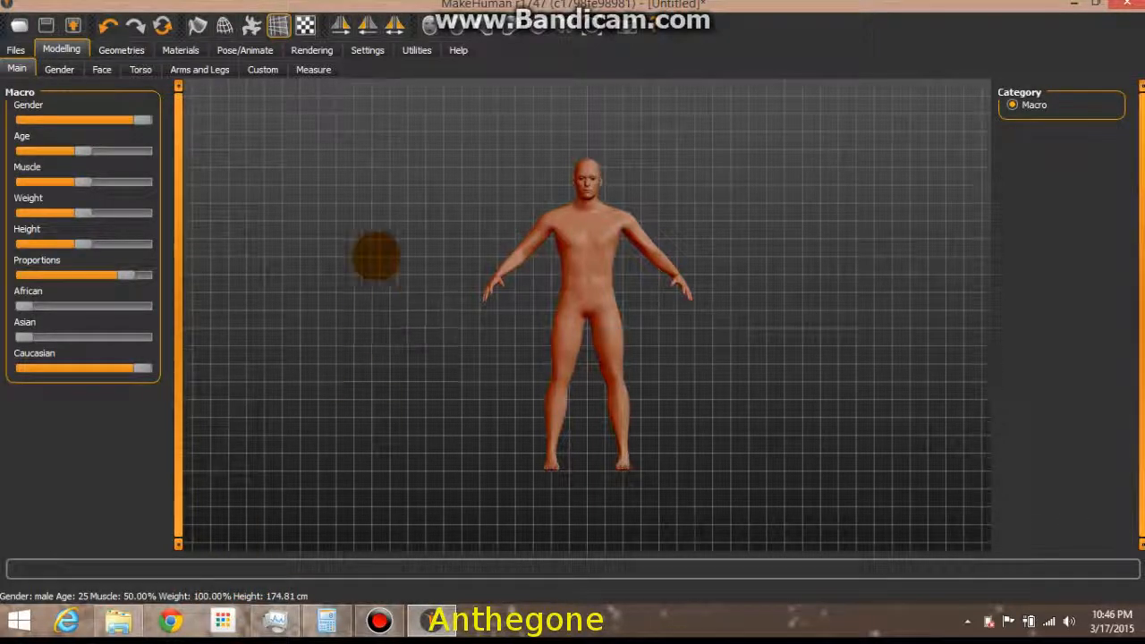
left_click(367, 50)
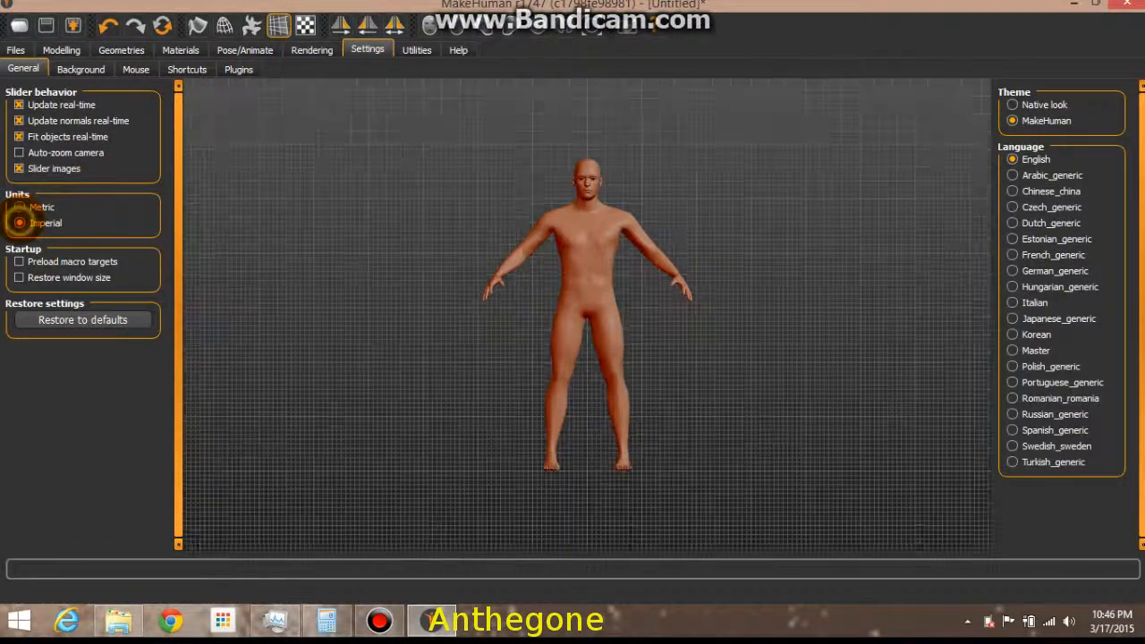
left_click(61, 50)
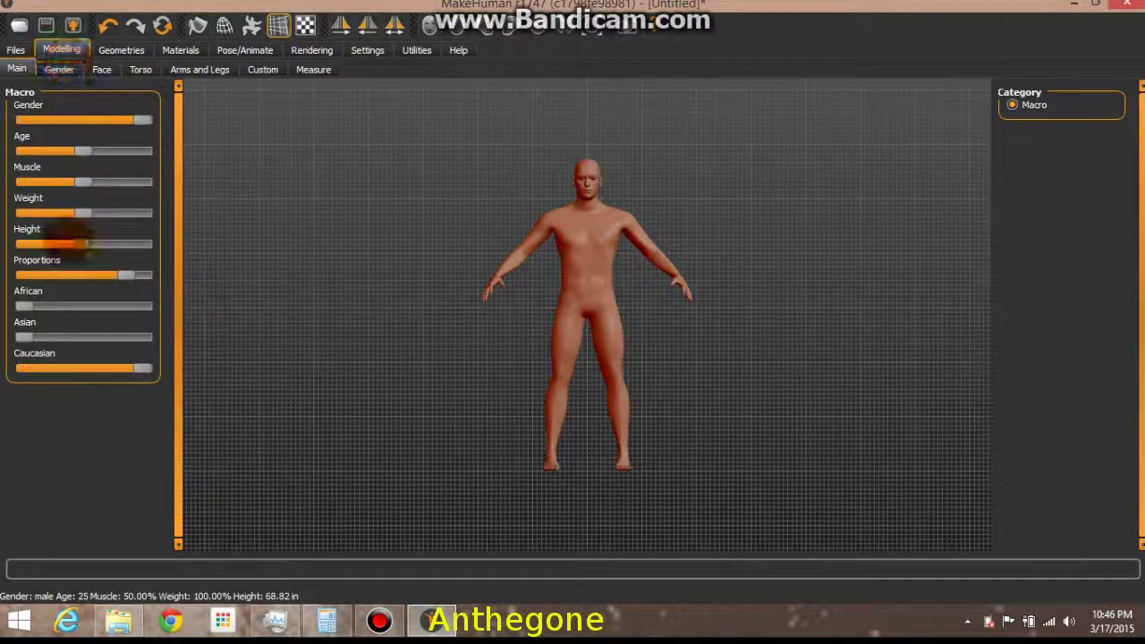
left_click_drag(90, 211, 165, 211)
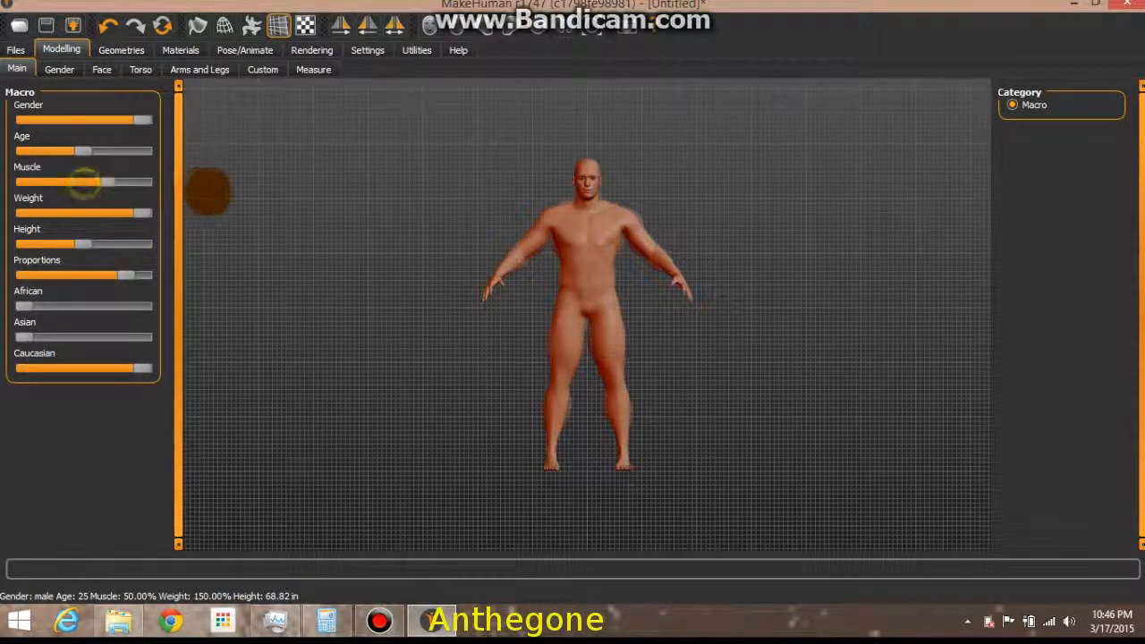
Set Muscle to about 90.10% and bring Weight down to about 110.60%.
left_click_drag(86, 182, 150, 182)
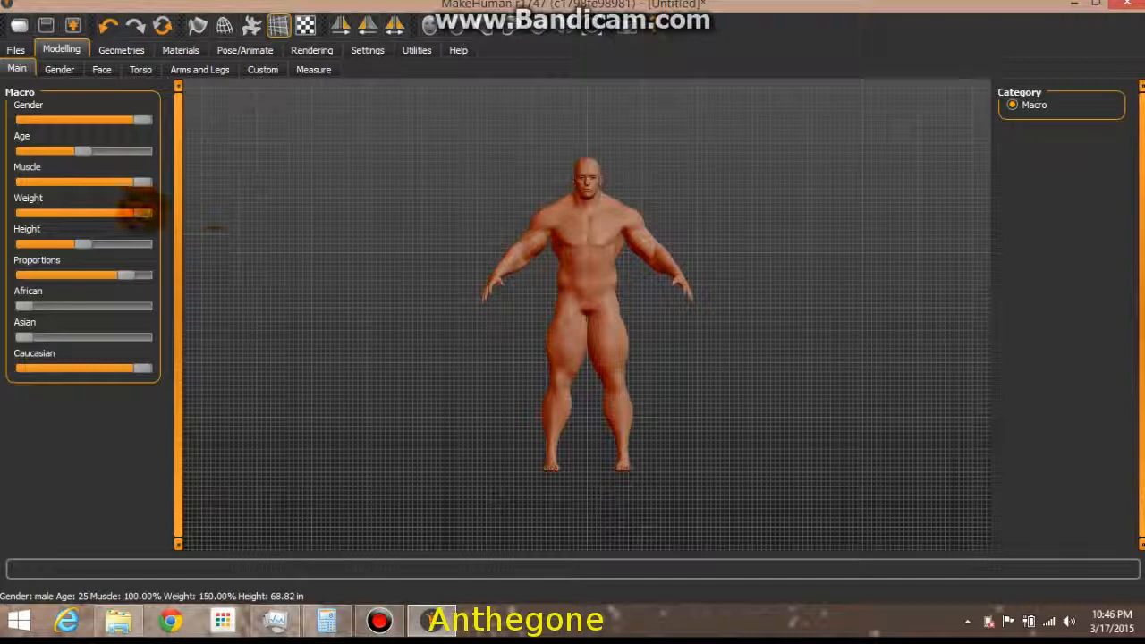
left_click_drag(152, 211, 111, 211)
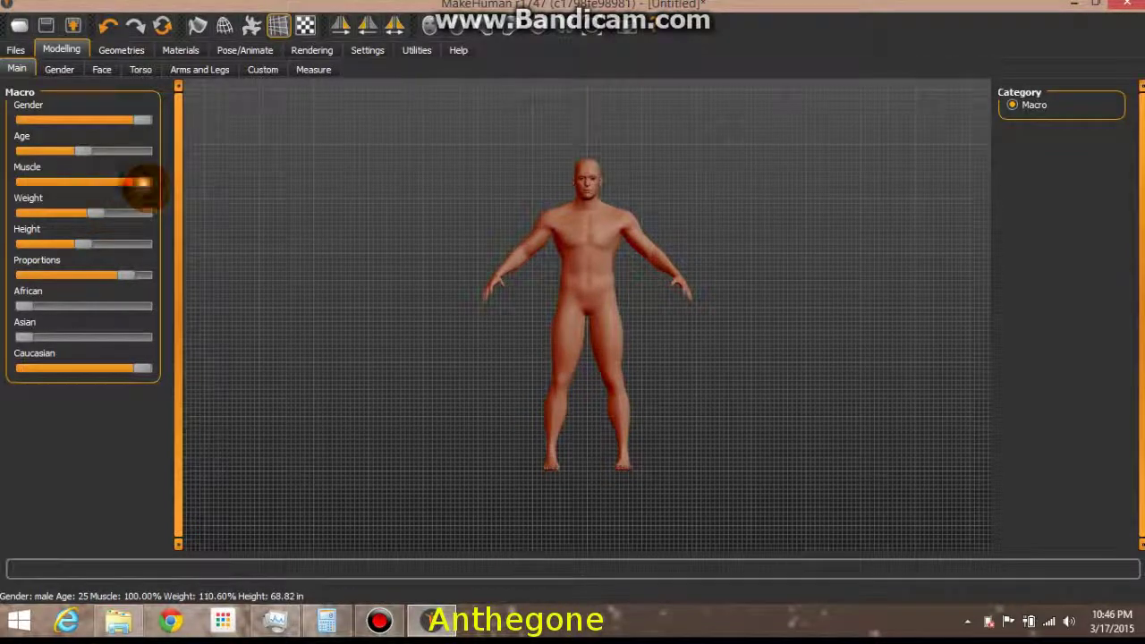
left_click_drag(125, 182, 111, 183)
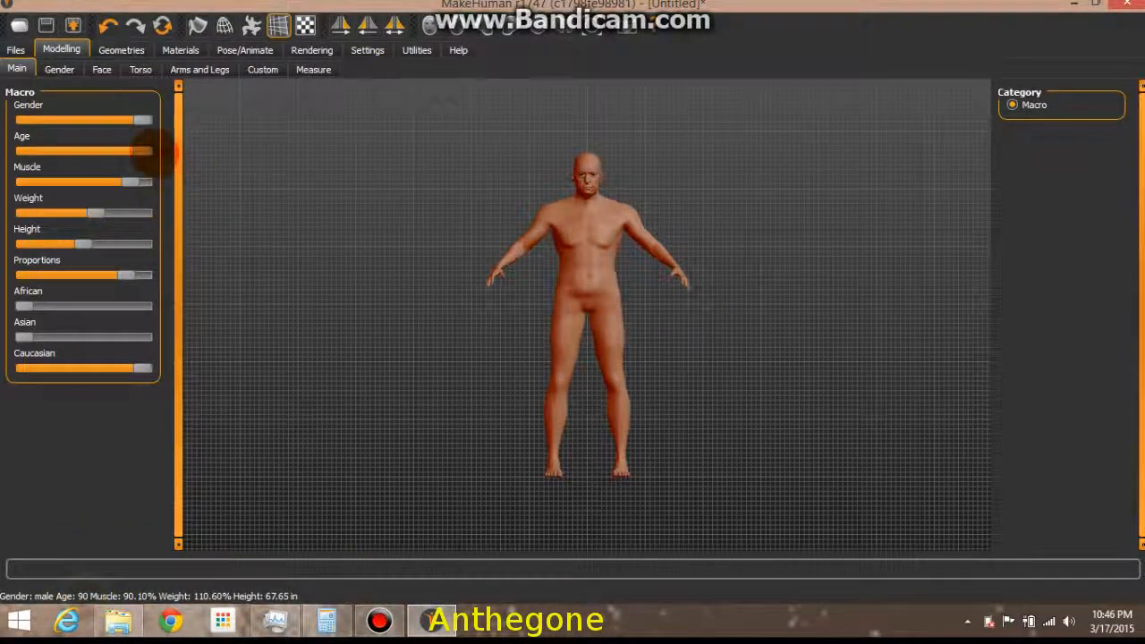
Preview extreme ages from baby upward, then settle the Age at 34.
left_click_drag(147, 150, 18, 150)
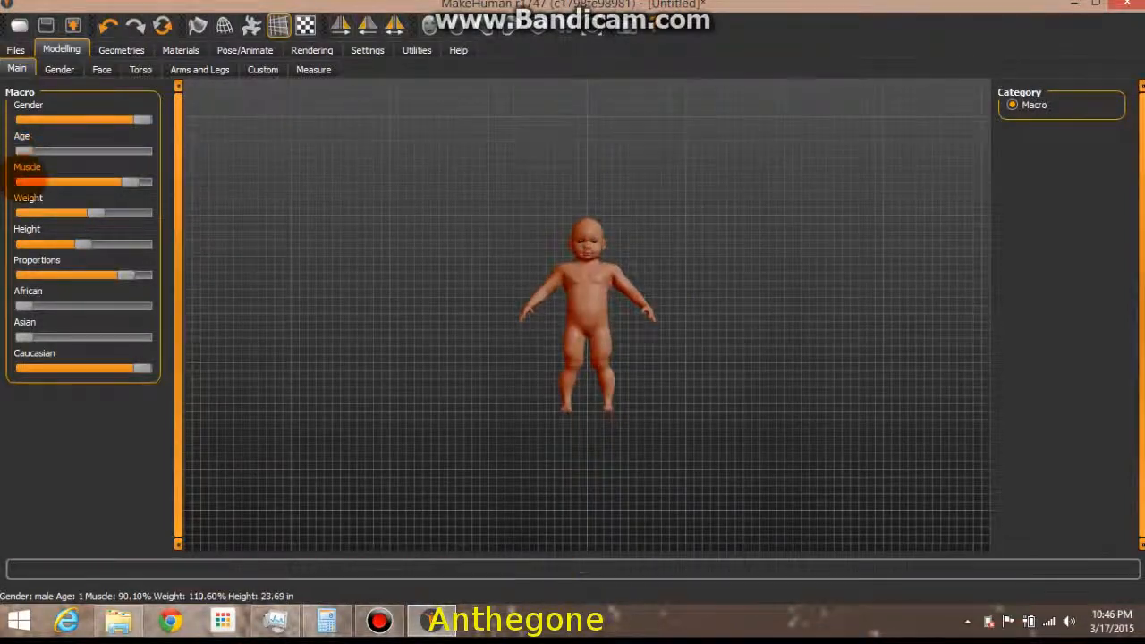
left_click_drag(35, 151, 81, 151)
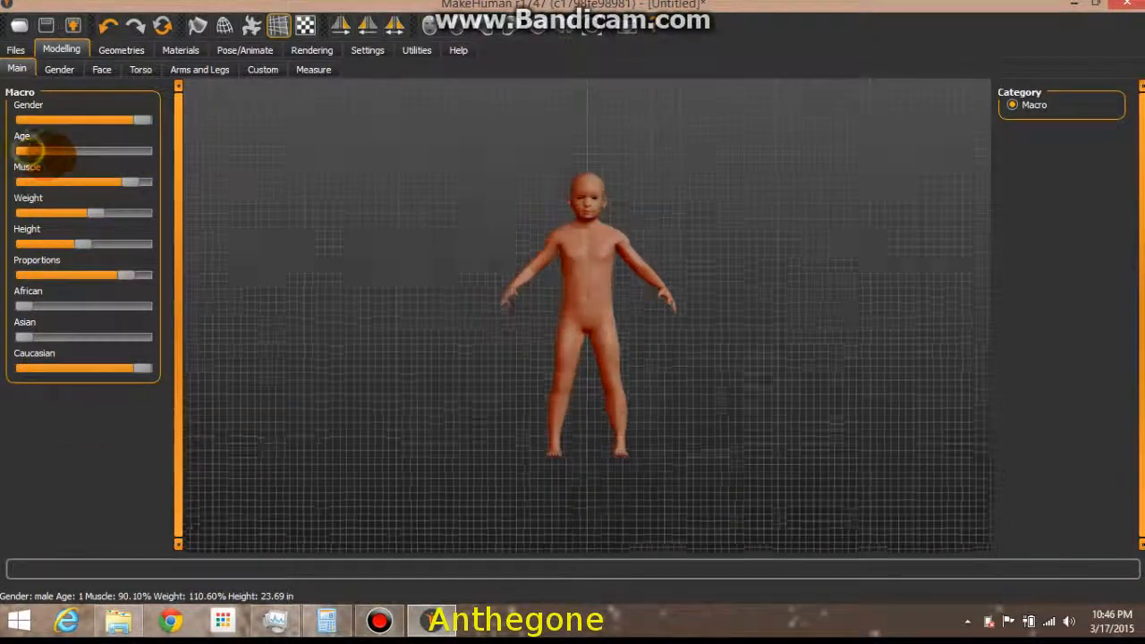
left_click_drag(43, 150, 93, 150)
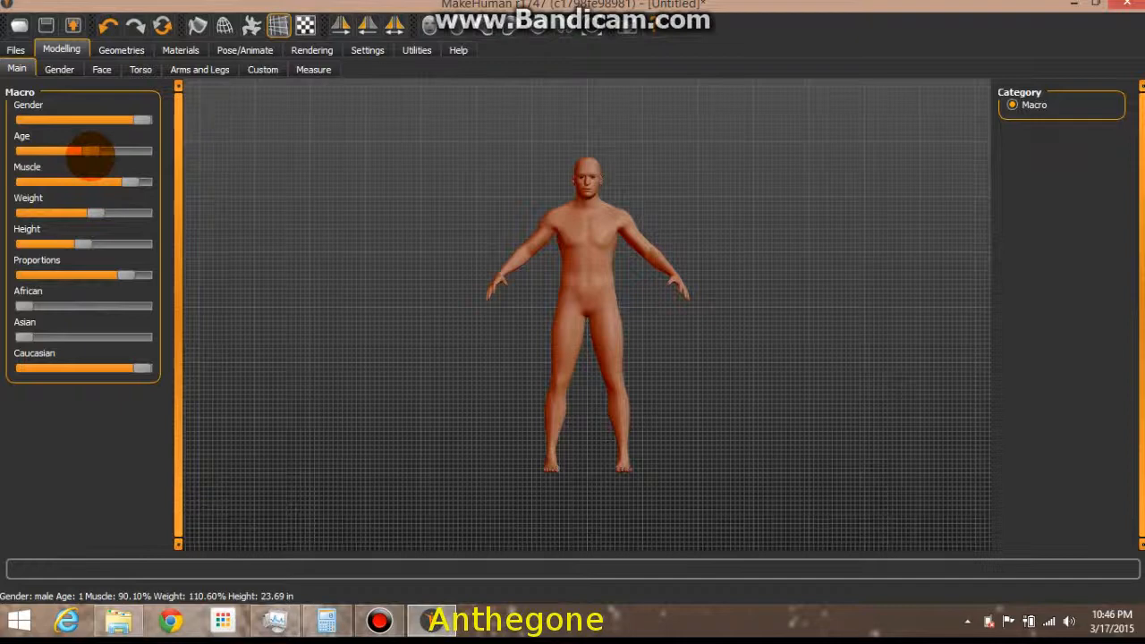
left_click_drag(68, 150, 90, 150)
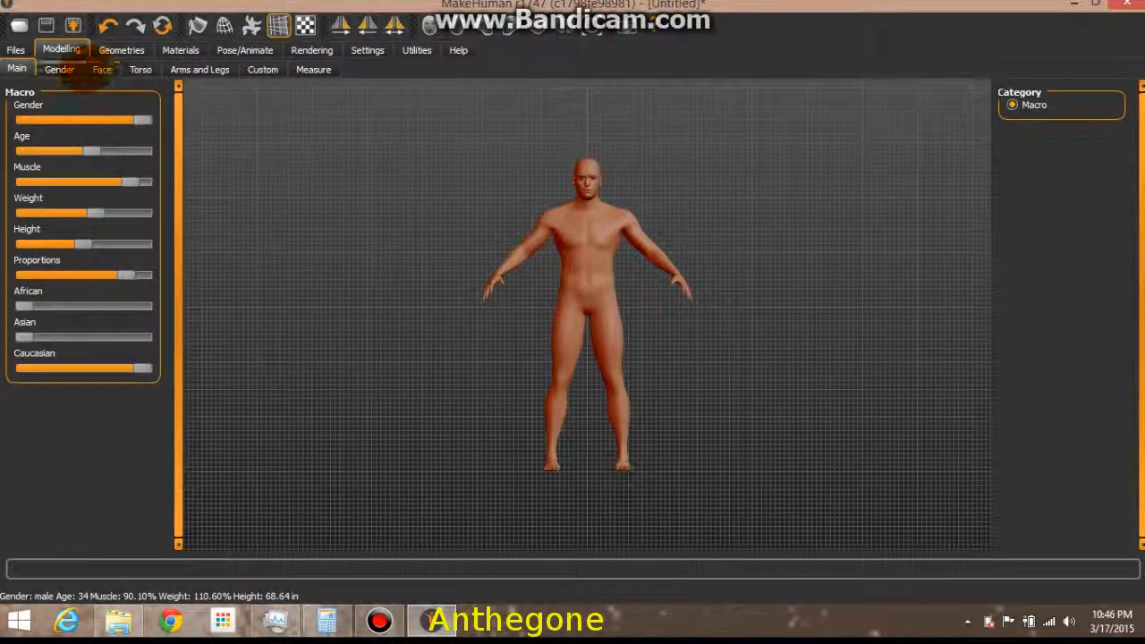
In the Clothes library try and remove the male casual suit, then dress him in blue jeans.
left_click(122, 50)
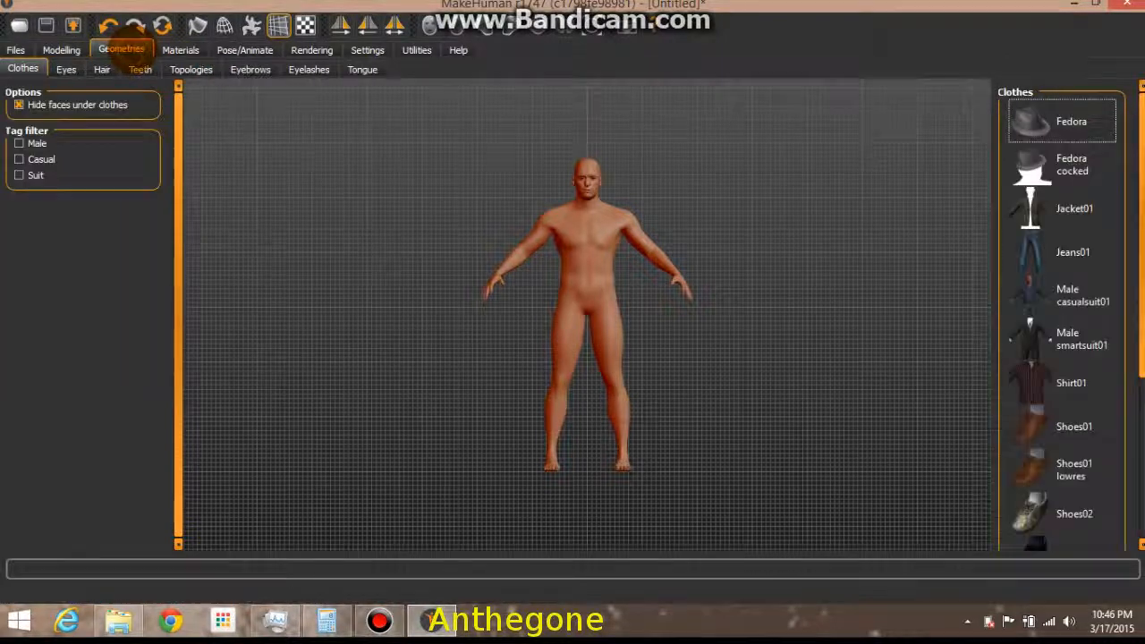
left_click(1073, 295)
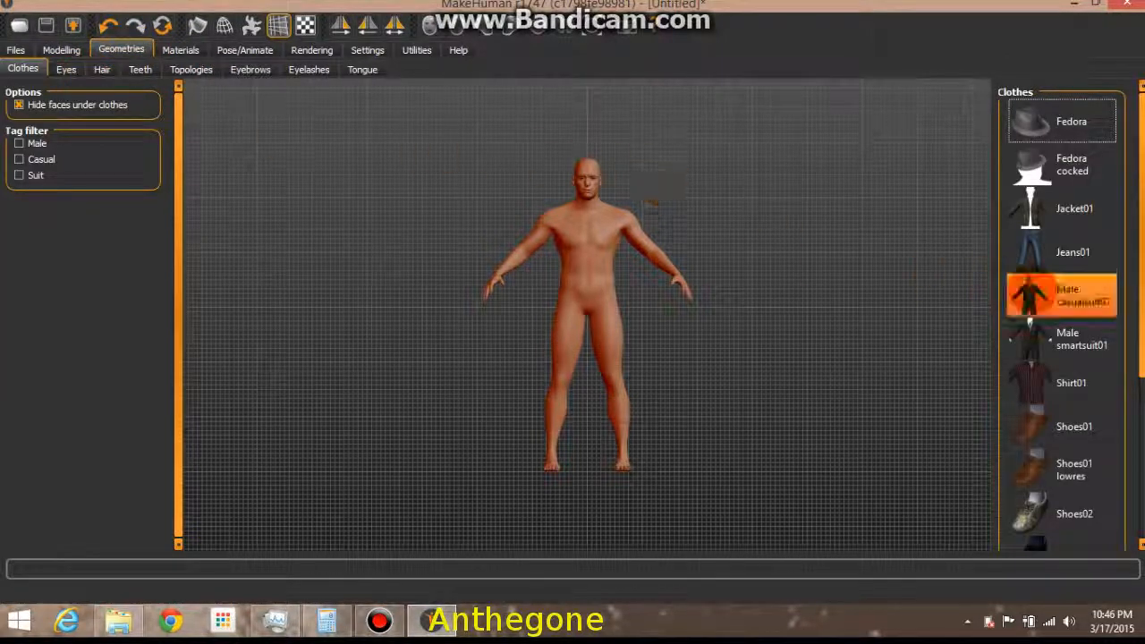
left_click(1062, 250)
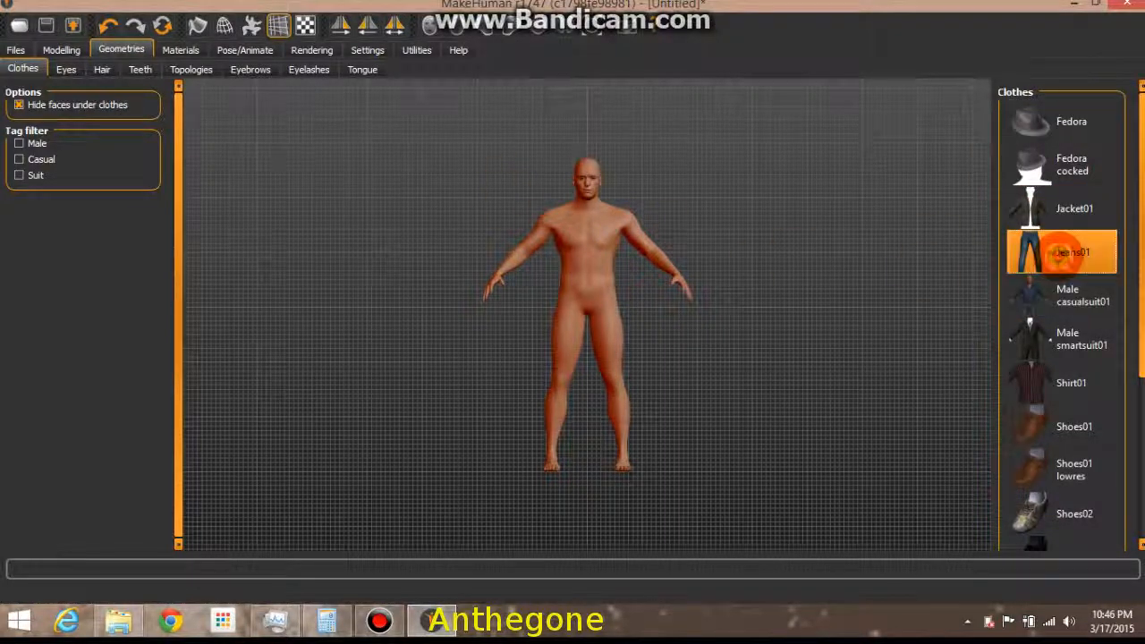
left_click(1063, 251)
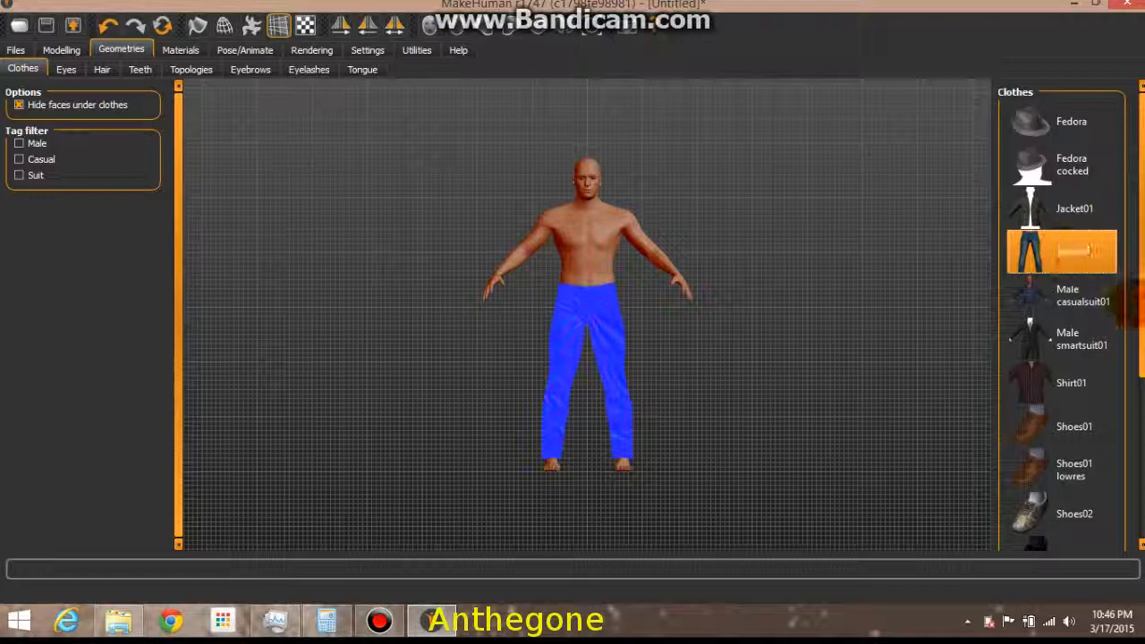
Try other shirts, then keep the grey Tshirt02 with Shoes03 and turn the view to check.
scroll("down", 3)
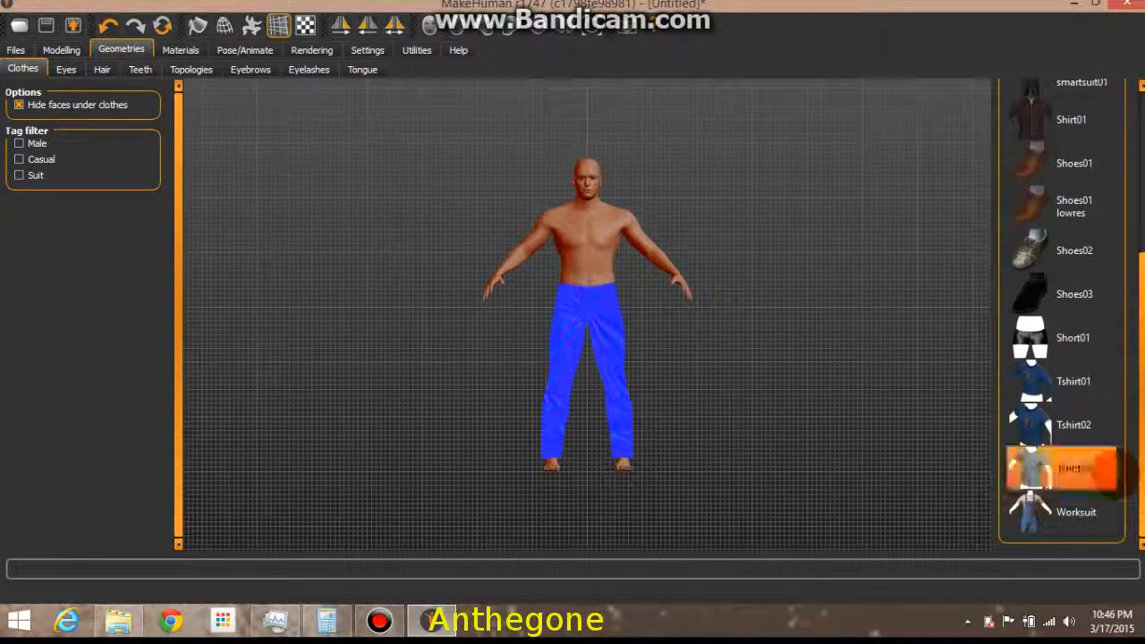
left_click(1059, 424)
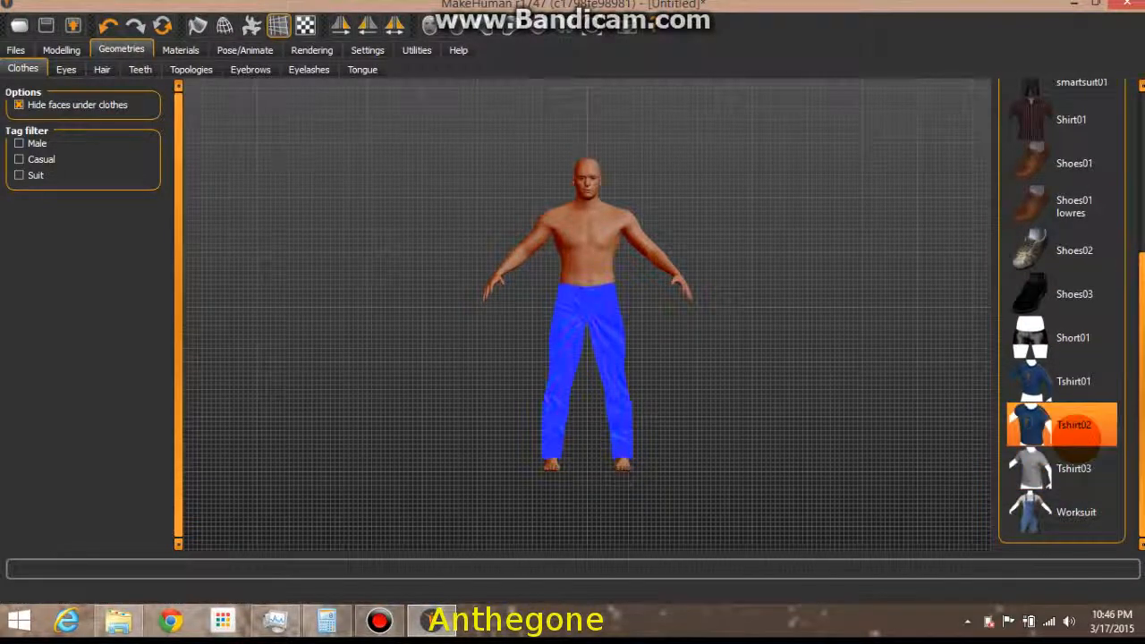
left_click(1062, 381)
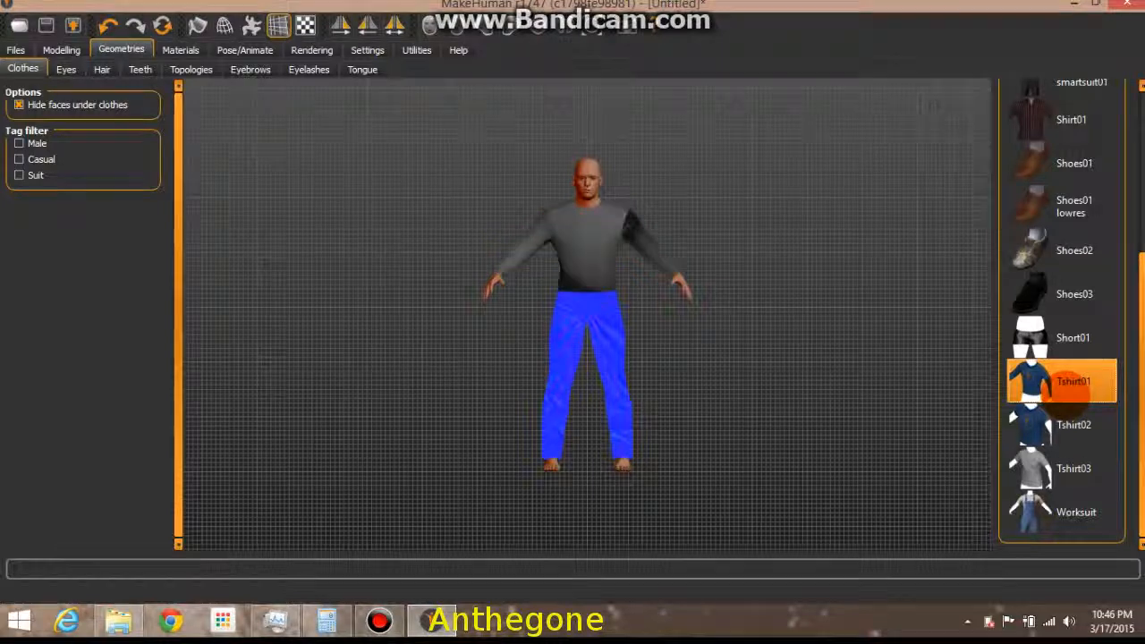
left_click(1059, 424)
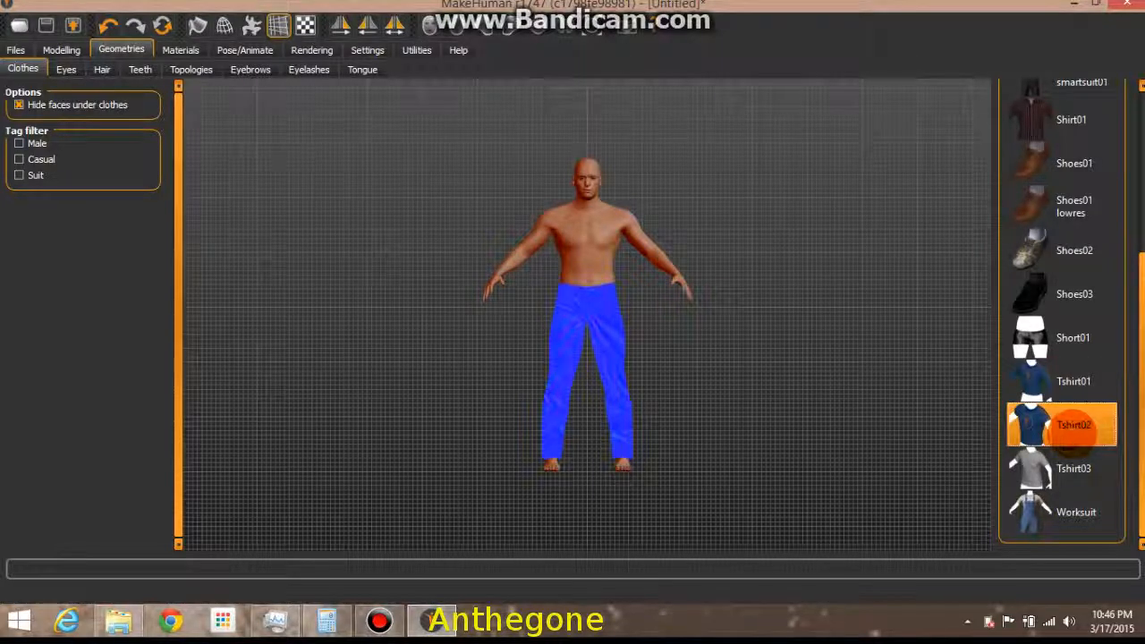
left_click(1062, 293)
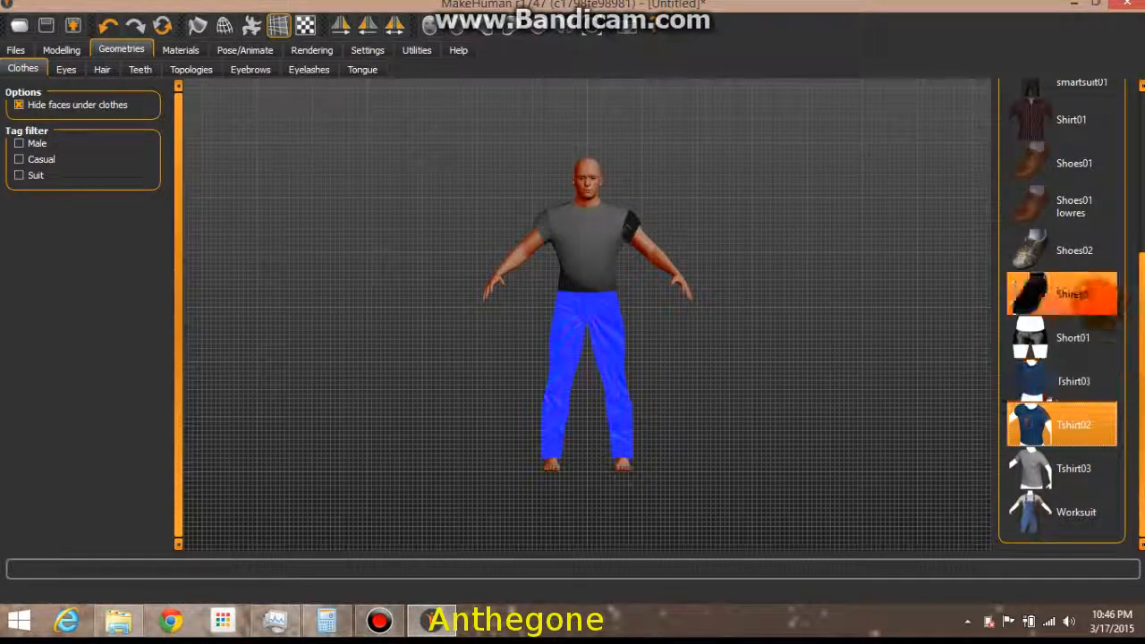
left_click(1061, 293)
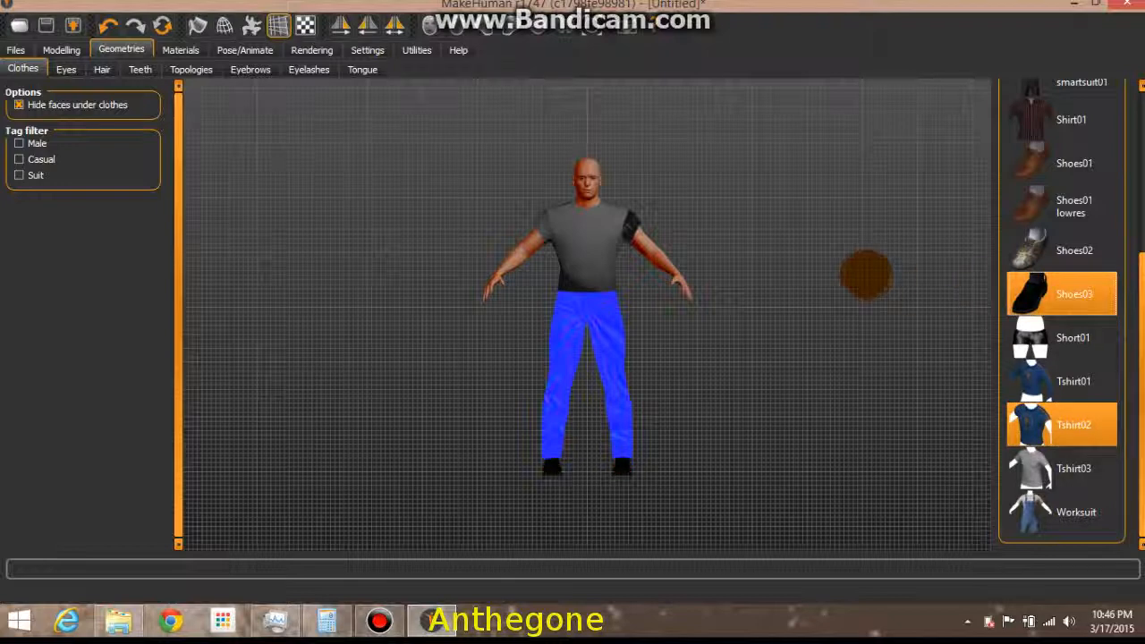
left_click_drag(862, 275, 367, 147)
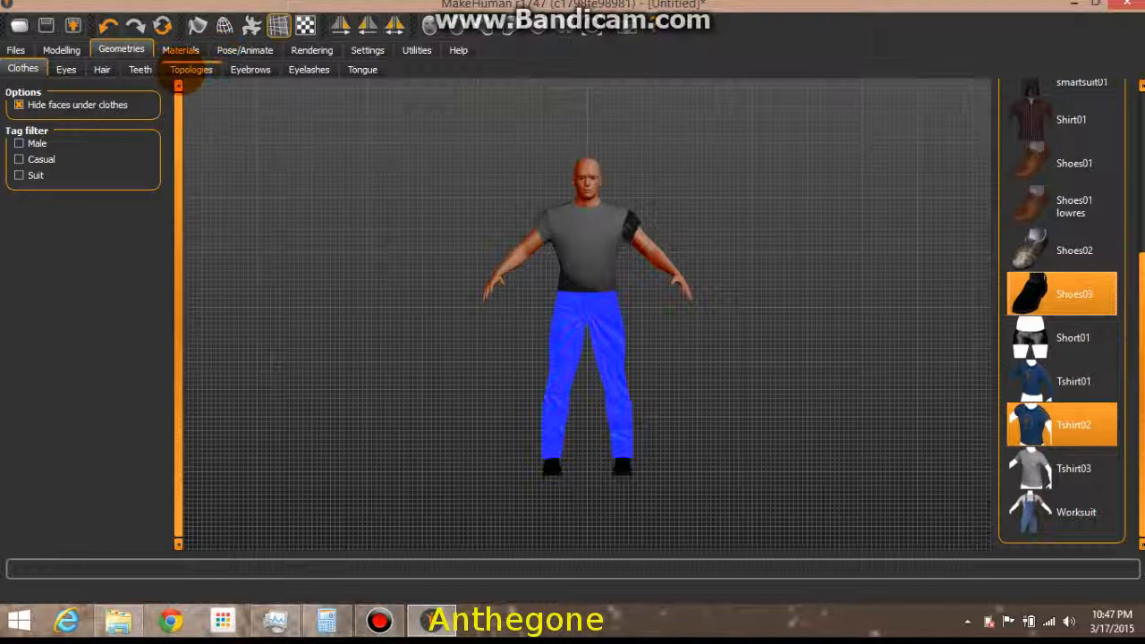
Try Mhair01, keep the short Mhair02 hairstyle, and bring up the Eyes library.
left_click(102, 68)
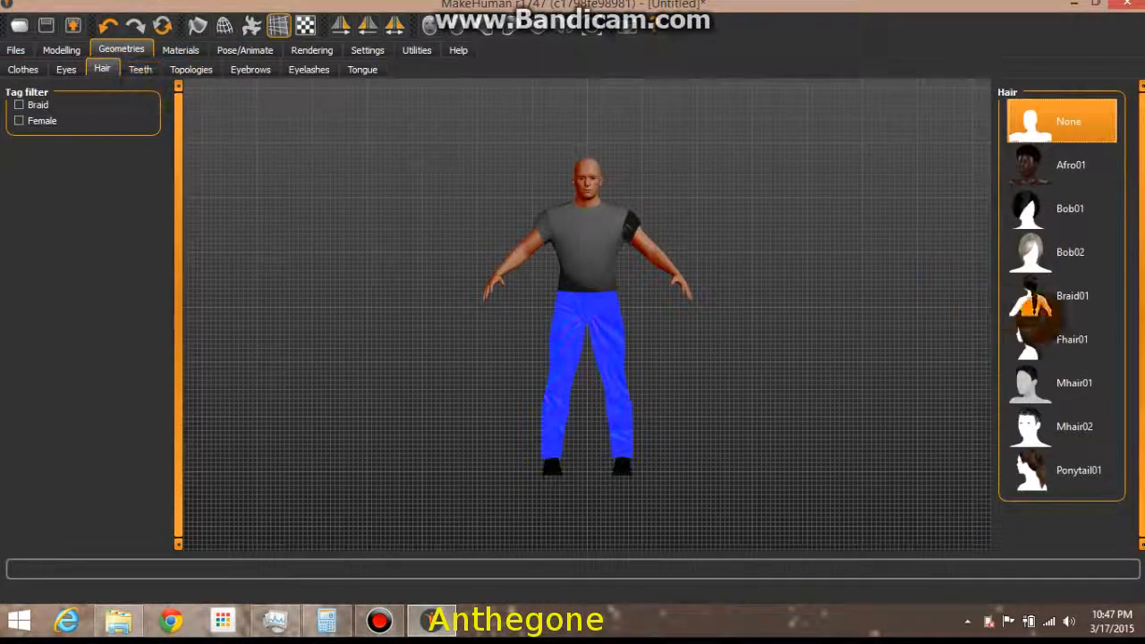
left_click(1061, 382)
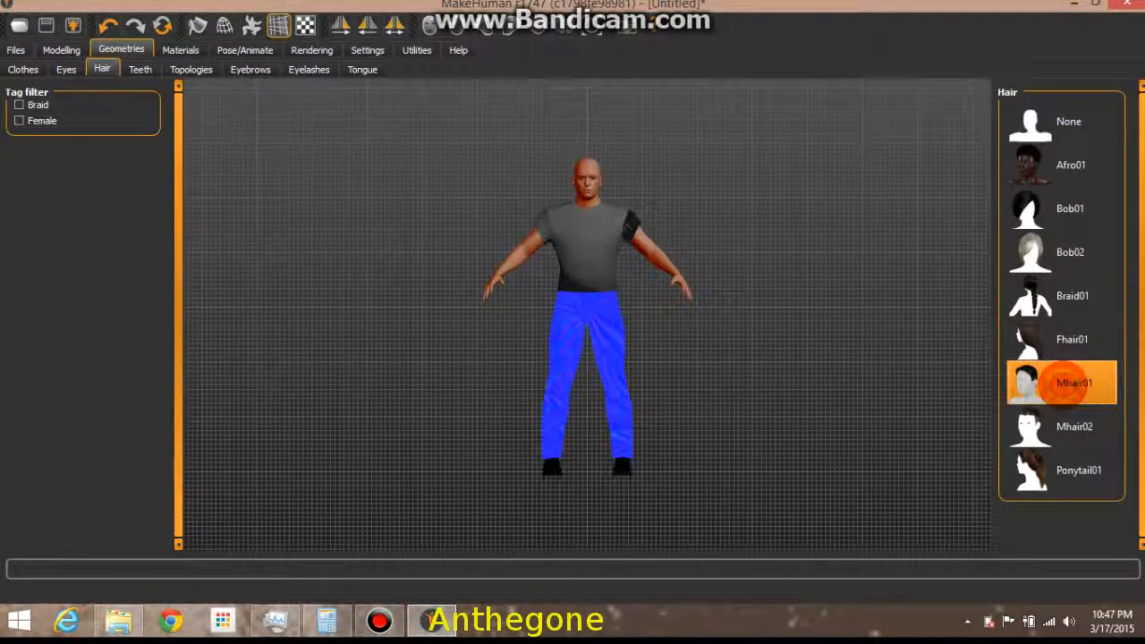
left_click(1073, 425)
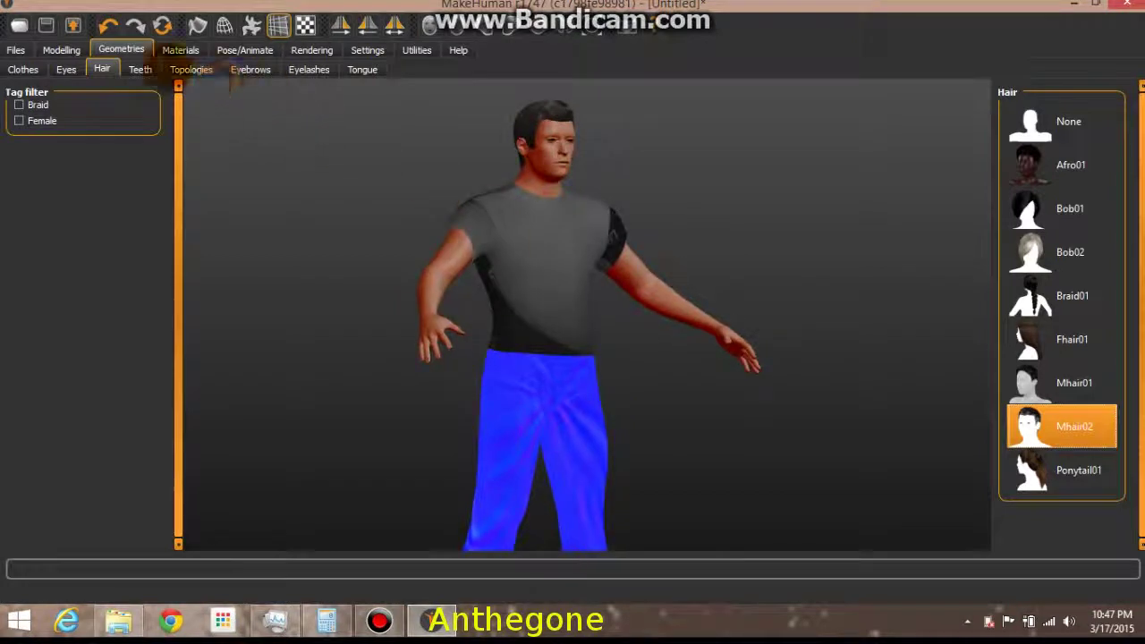
left_click(64, 68)
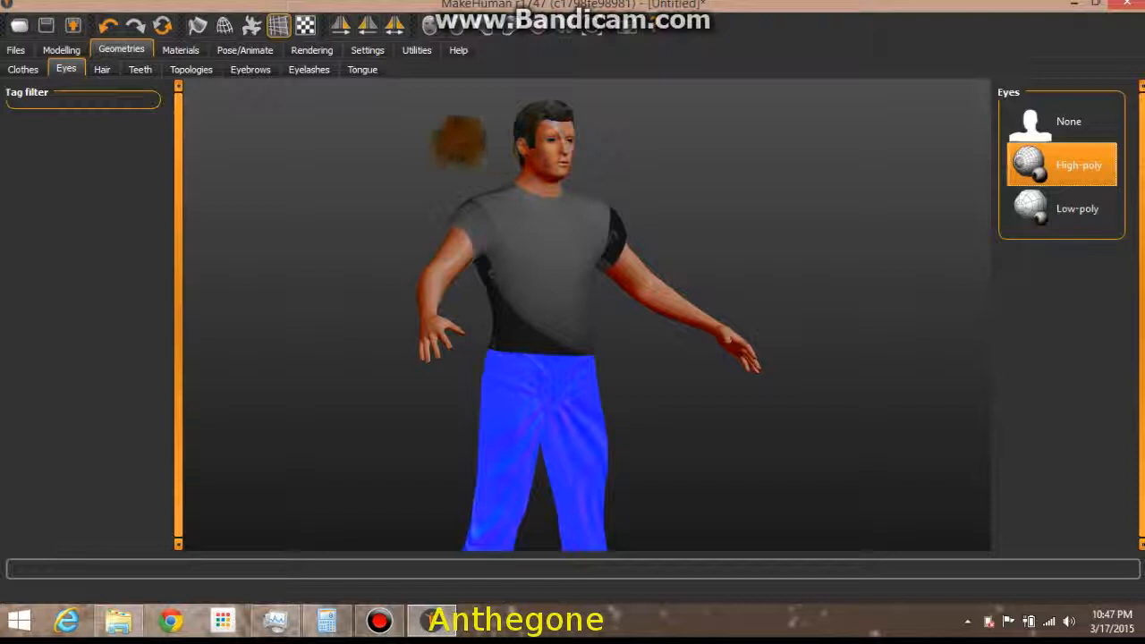
Keep the high-poly eyes and give the character Teeth shape04.
left_click(1077, 165)
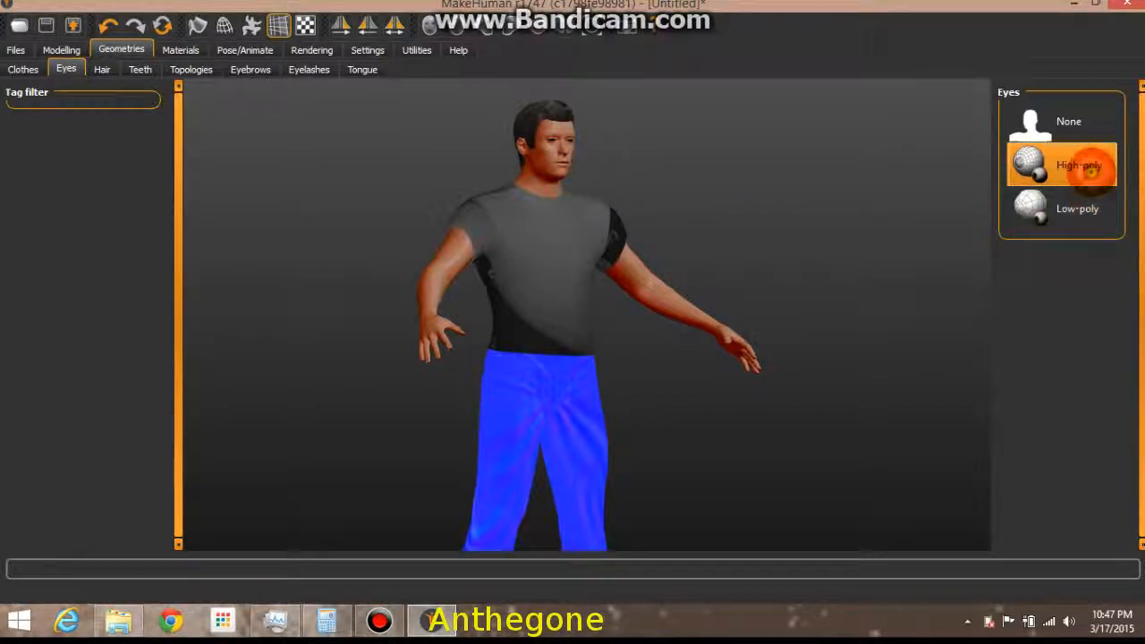
left_click(140, 68)
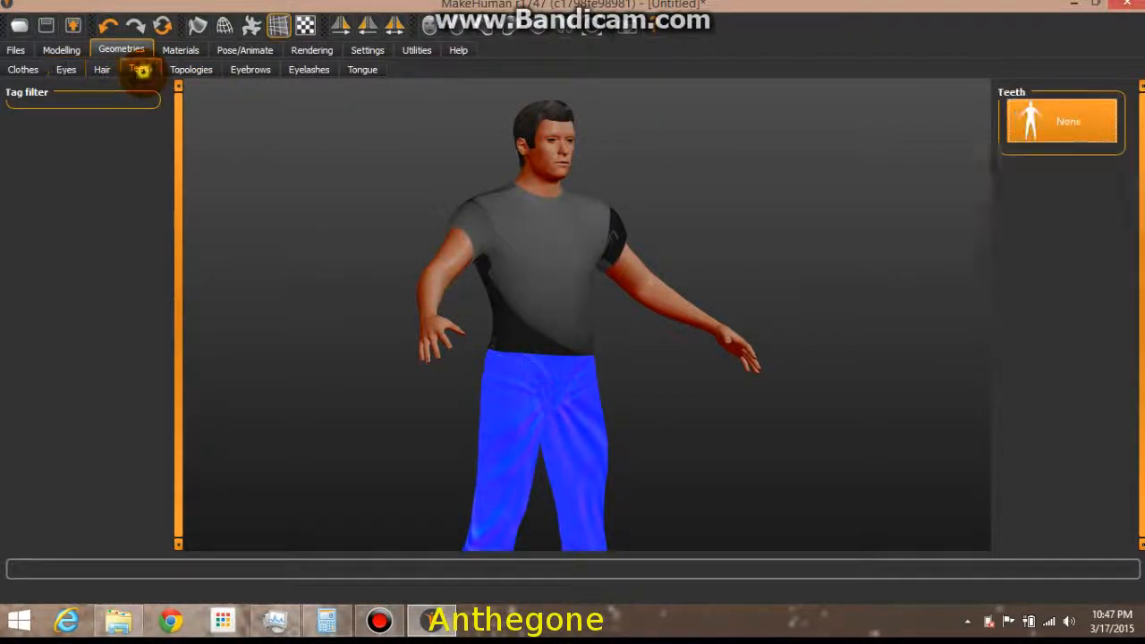
left_click(139, 67)
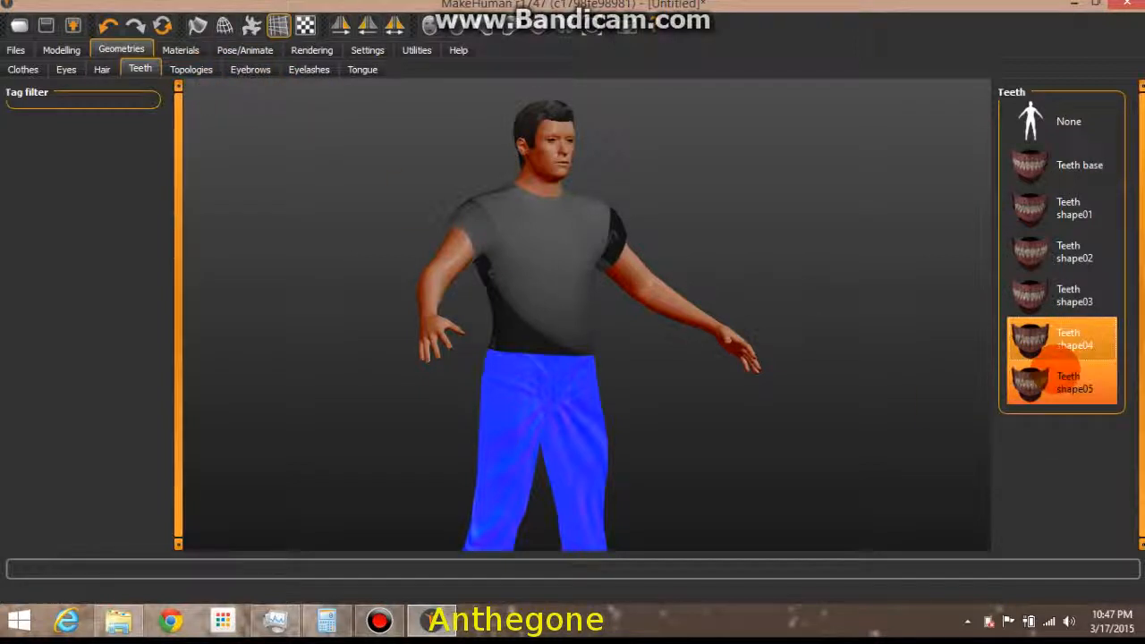
left_click(1060, 338)
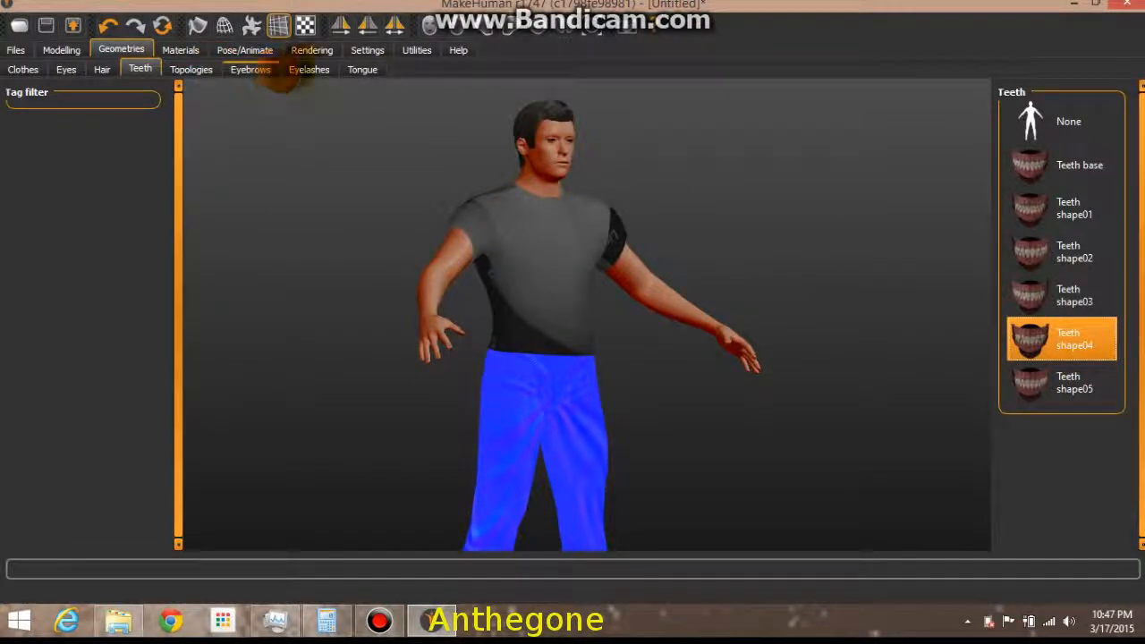
Add Eyelashes01, visit the tongue choices and bring up the Eyebrows library with Eyebrow001.
left_click(307, 67)
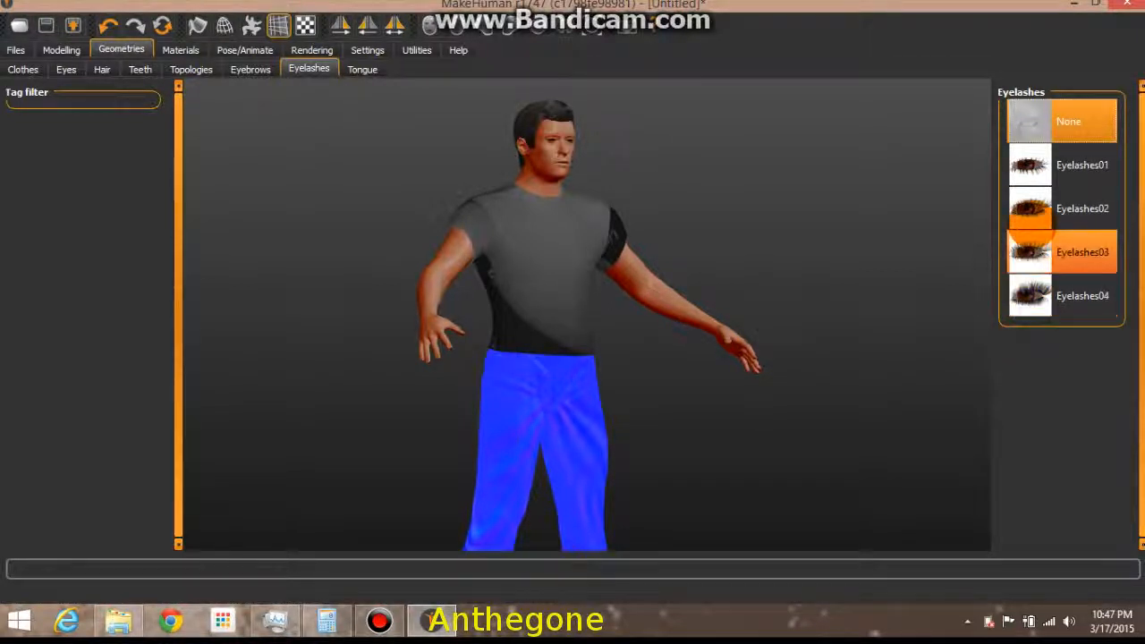
left_click(1080, 164)
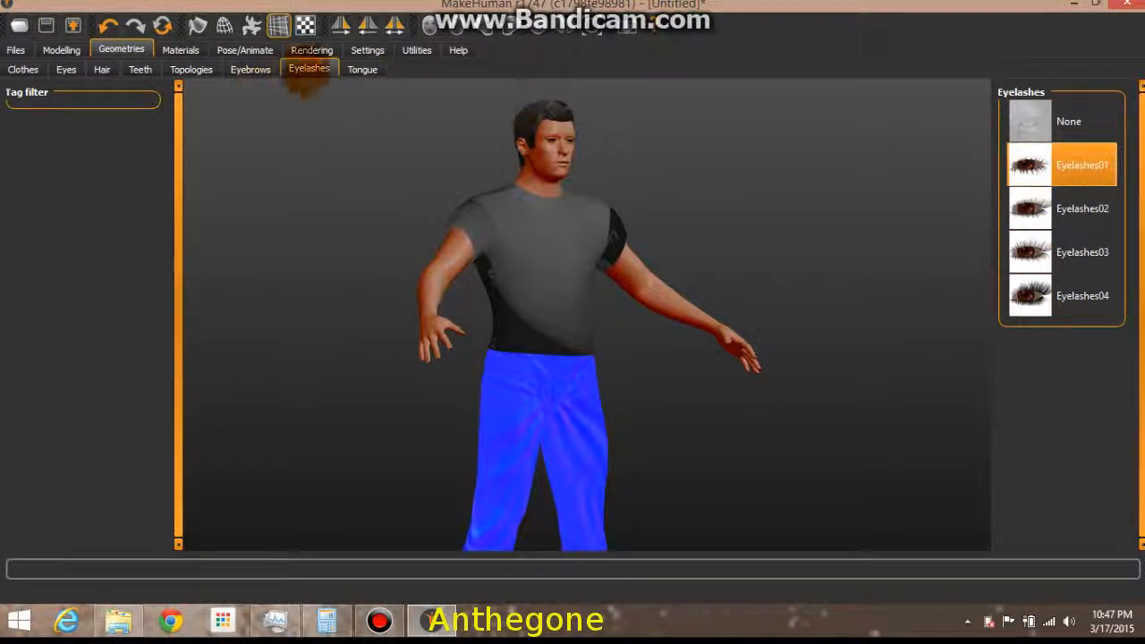
left_click(362, 68)
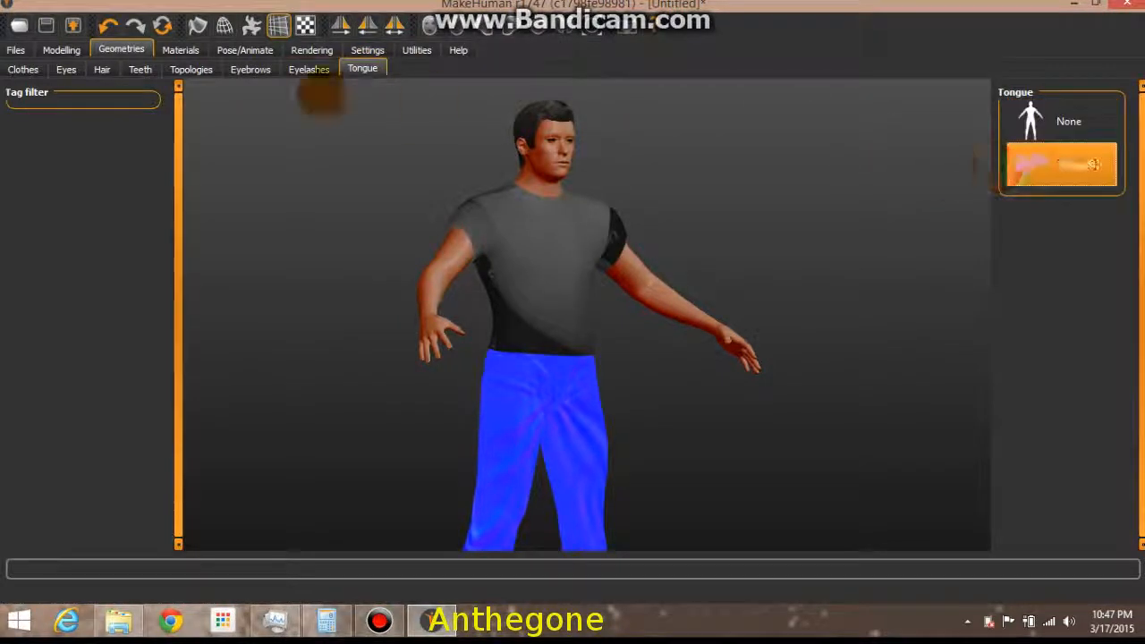
left_click(251, 68)
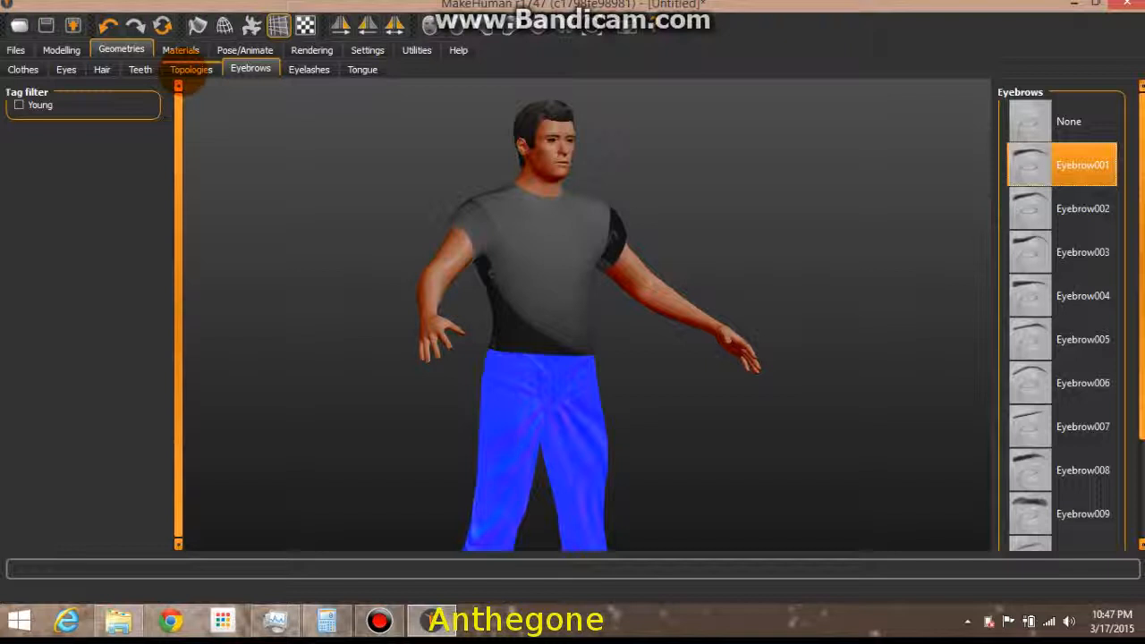
Try the Proxy741 and Male muscle 13290 topologies on the character.
left_click(190, 68)
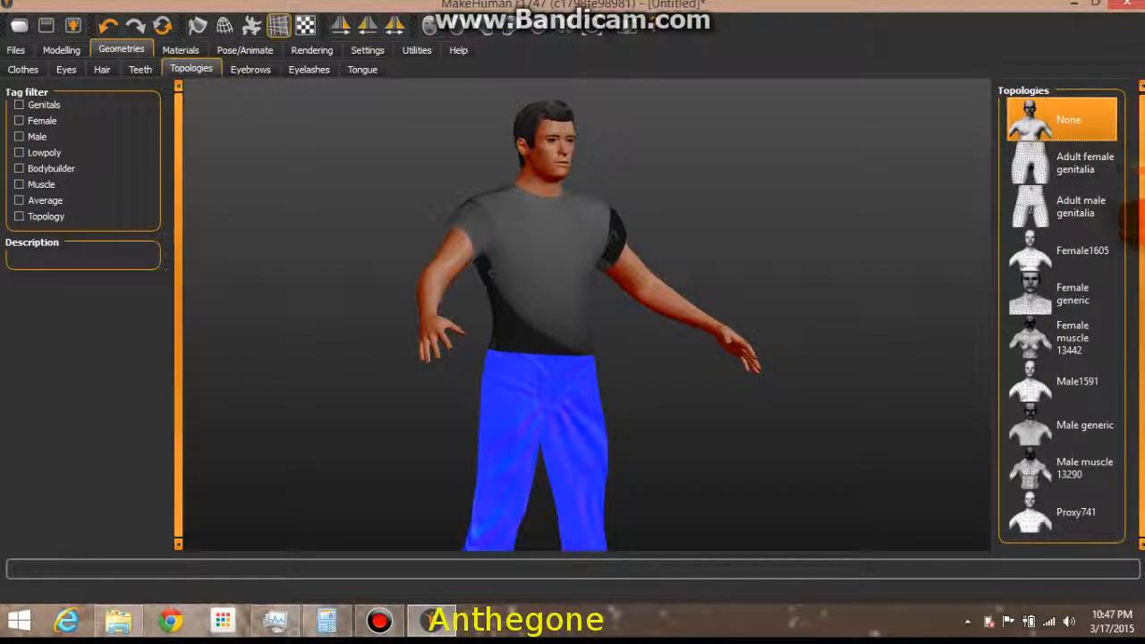
left_click(1077, 511)
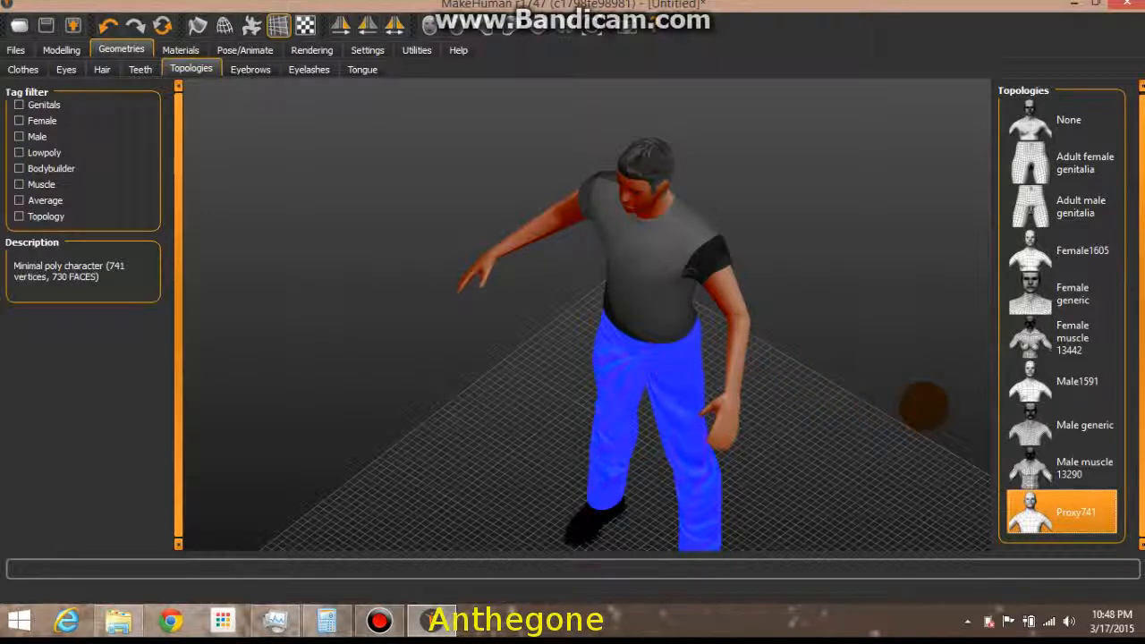
left_click(1059, 469)
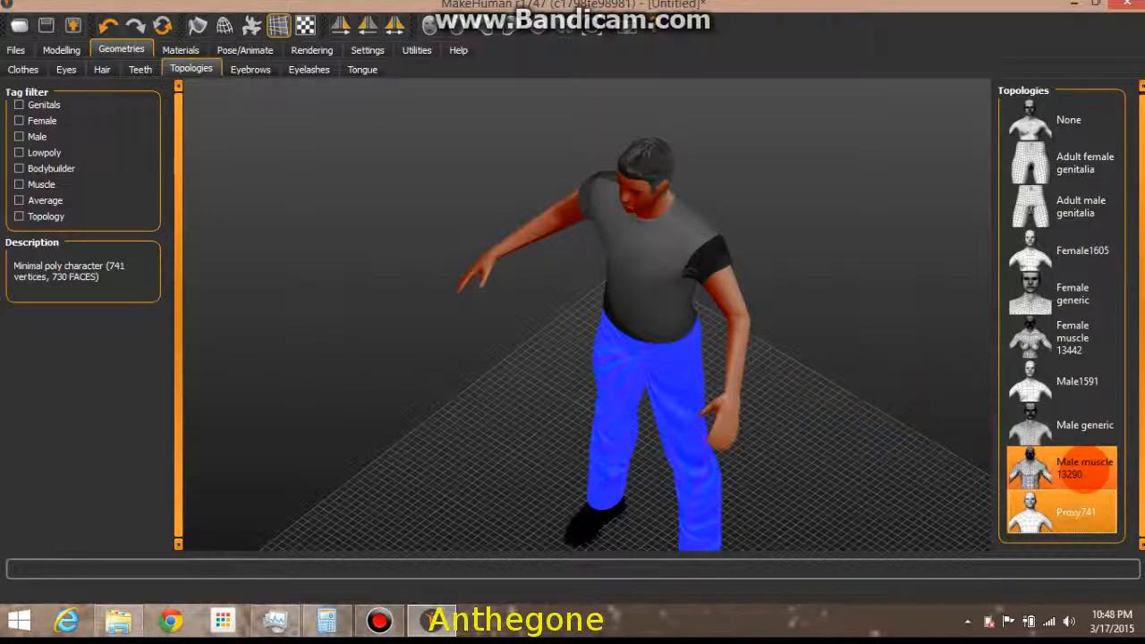
left_click(1059, 465)
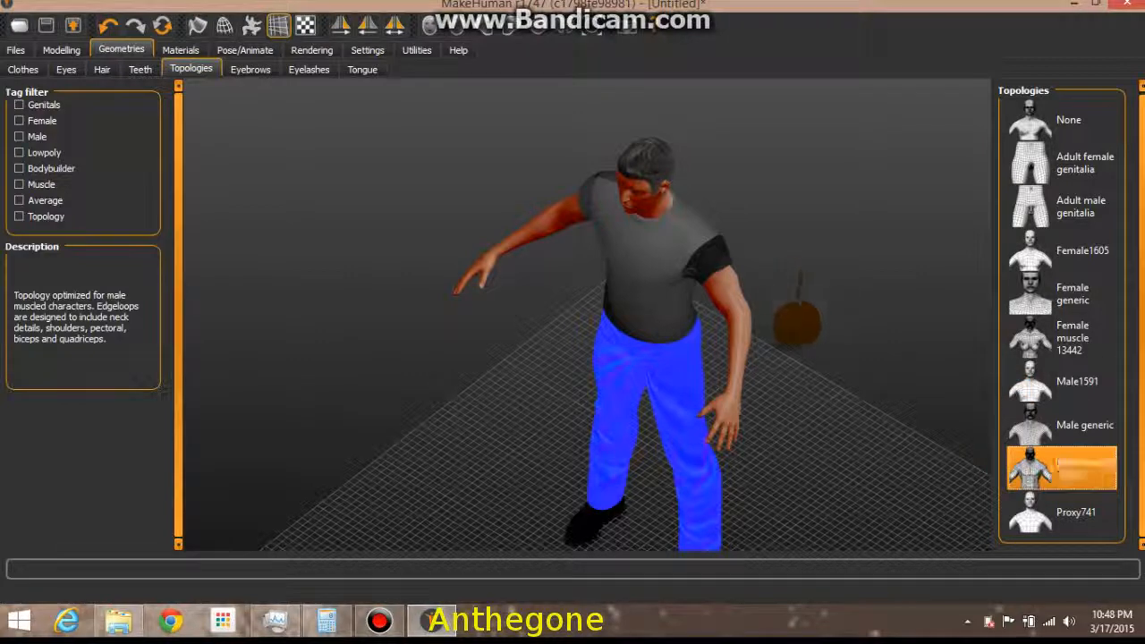
left_click(1062, 468)
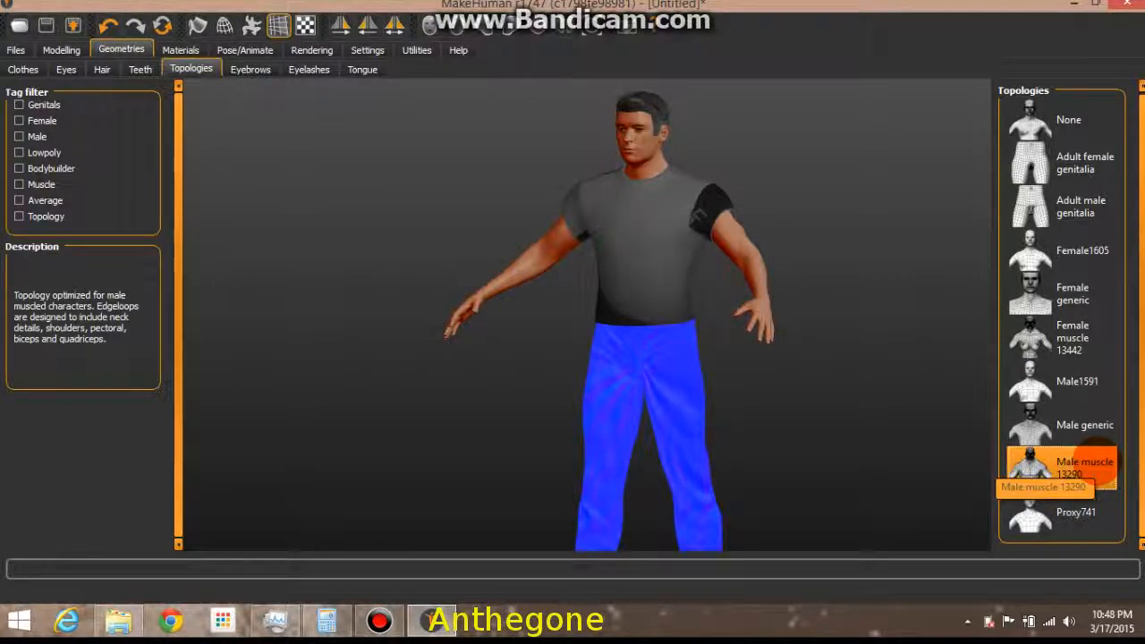
Settle on the low-poly Male1591 topology and move on to the material settings.
left_click(1059, 381)
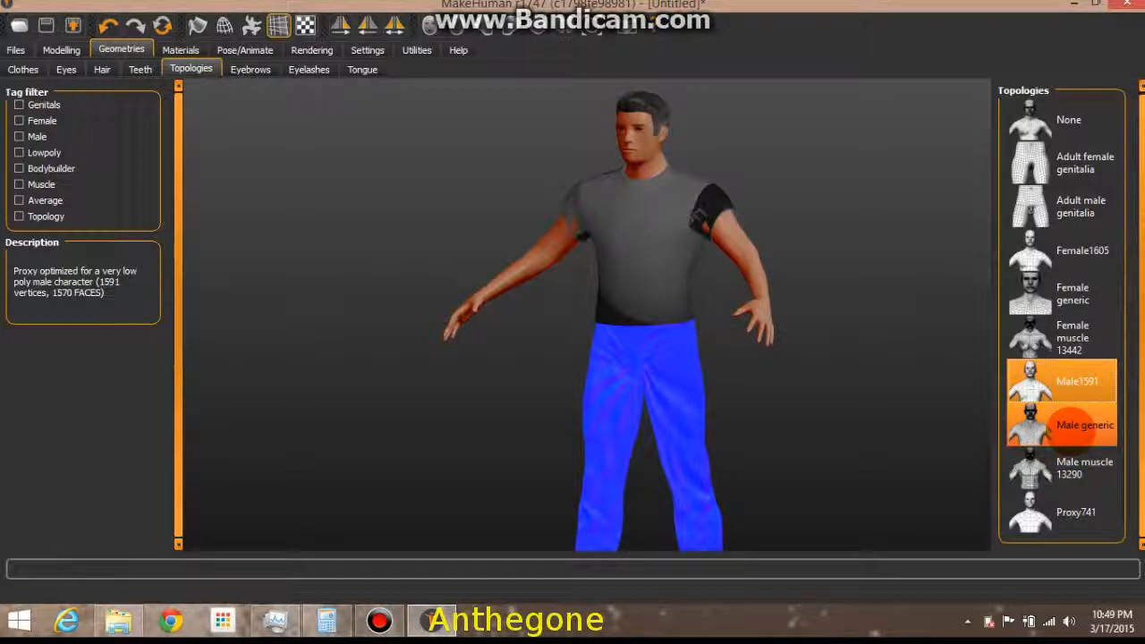
left_click(1077, 512)
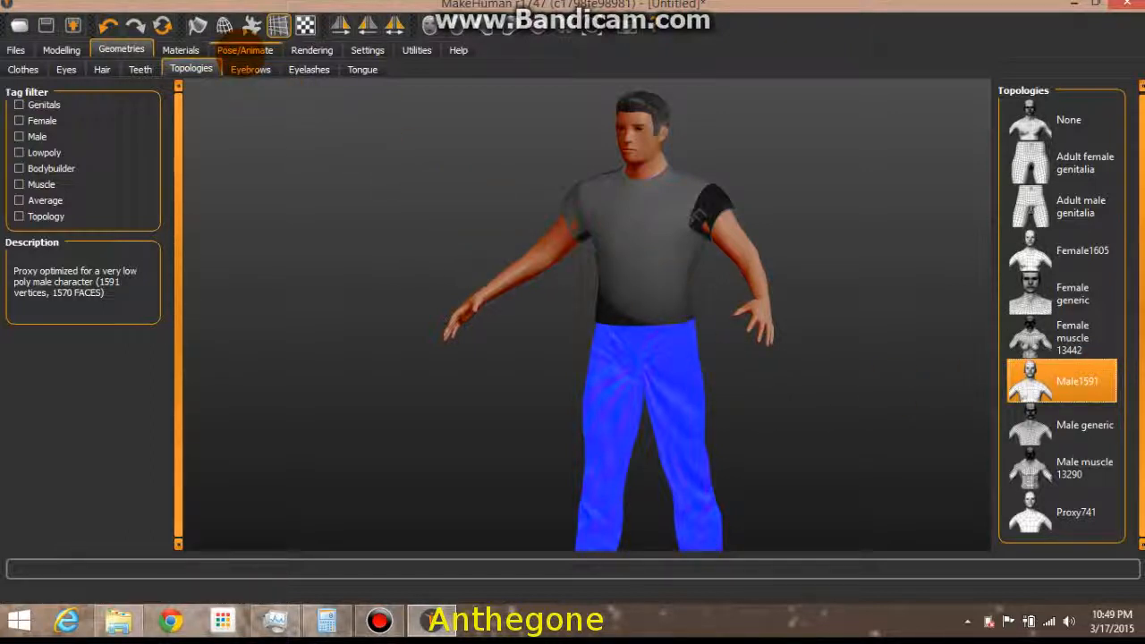
left_click(181, 50)
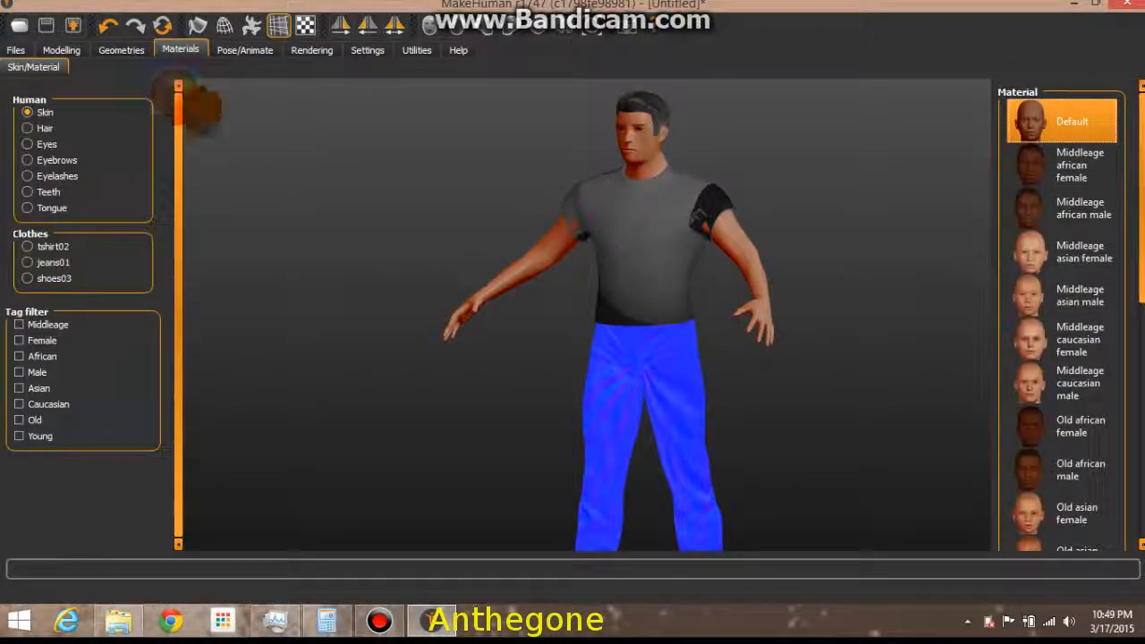
Browse the eye colour choices and give the character grey eyes.
scroll("down", 3)
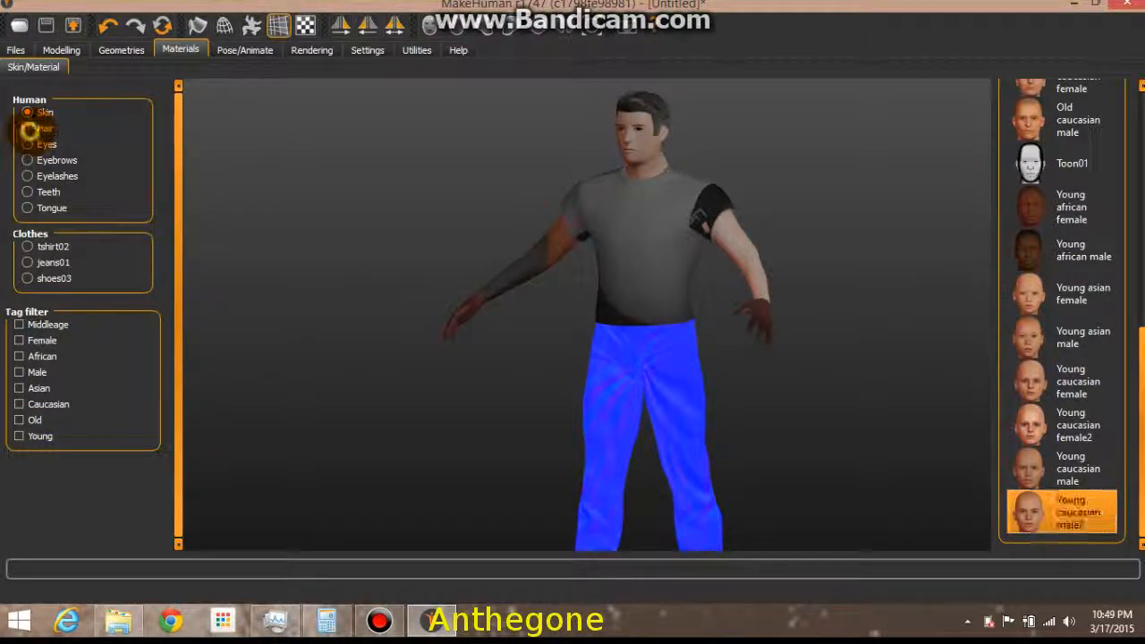
left_click(46, 143)
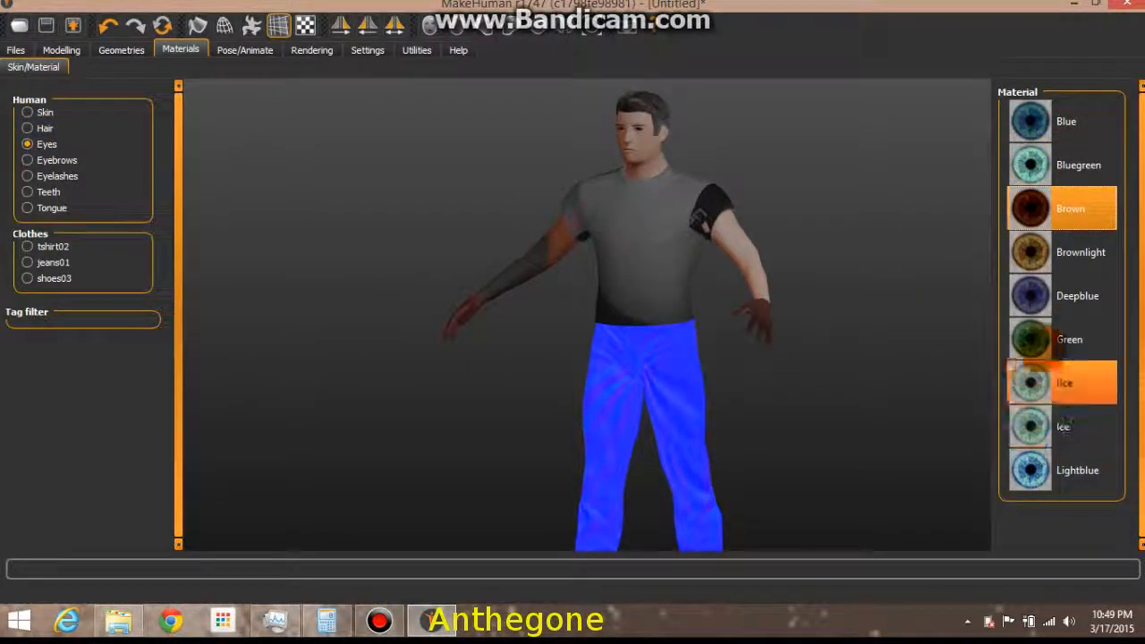
left_click(1070, 340)
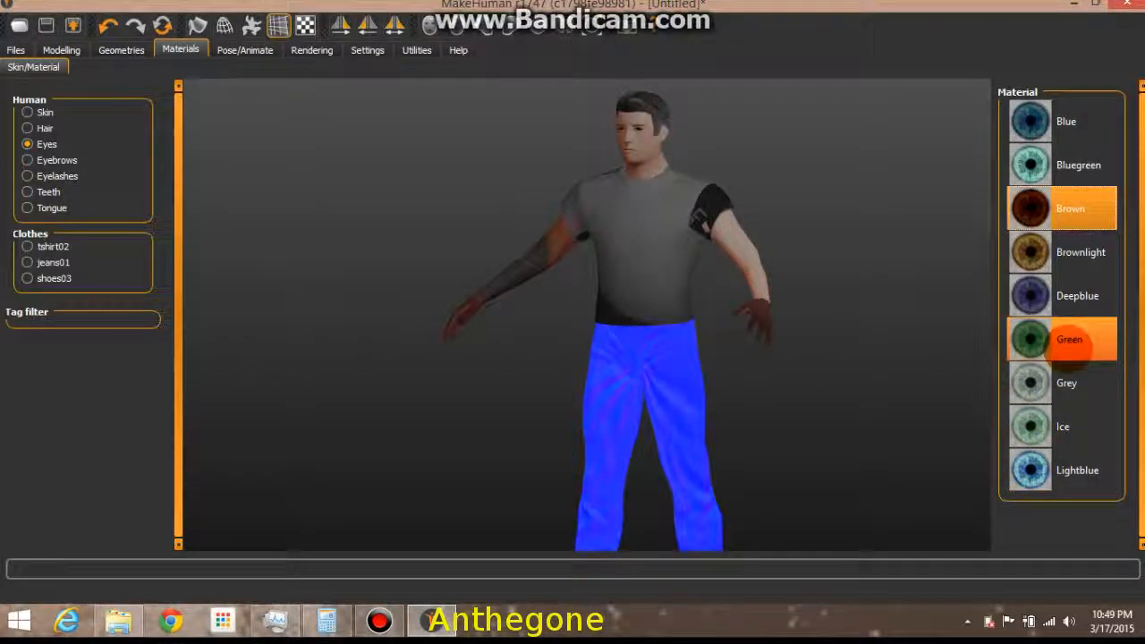
left_click(1065, 383)
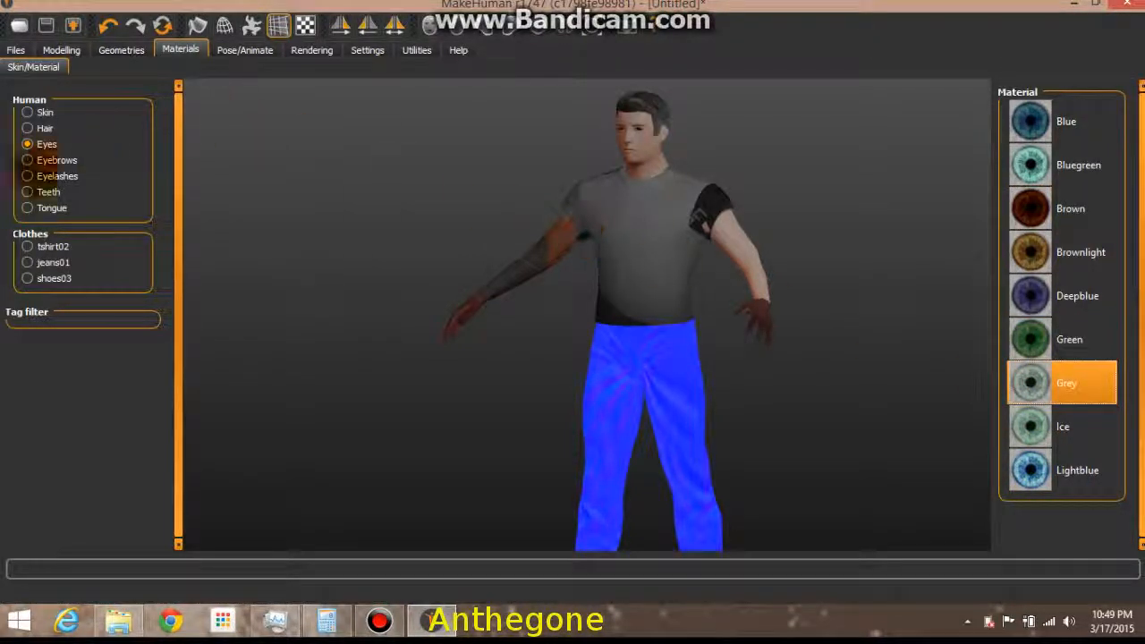
Review the material options for the eyebrows, teeth, T-shirt and jeans.
left_click(27, 159)
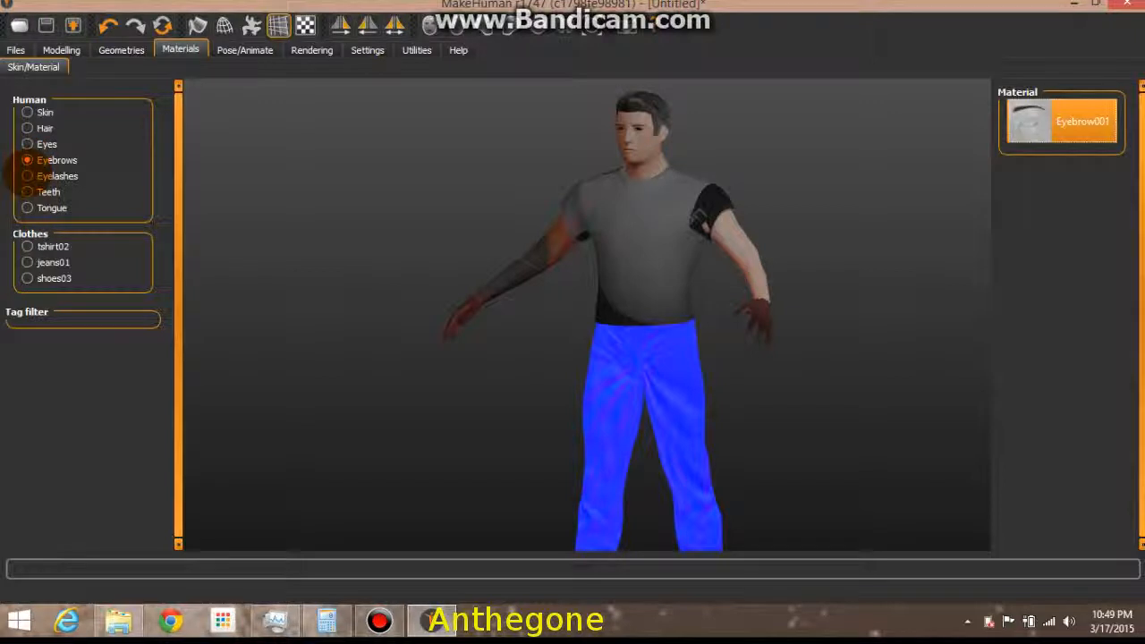
left_click(48, 191)
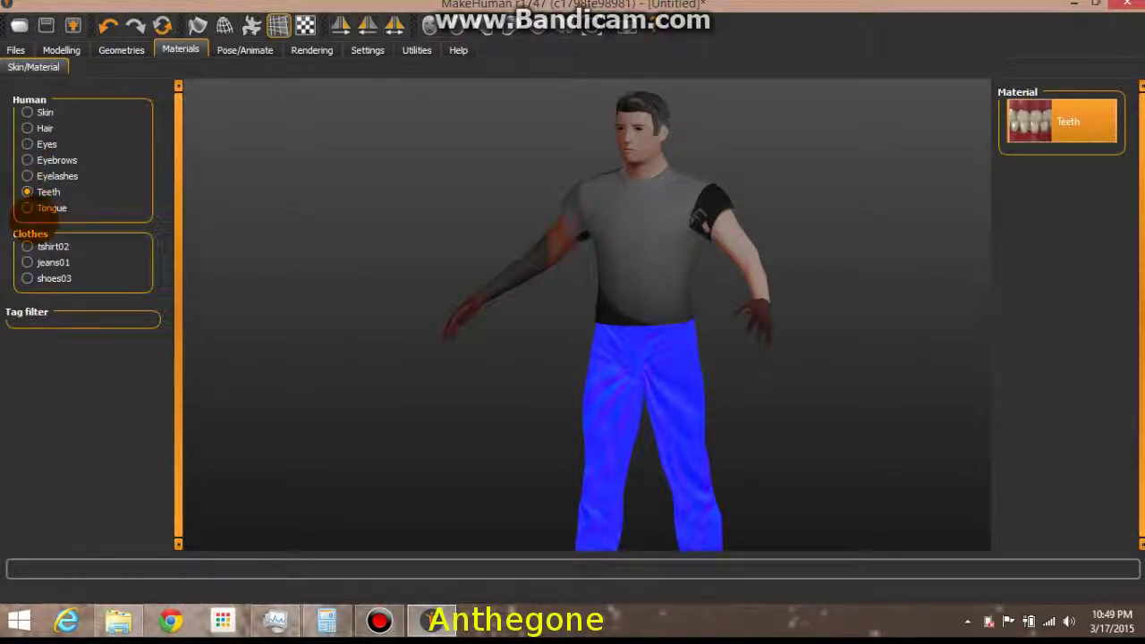
left_click(54, 247)
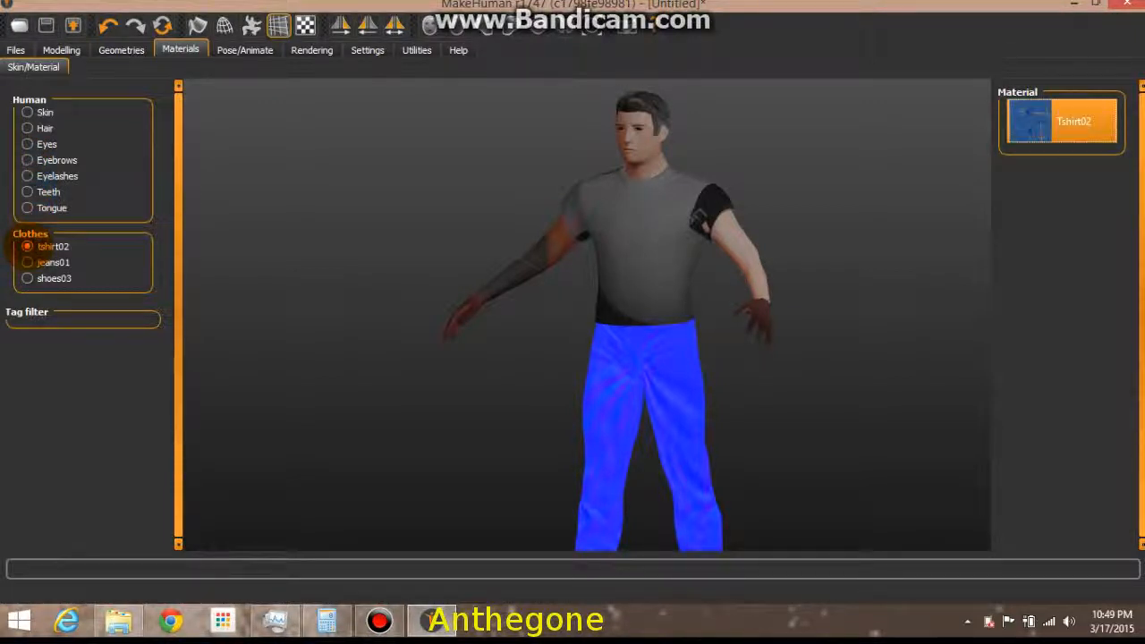
left_click(54, 261)
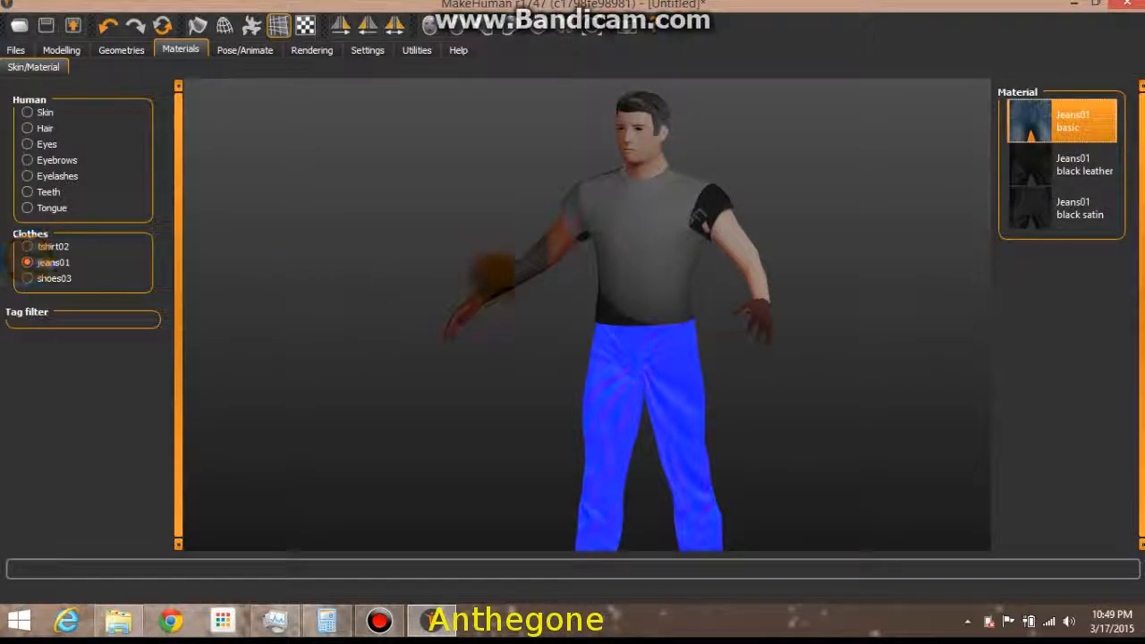
left_click(1060, 164)
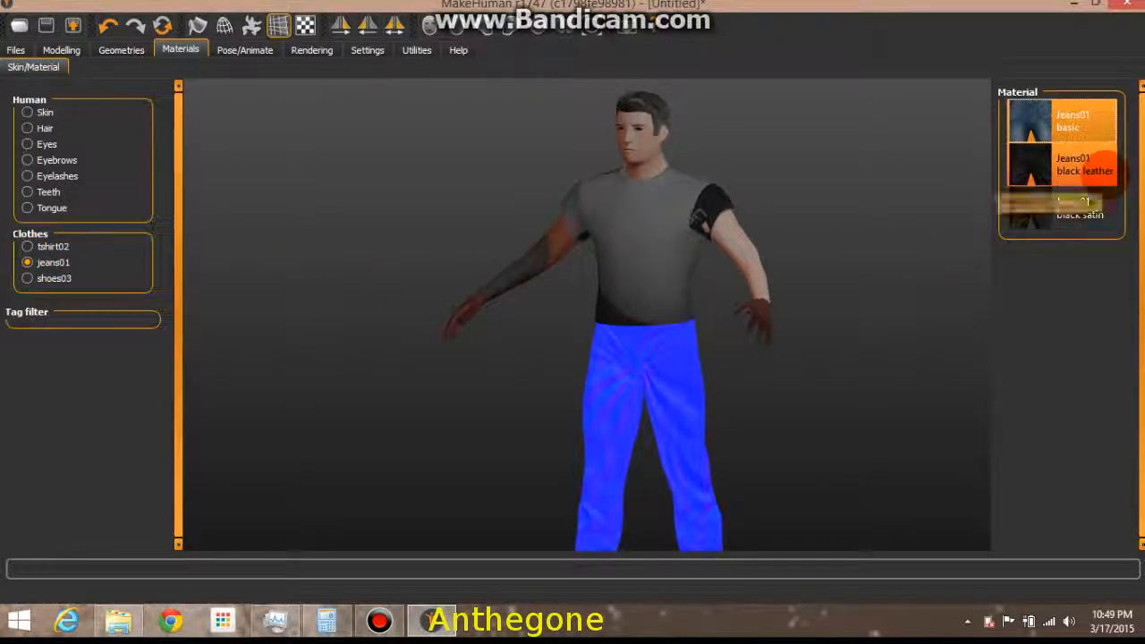
mouse_move(1058, 165)
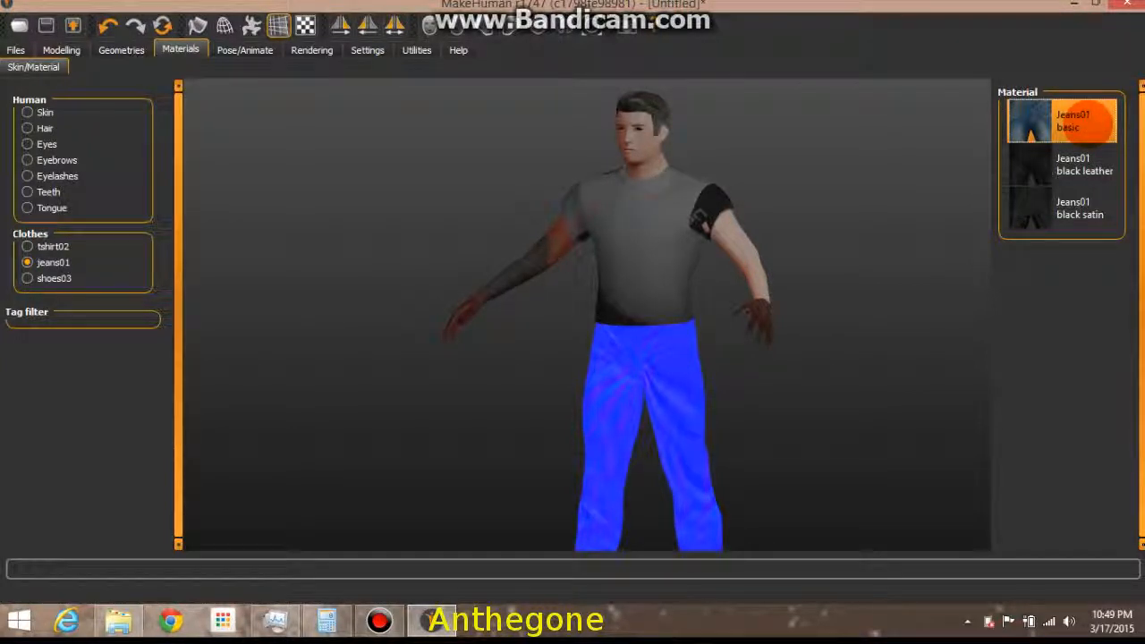
Apply the shoes03 material to the shoes and bring up the skeleton rig presets.
left_click(27, 279)
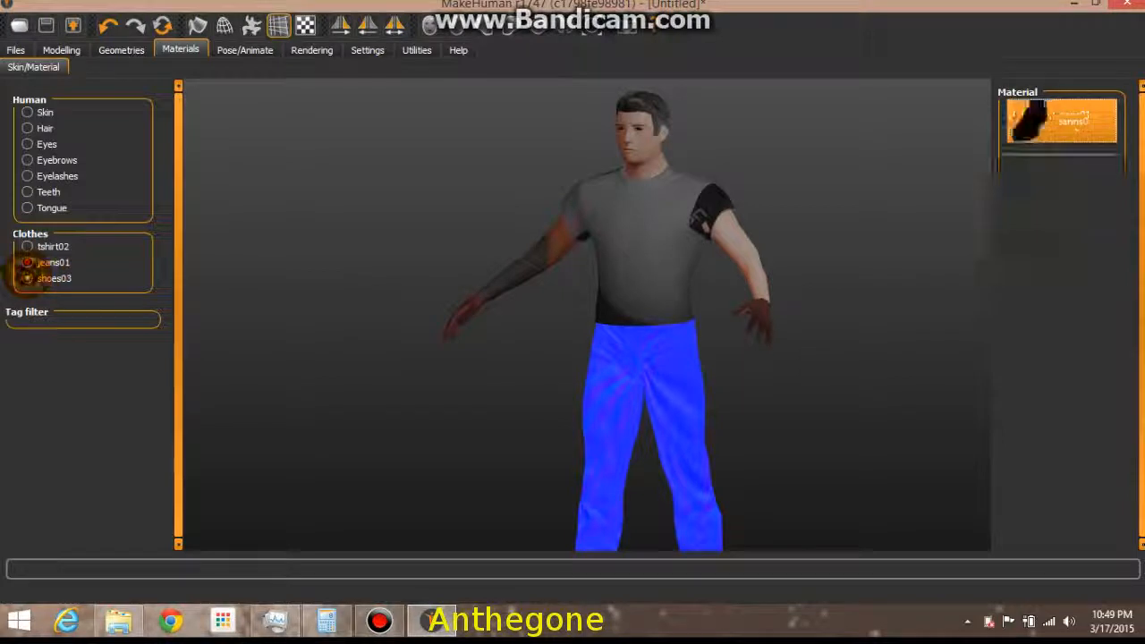
left_click(54, 279)
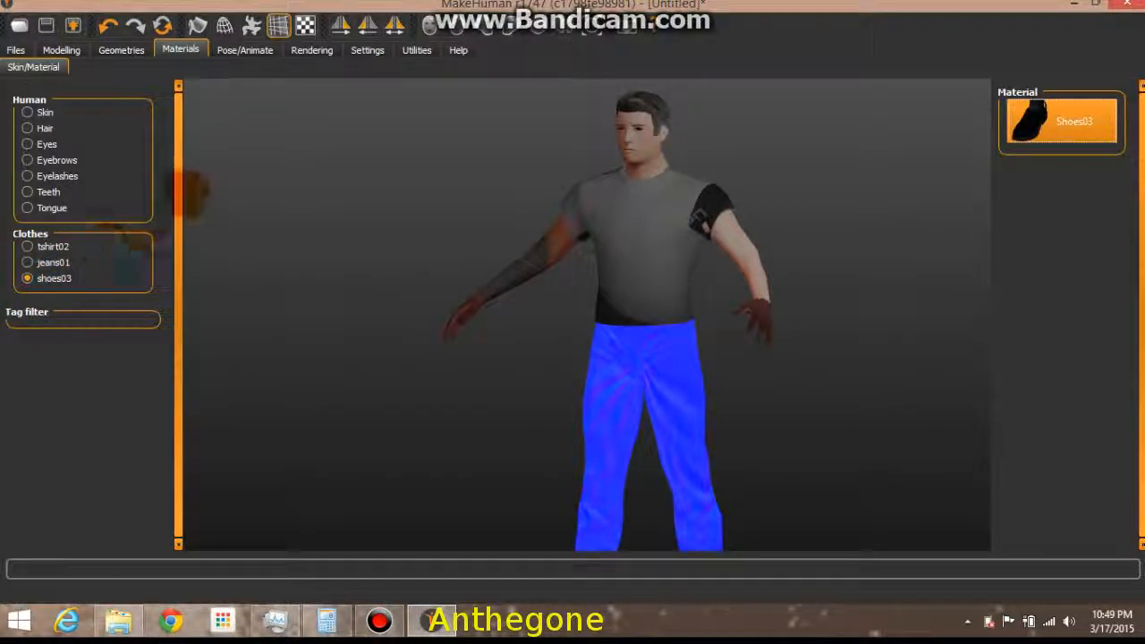
left_click(243, 50)
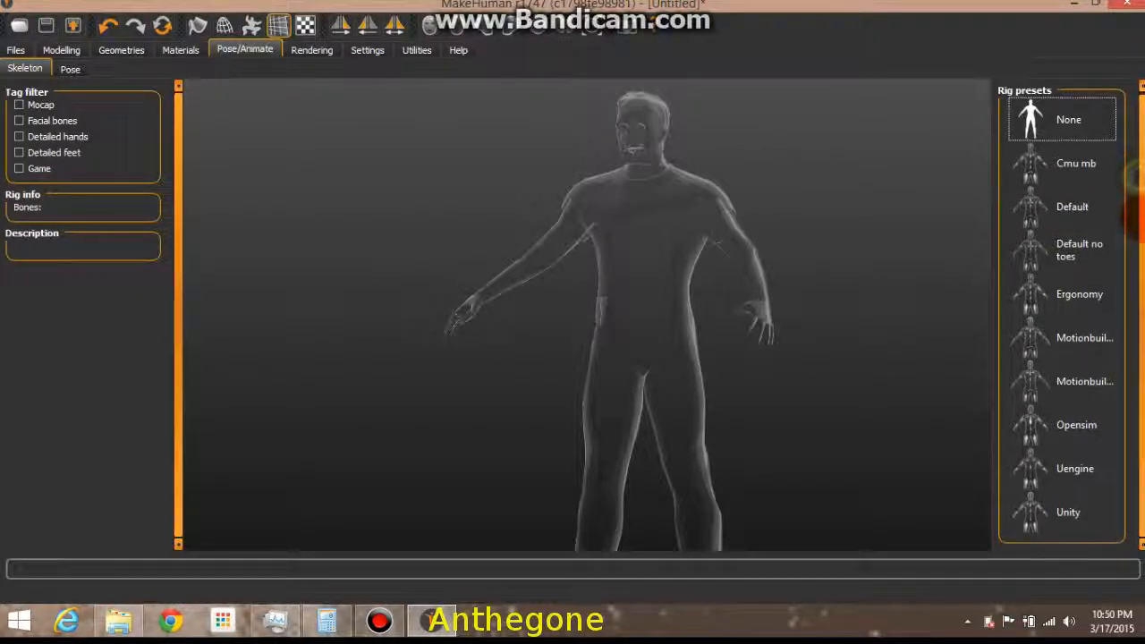
Try the 62-bone Unity rig, then give the character the 137-bone Default no toes skeleton.
left_click(1067, 511)
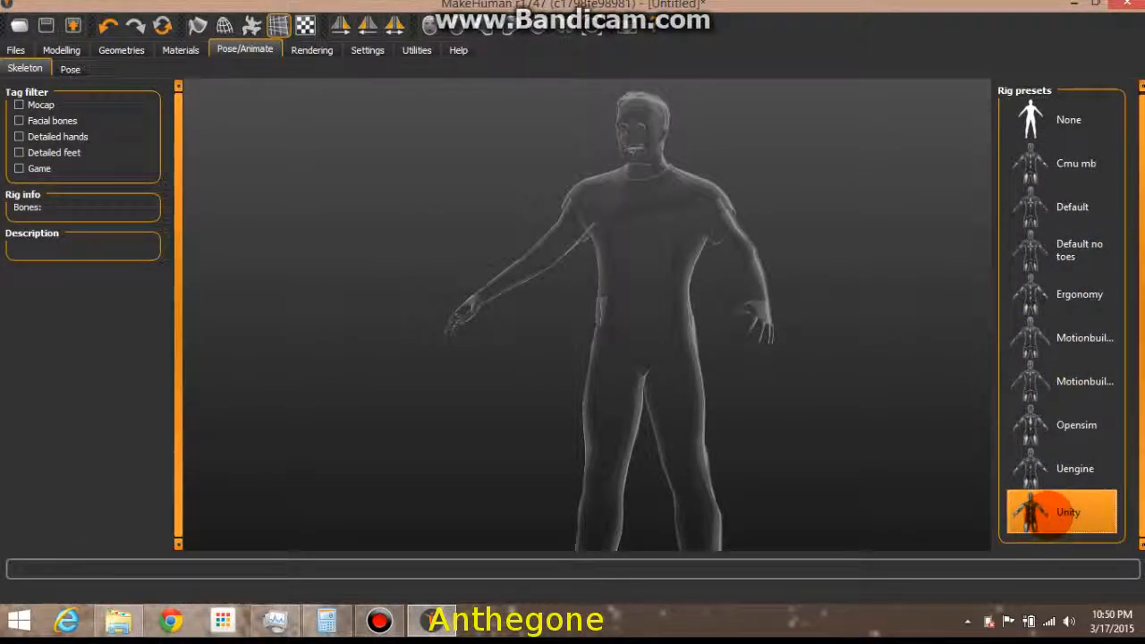
left_click(1068, 511)
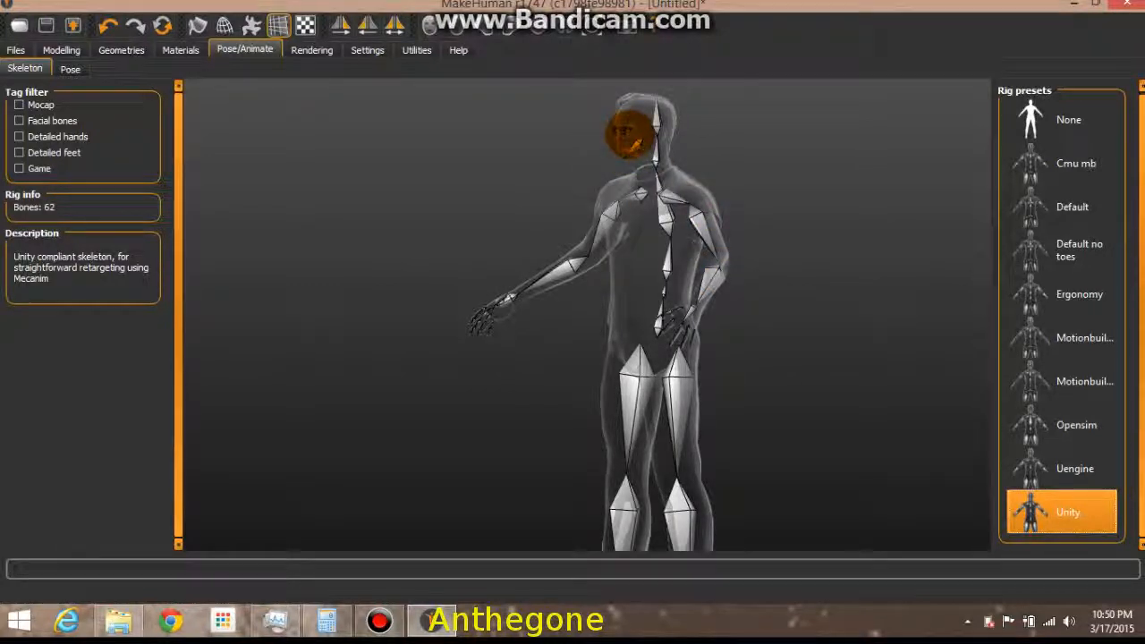
left_click(662, 224)
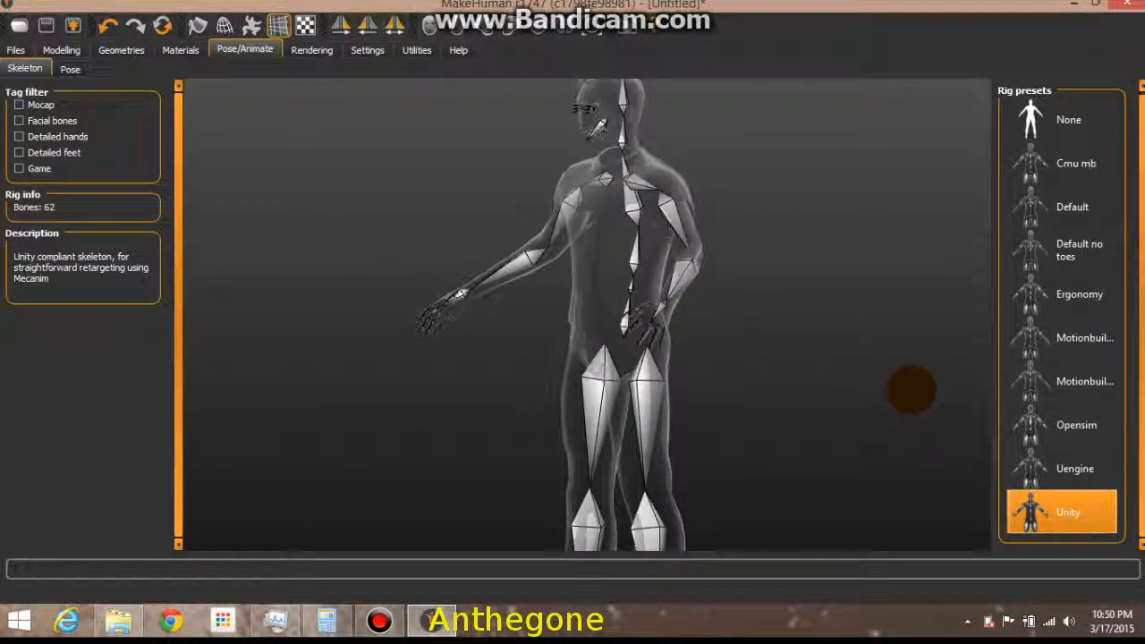
mouse_move(983, 241)
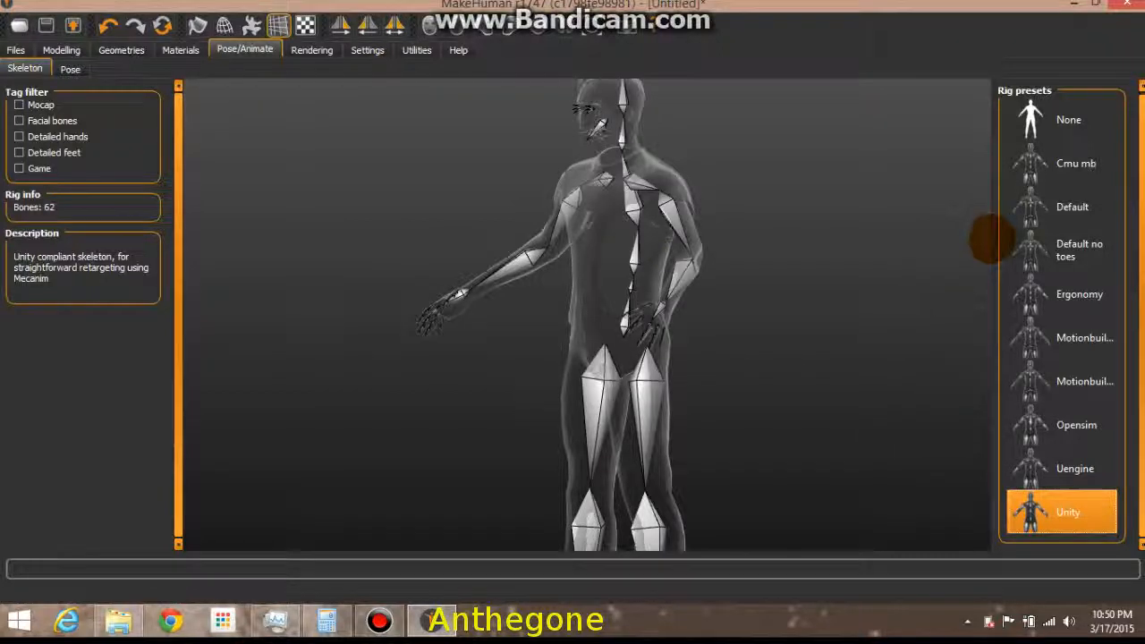
left_click(1062, 251)
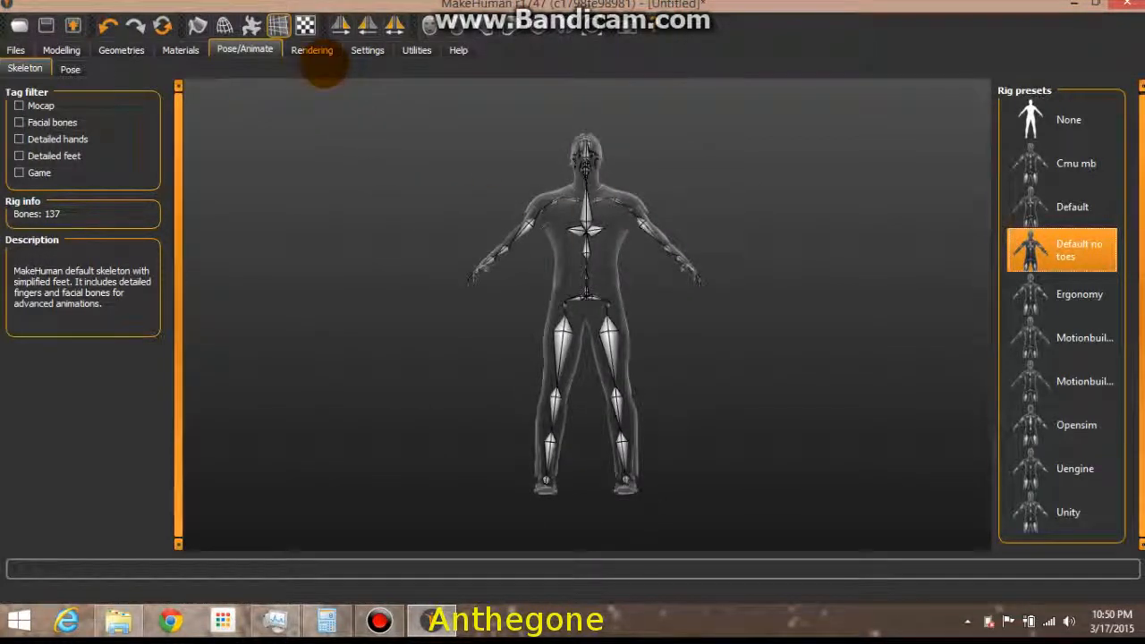
Render a quick preview of the clothed character, then return to the skeleton presets.
left_click(311, 50)
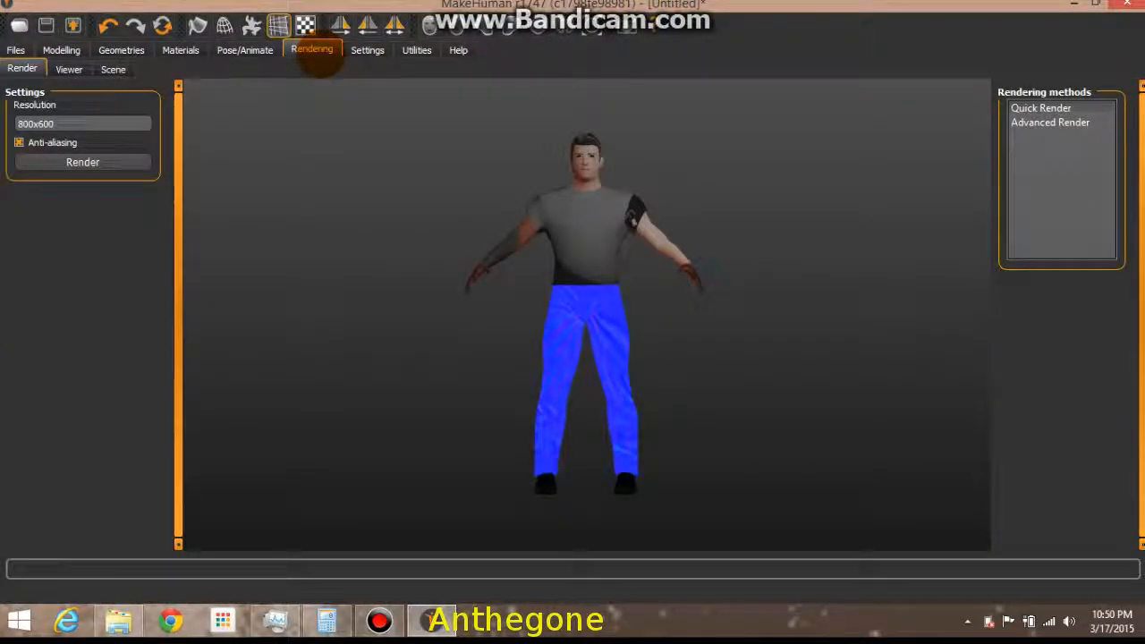
left_click(68, 68)
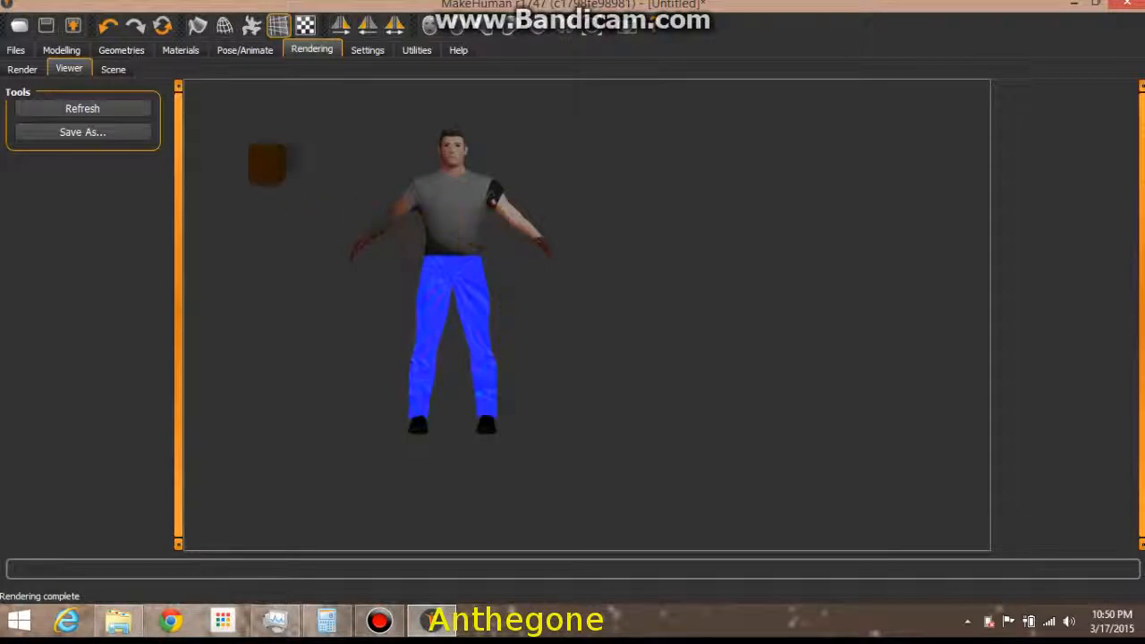
left_click(22, 68)
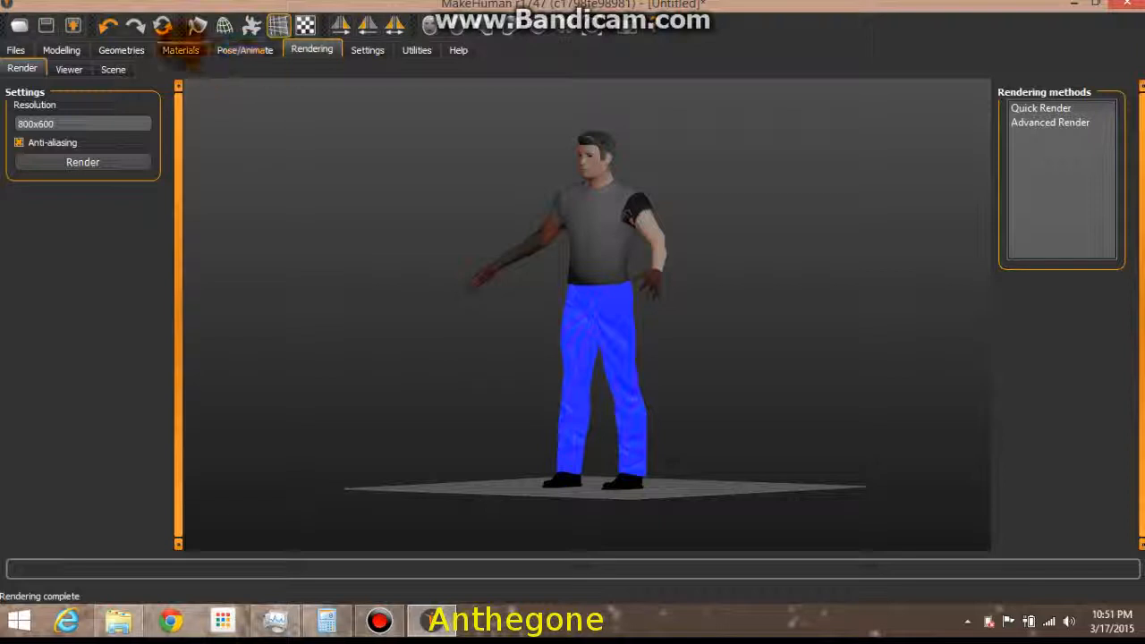
left_click(243, 50)
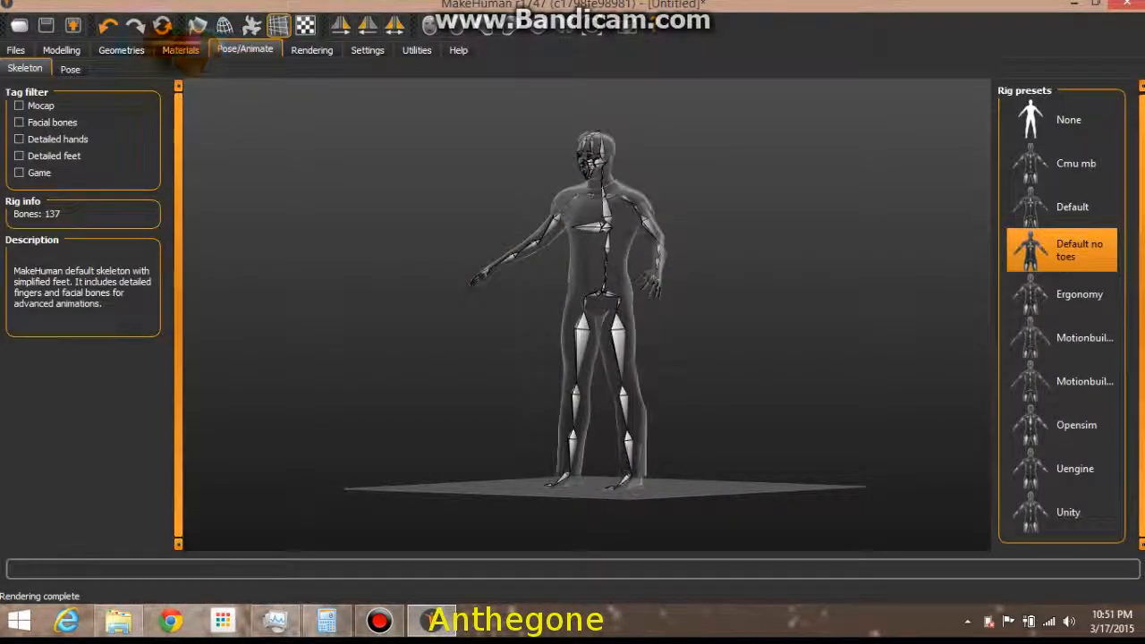
Check the Male1591 topology choice and bring up the export page.
left_click(121, 50)
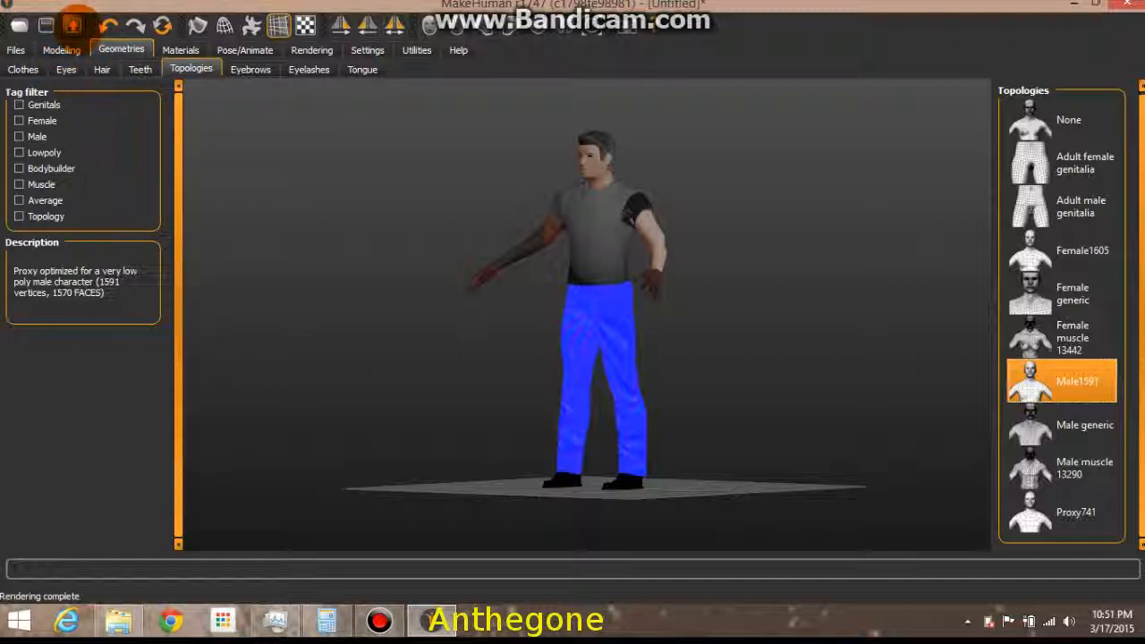
left_click(15, 50)
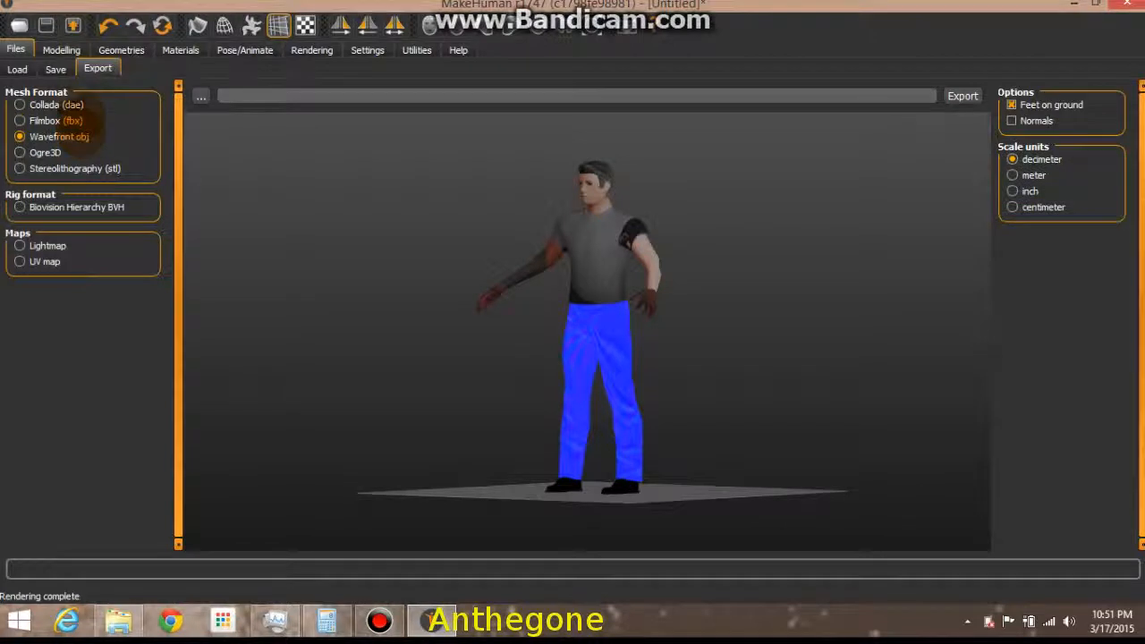
Choose Collada (dae) export in inches and name the file guyMedPolly3-17-20.
left_click(20, 104)
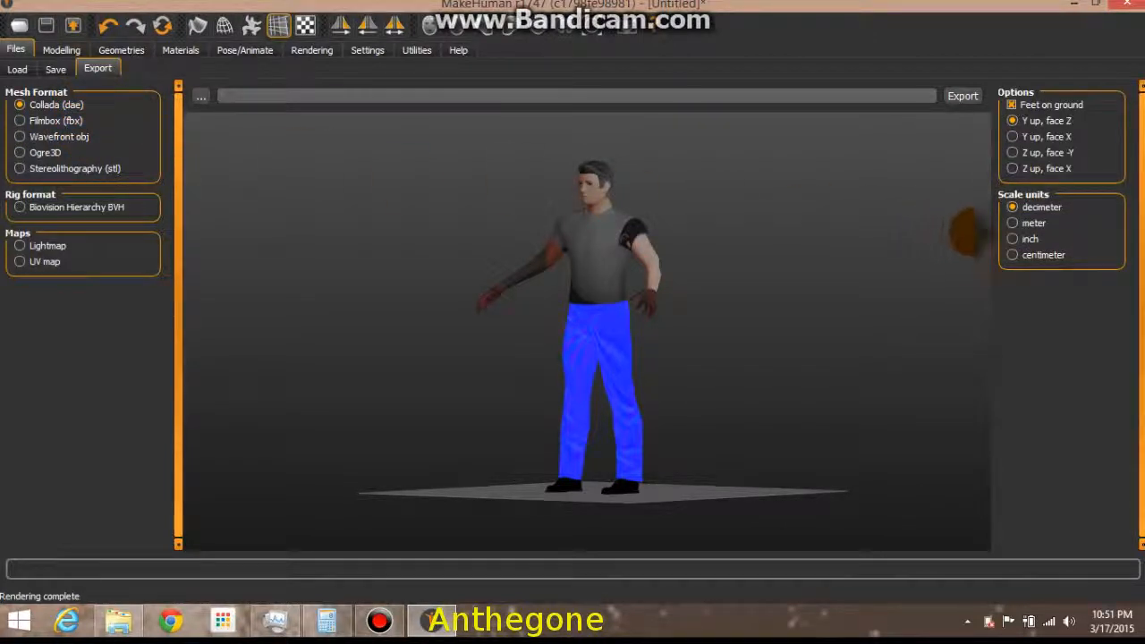
left_click(1013, 240)
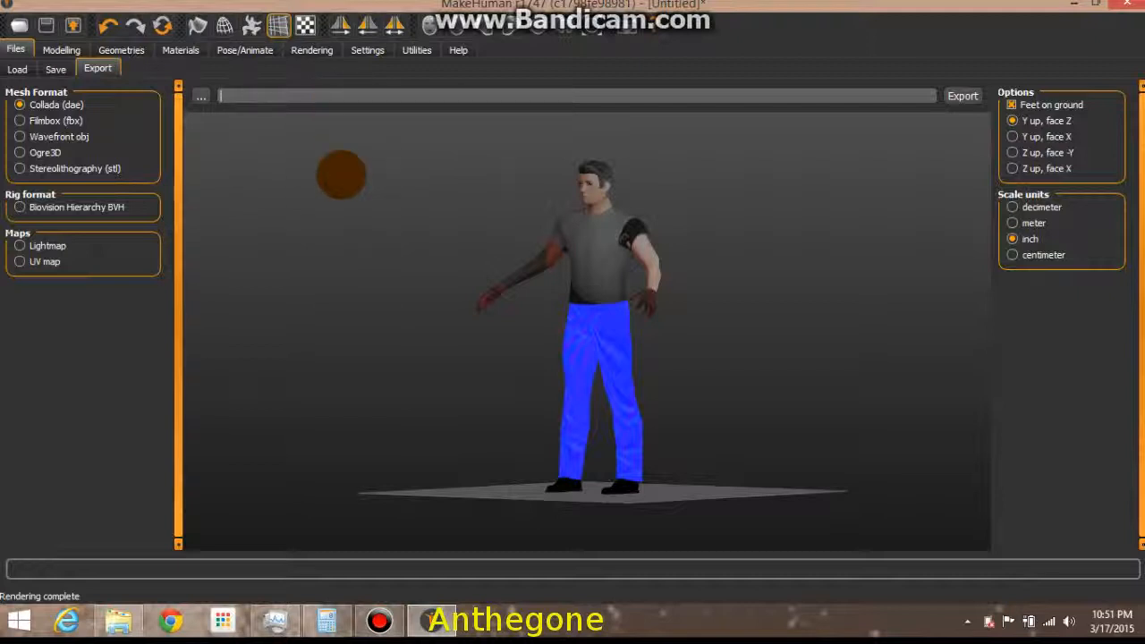
type("guy")
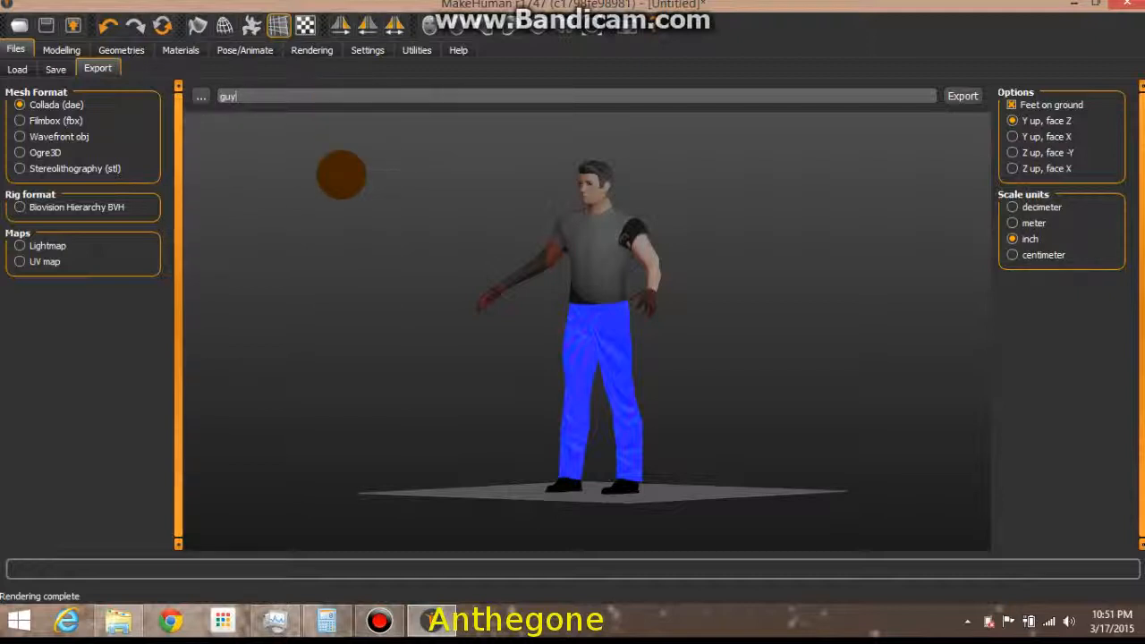
type("MedPol")
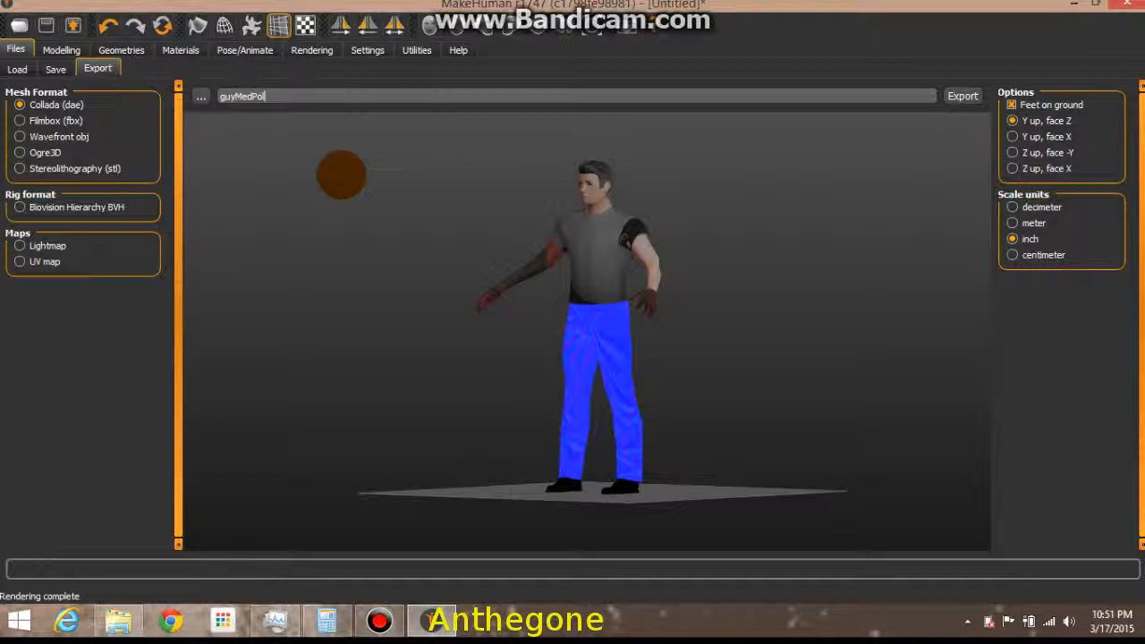
type("ly")
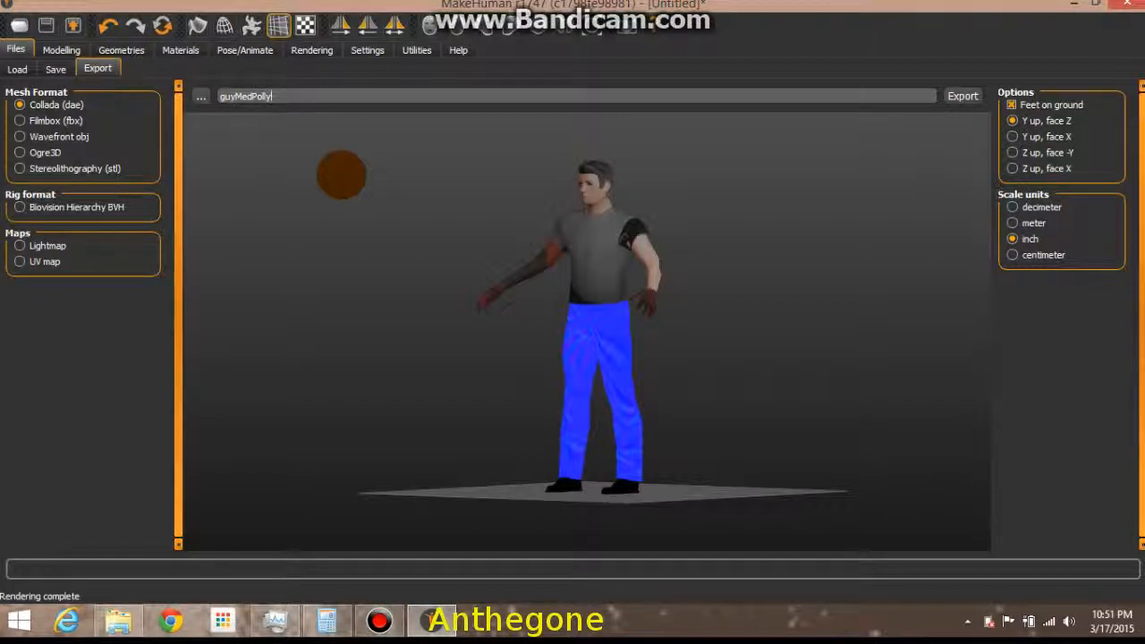
type("3-17-20")
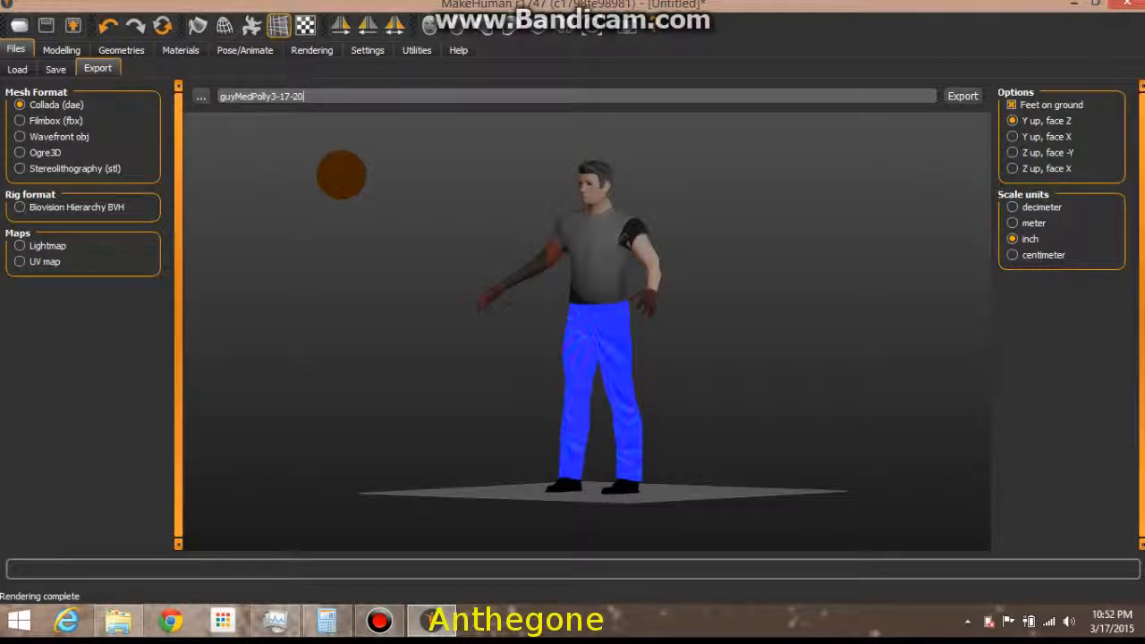